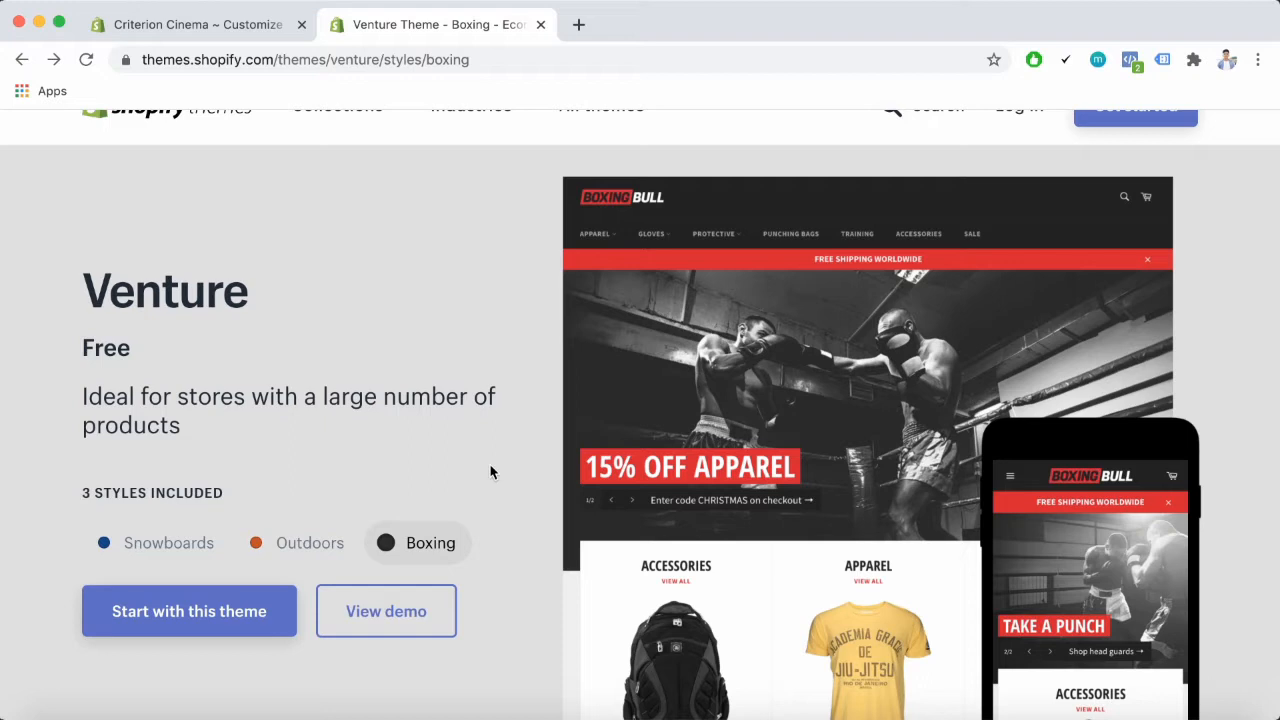
pyautogui.moveTo(472, 458)
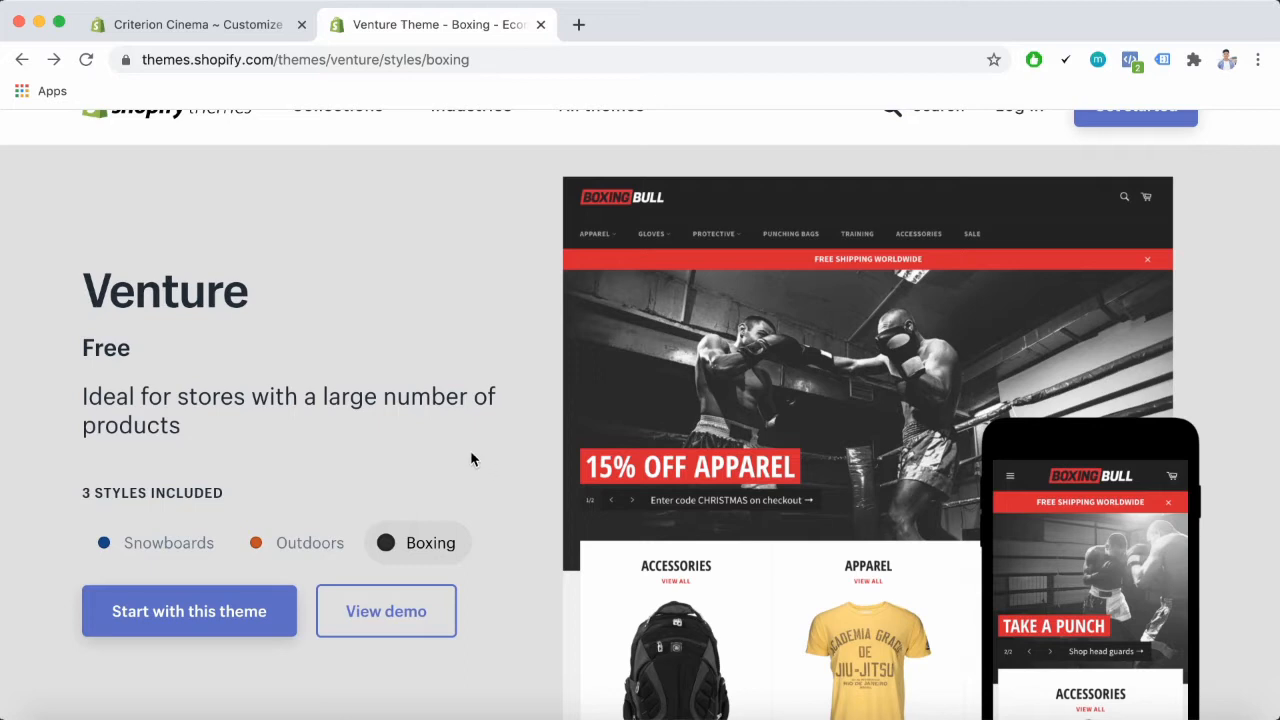
pyautogui.moveTo(144, 424)
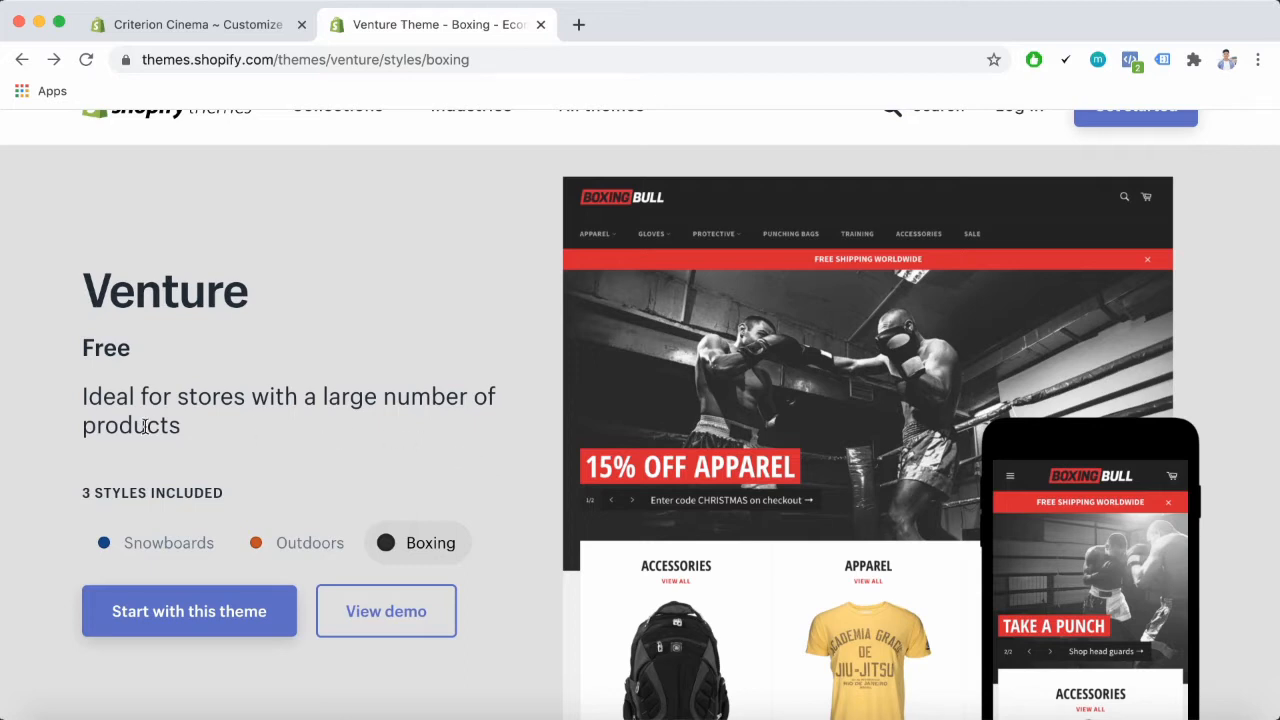
pyautogui.moveTo(82, 572)
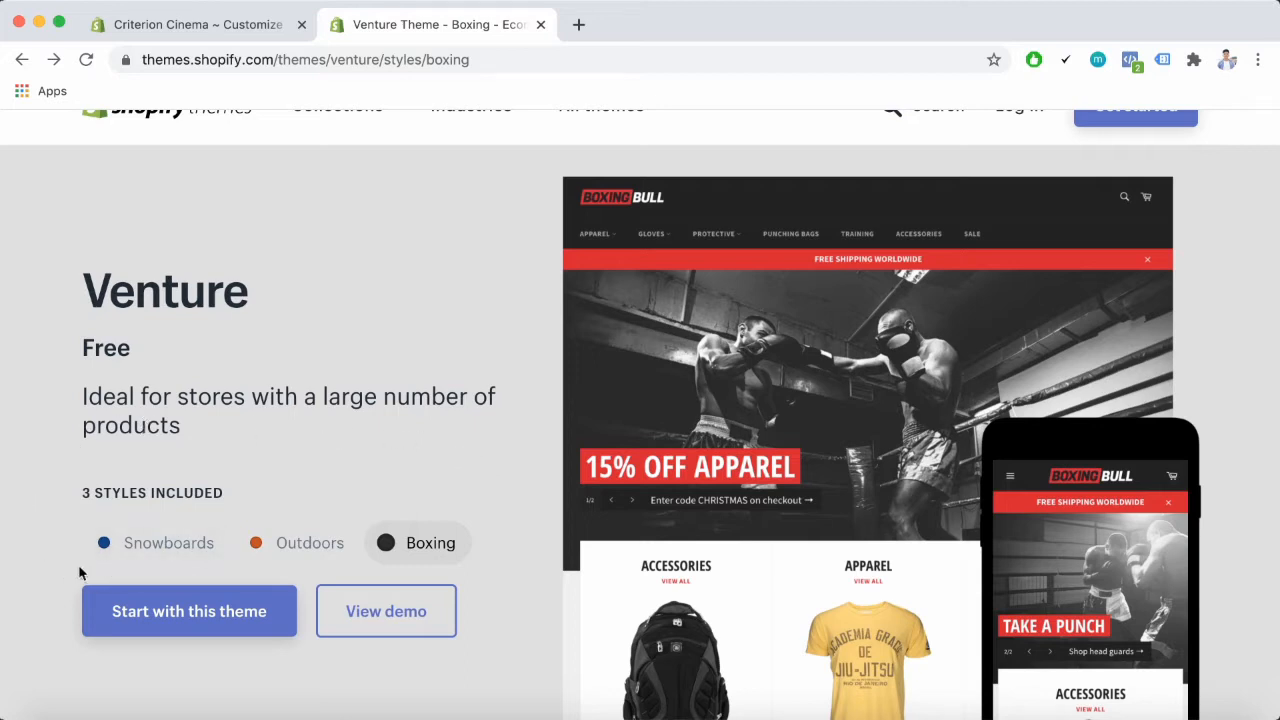
pyautogui.moveTo(310, 544)
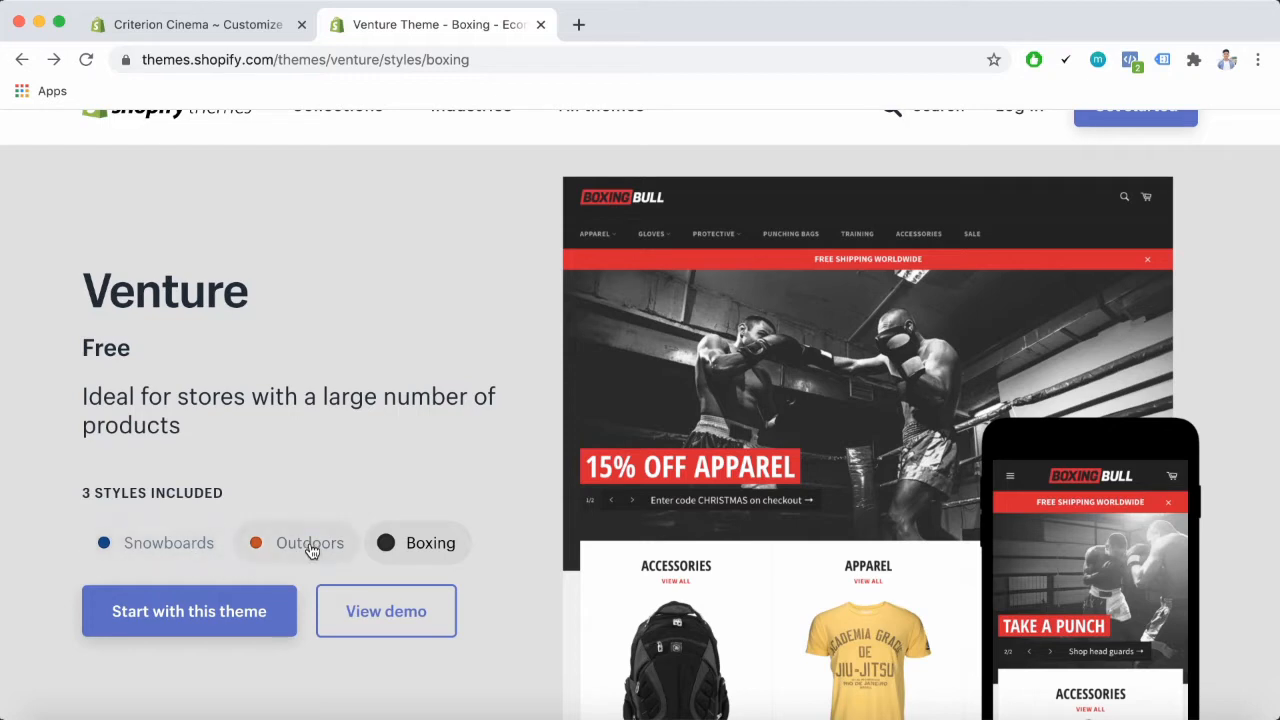
pyautogui.moveTo(500, 470)
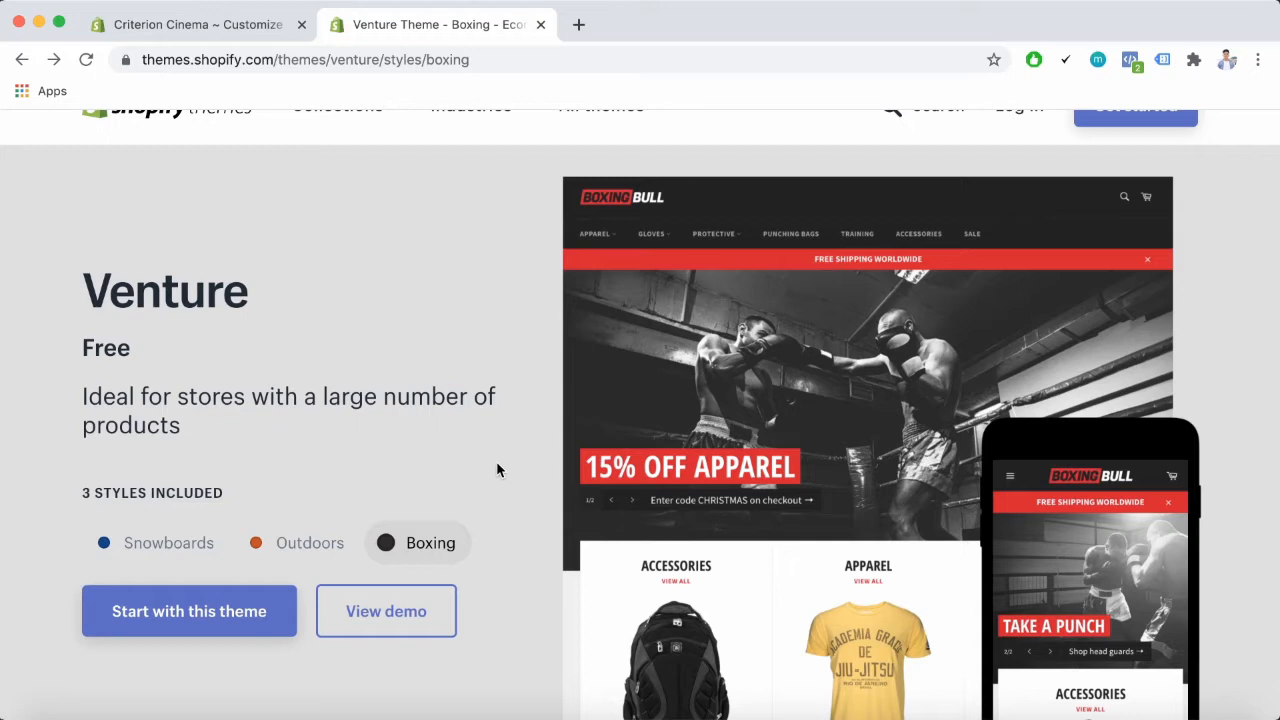
pyautogui.moveTo(408, 460)
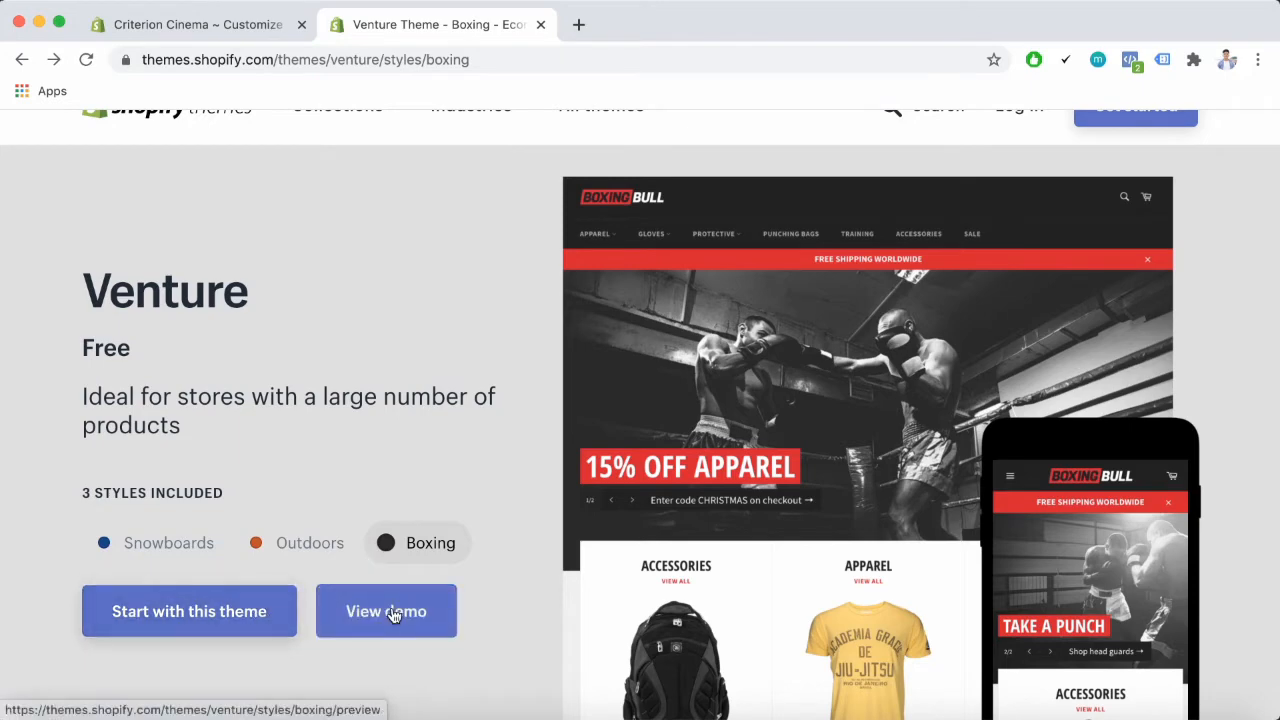
# Browse the live demo of Venture's Boxing style and return to the theme page
pyautogui.click(386, 612)
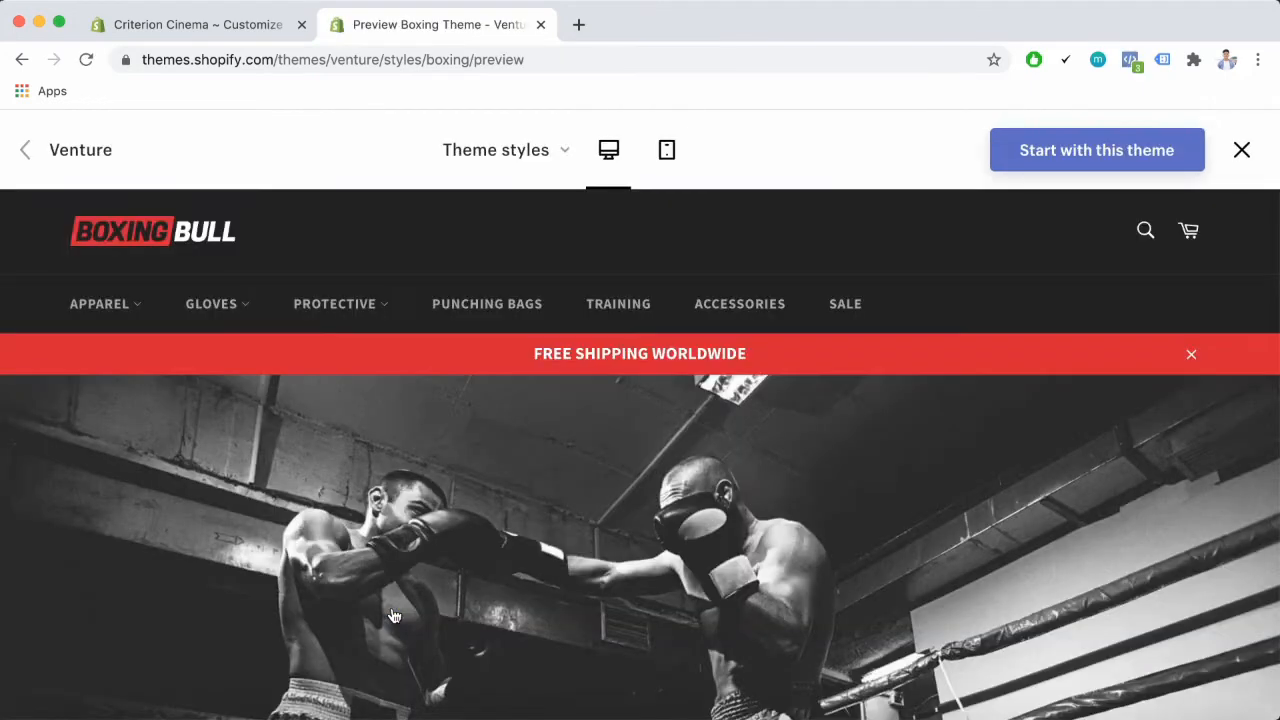
pyautogui.scroll(-3)
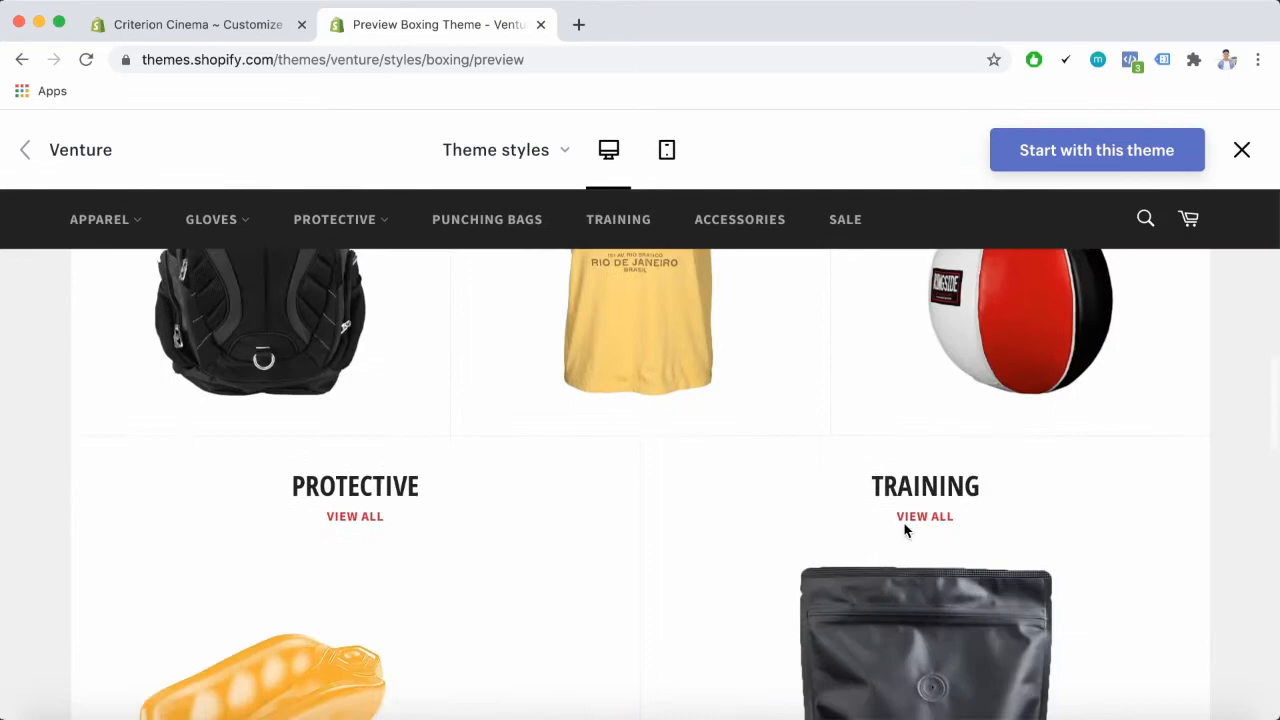
pyautogui.scroll(-3)
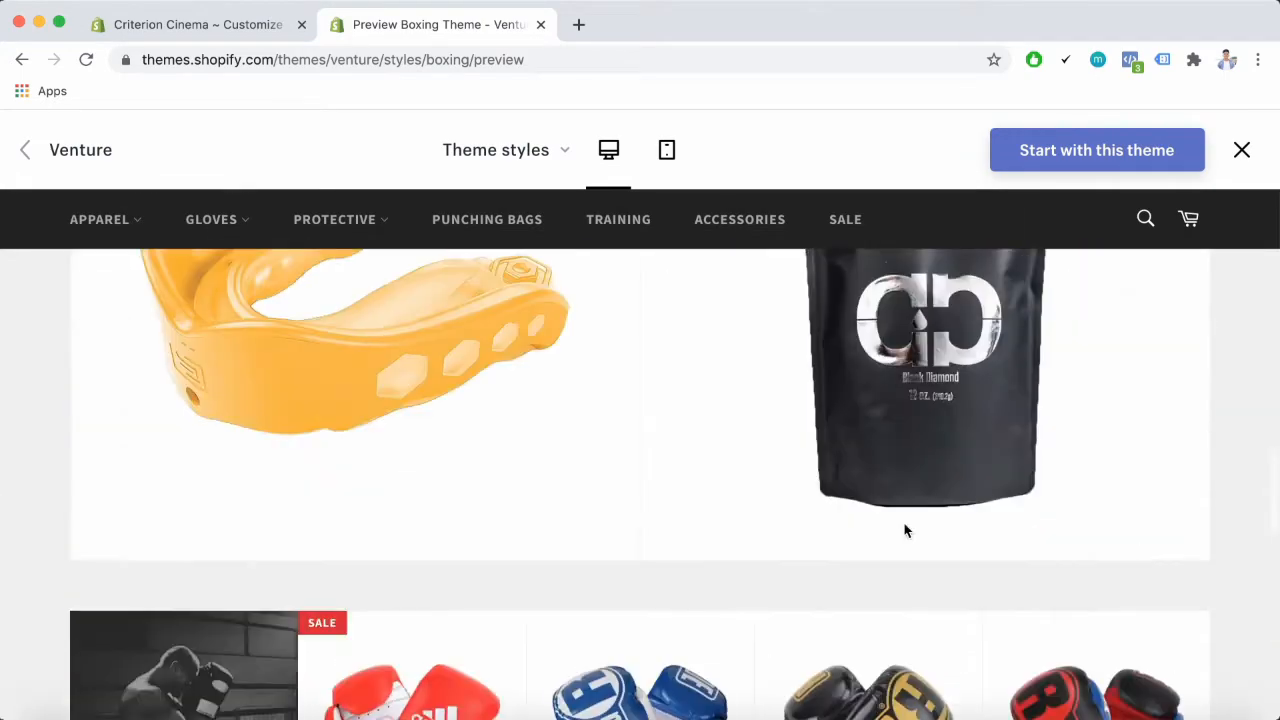
pyautogui.scroll(3)
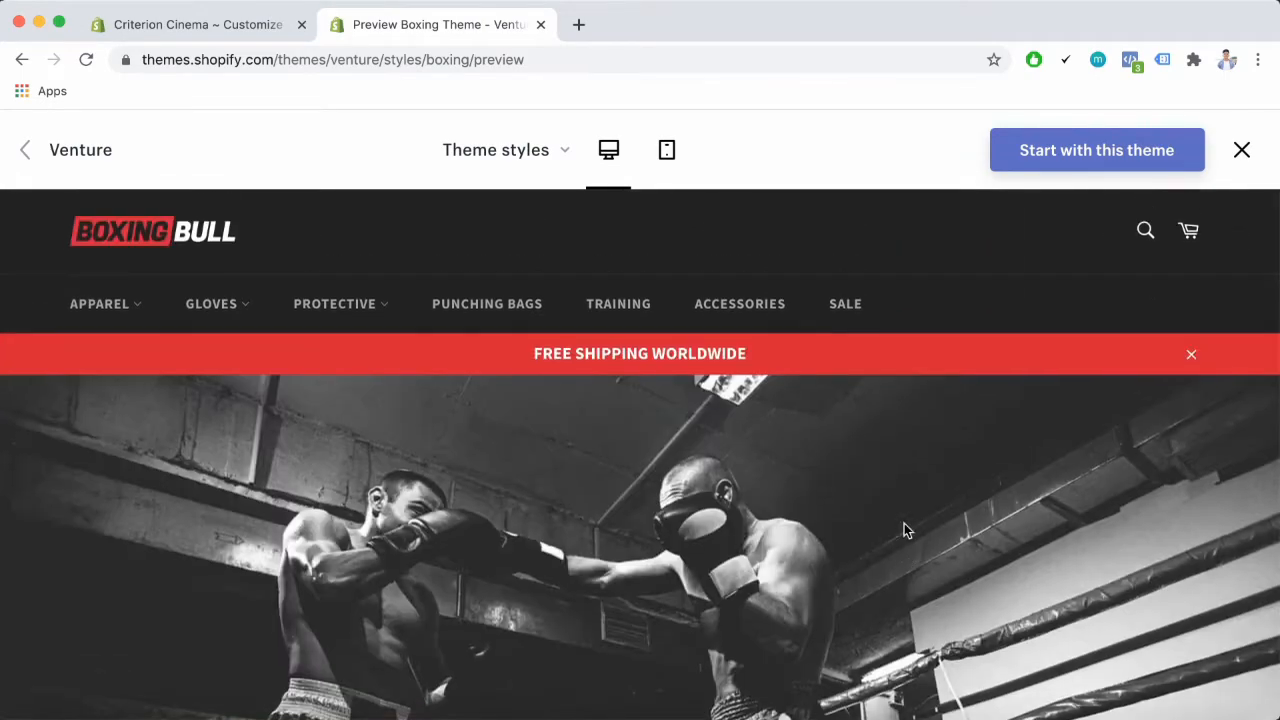
pyautogui.click(1242, 150)
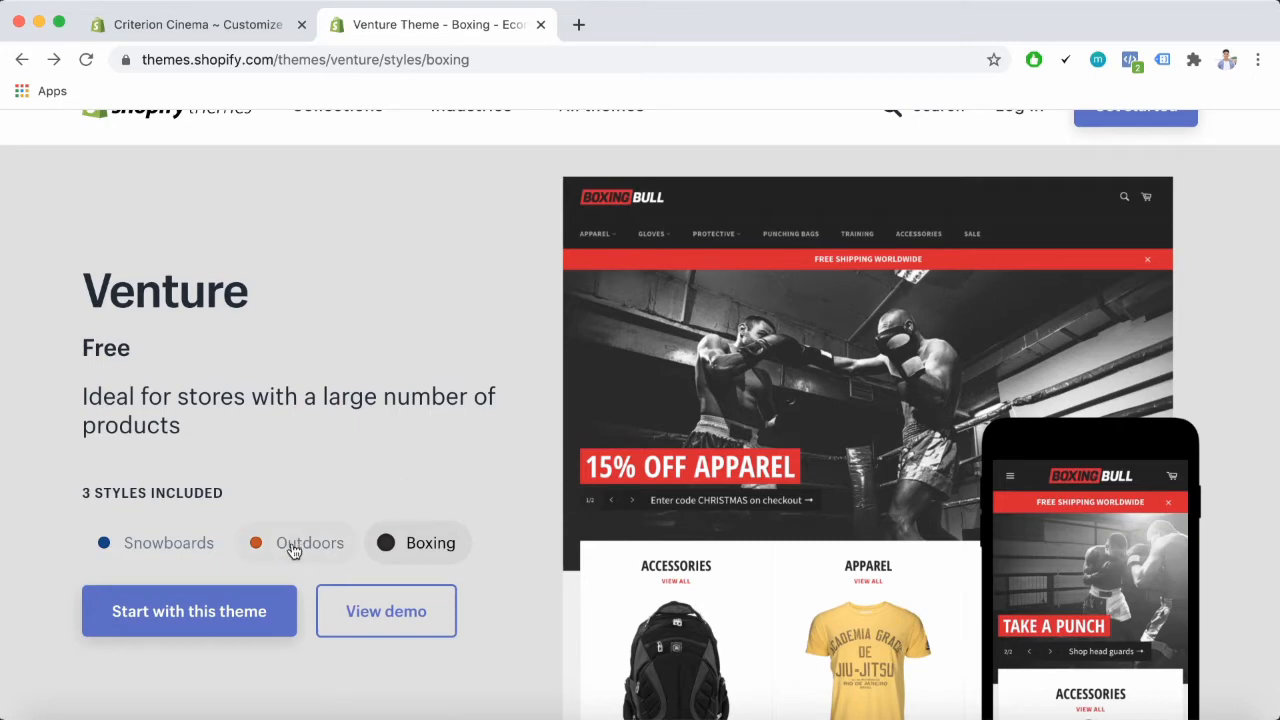
# Switch to the Outdoors style, browse its live demo, and return to the theme page
pyautogui.click(308, 542)
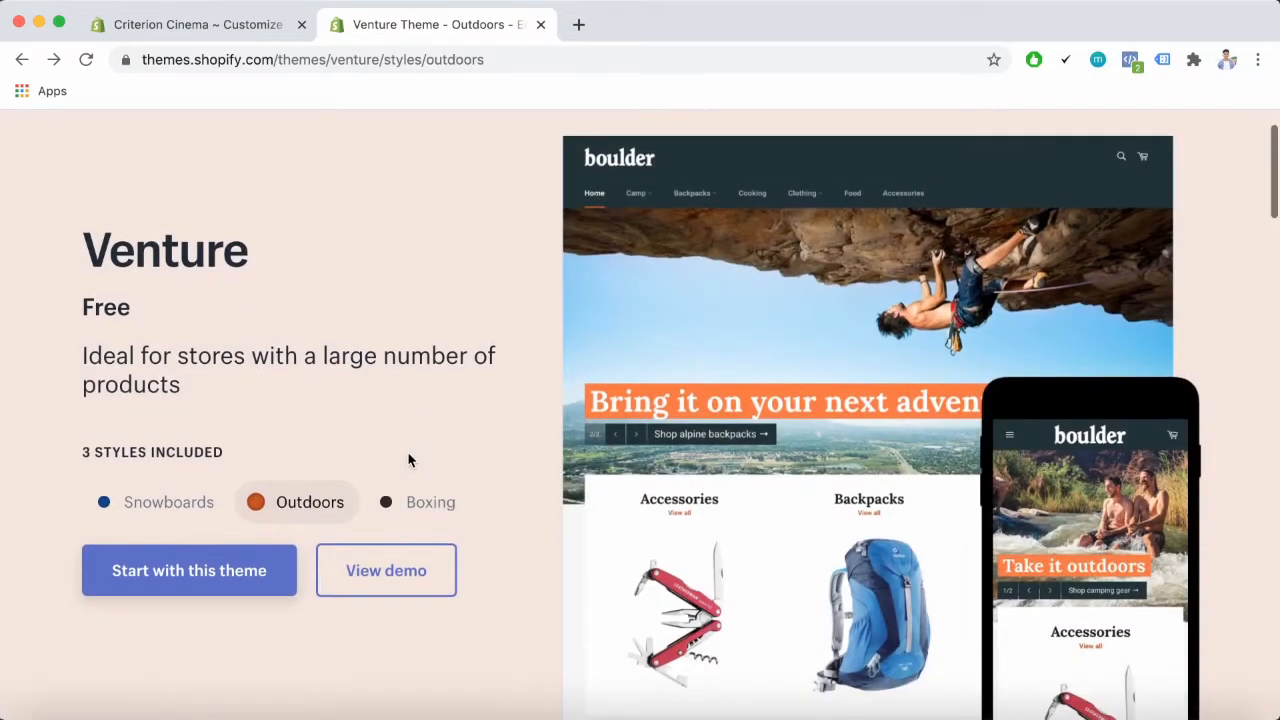
pyautogui.click(386, 570)
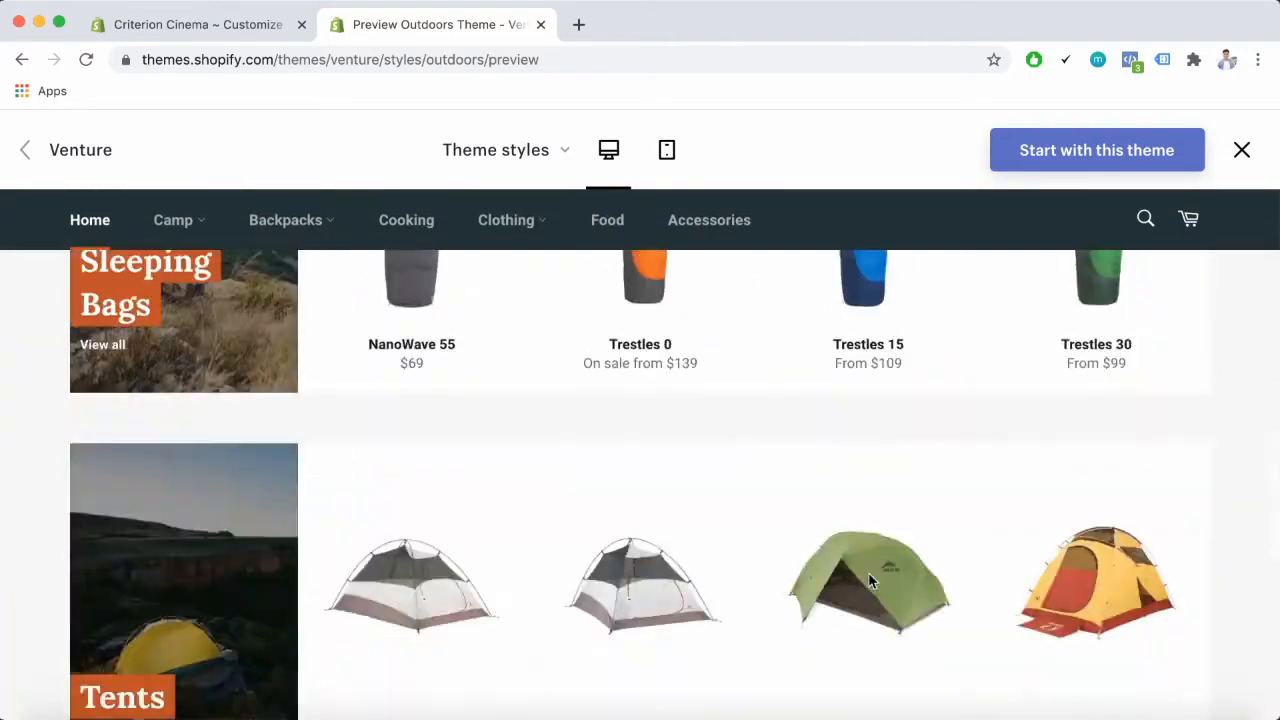
pyautogui.scroll(3)
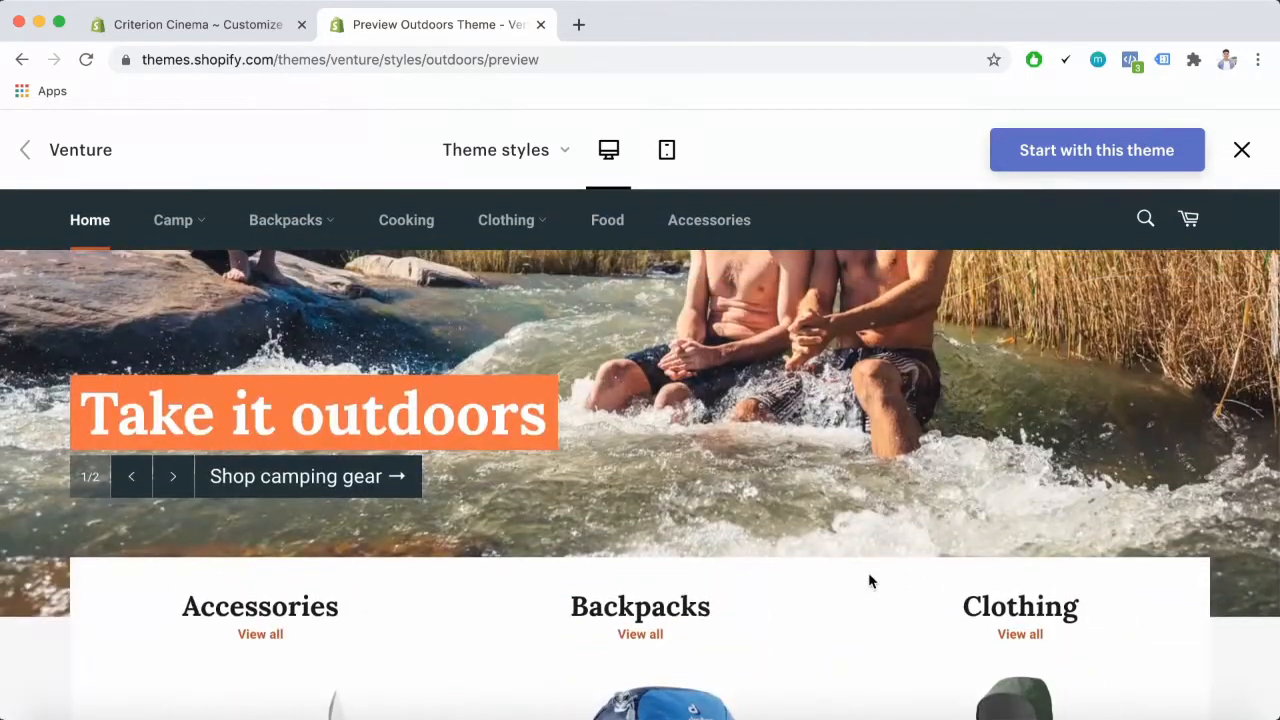
pyautogui.click(1242, 150)
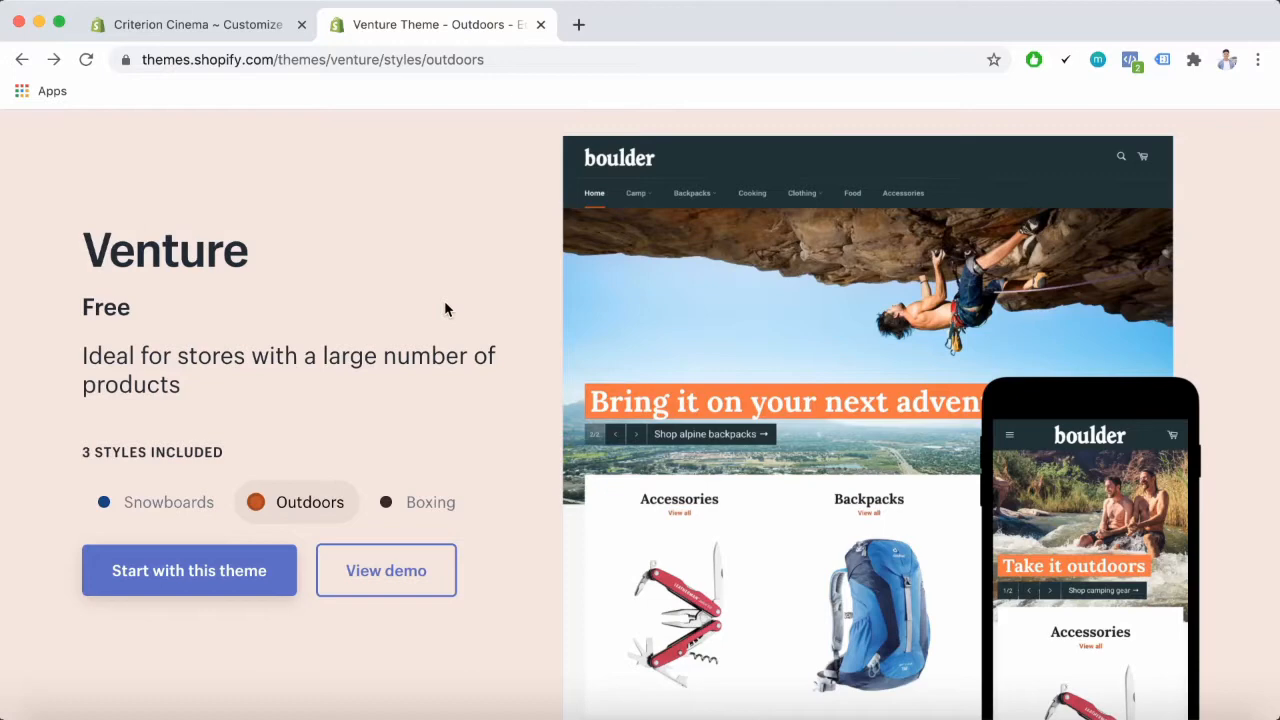
pyautogui.moveTo(156, 500)
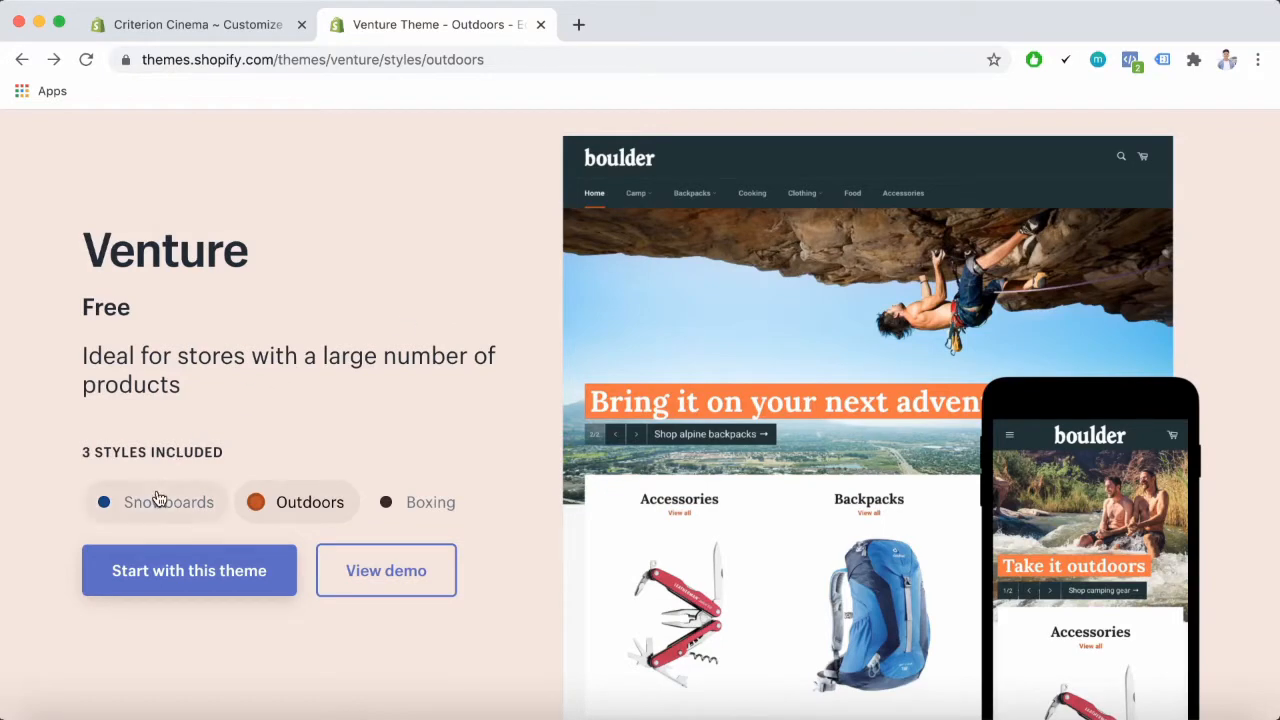
# Switch to the Snowboards style and browse its live demo back to the top banner
pyautogui.click(156, 502)
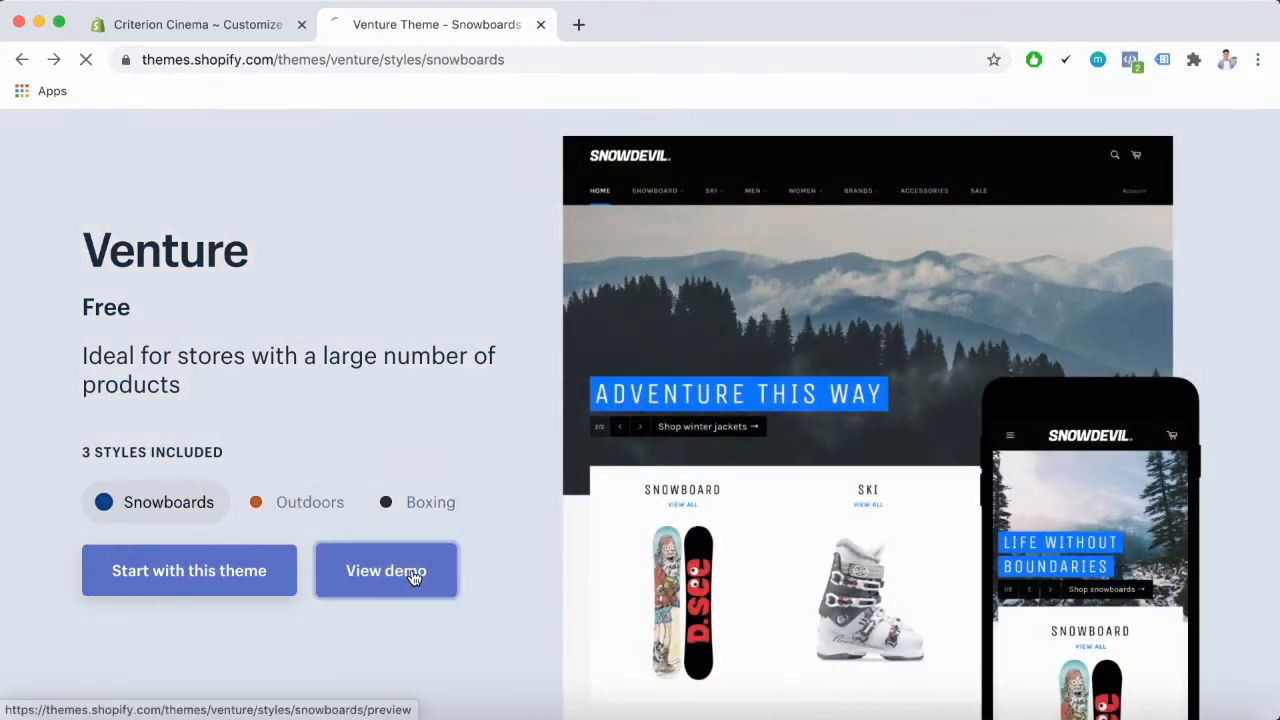
pyautogui.click(384, 570)
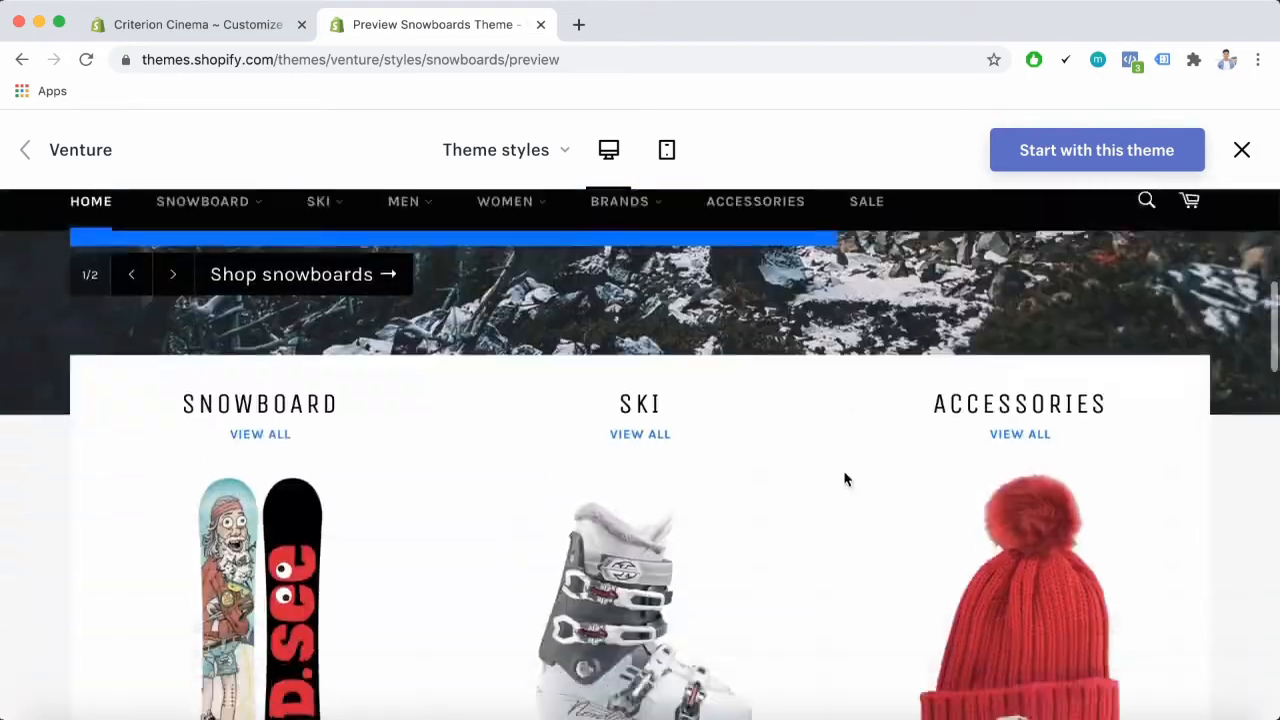
pyautogui.scroll(-3)
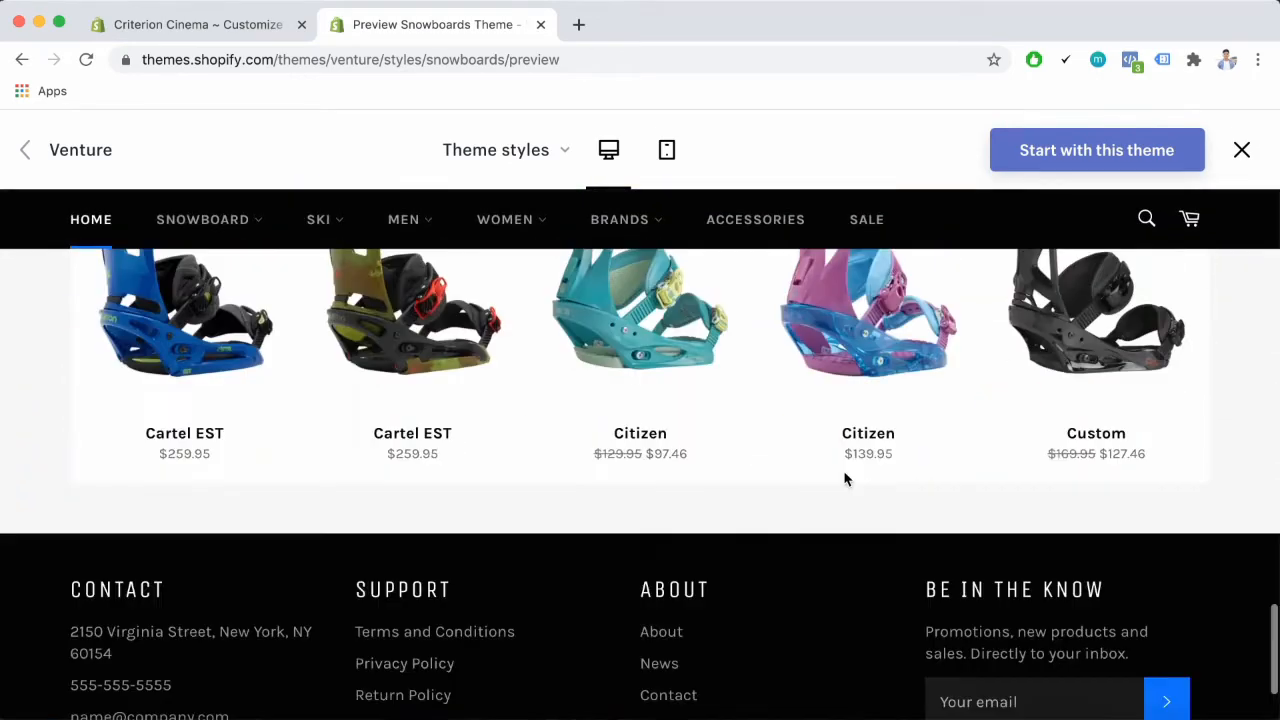
pyautogui.scroll(3)
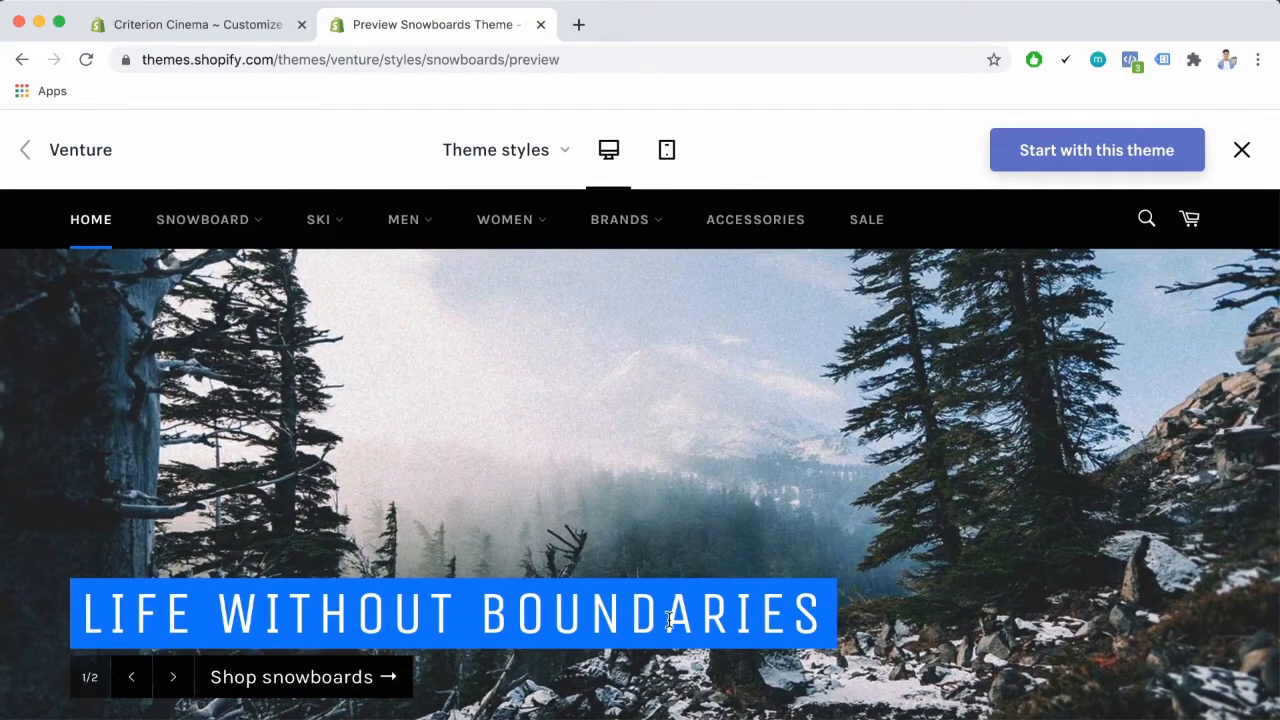
pyautogui.moveTo(970, 414)
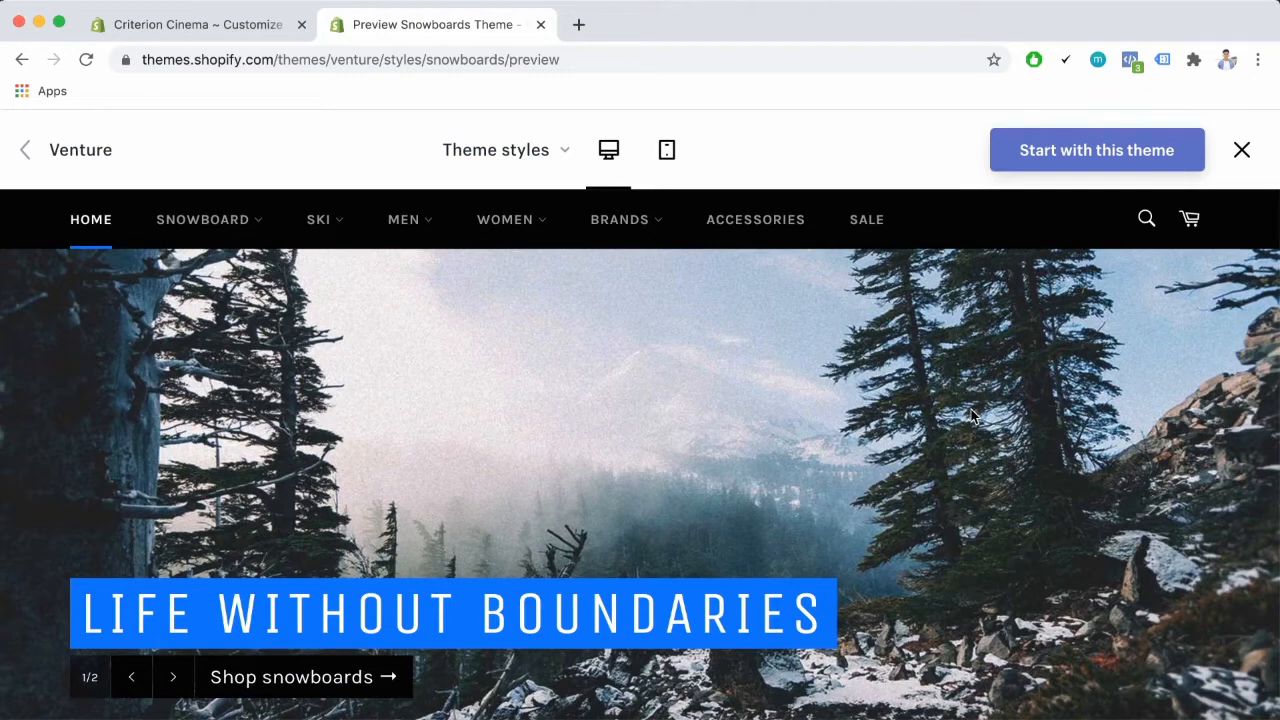
pyautogui.moveTo(880, 476)
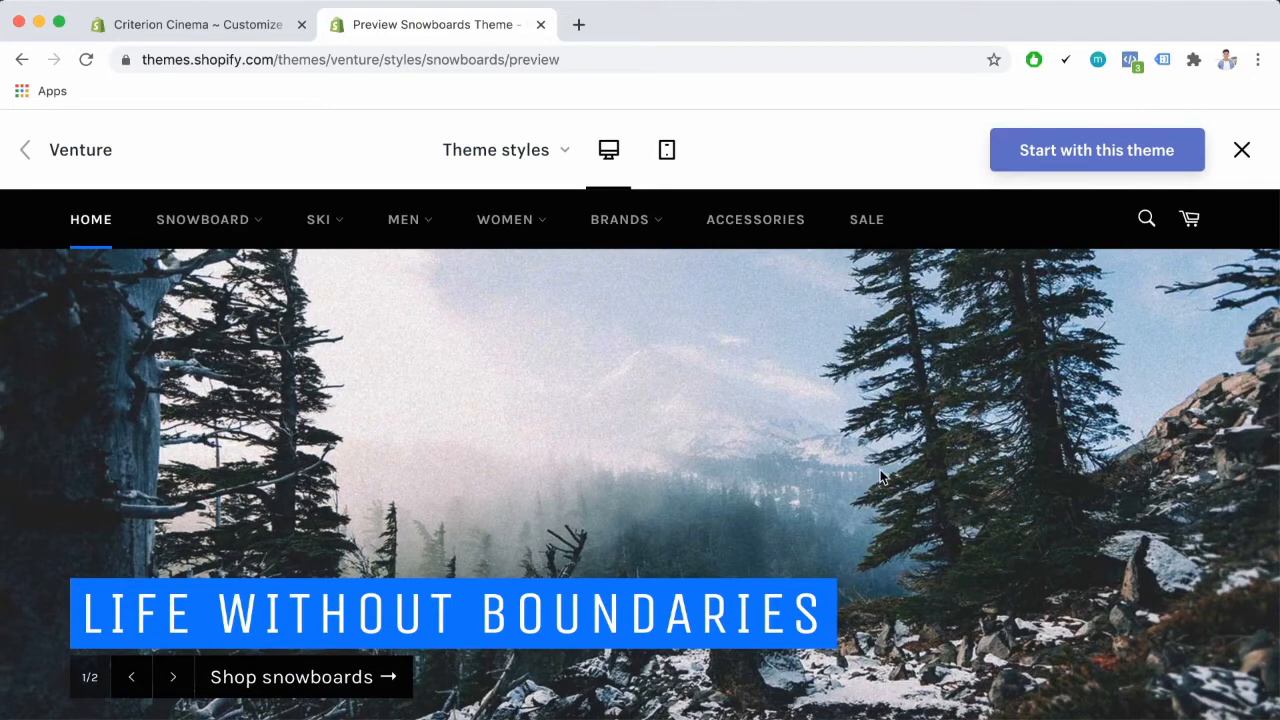
# Scroll down the Snowboards demo home page below the Life Without Boundaries banner
pyautogui.scroll(-3)
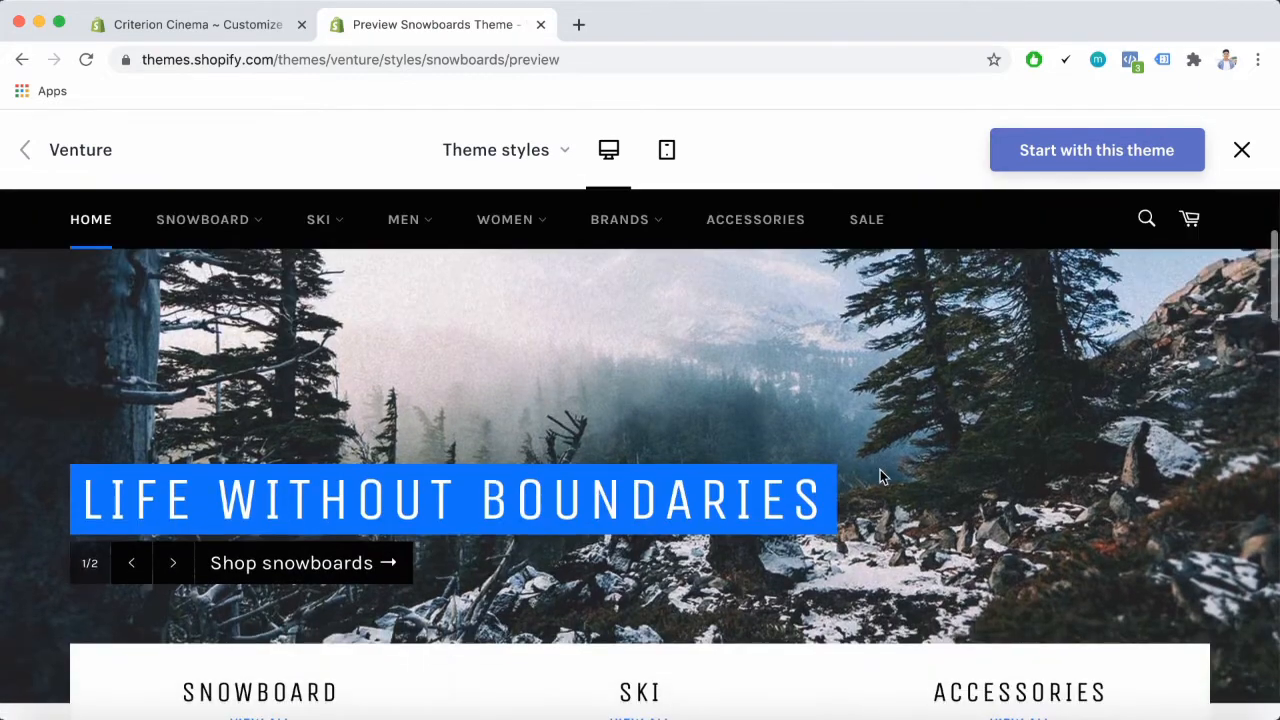
pyautogui.scroll(-3)
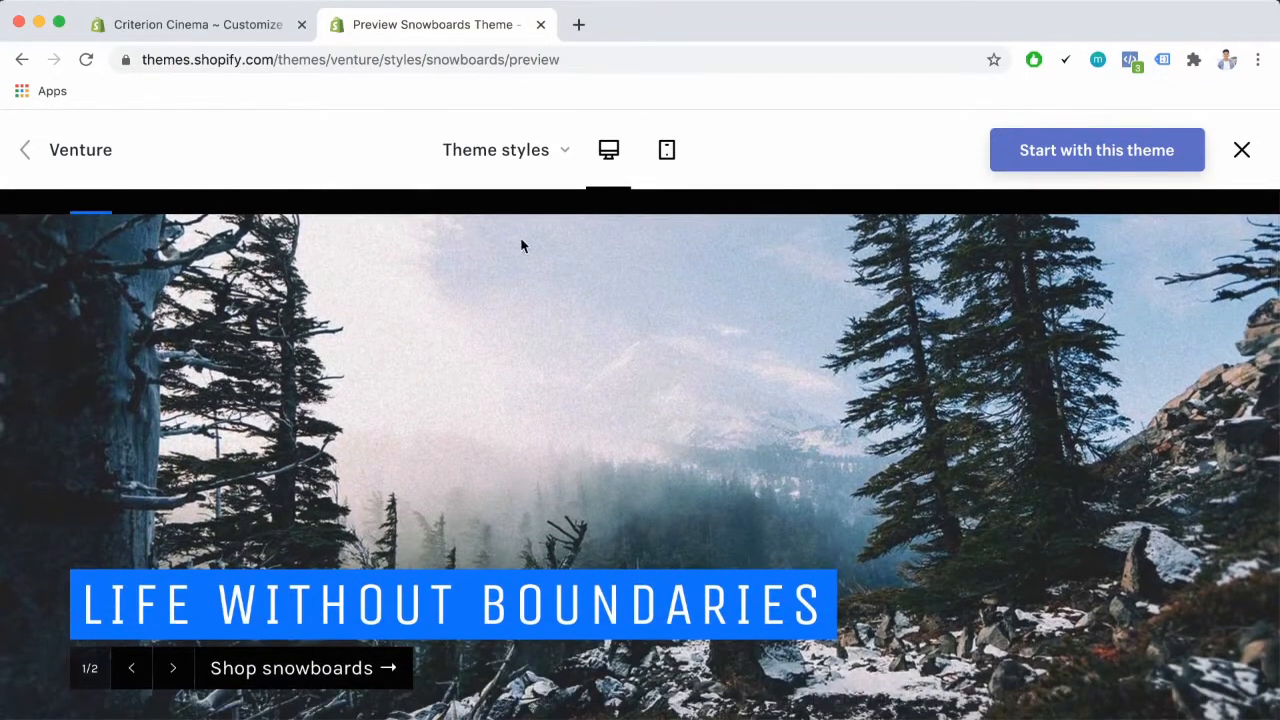
pyautogui.moveTo(616, 338)
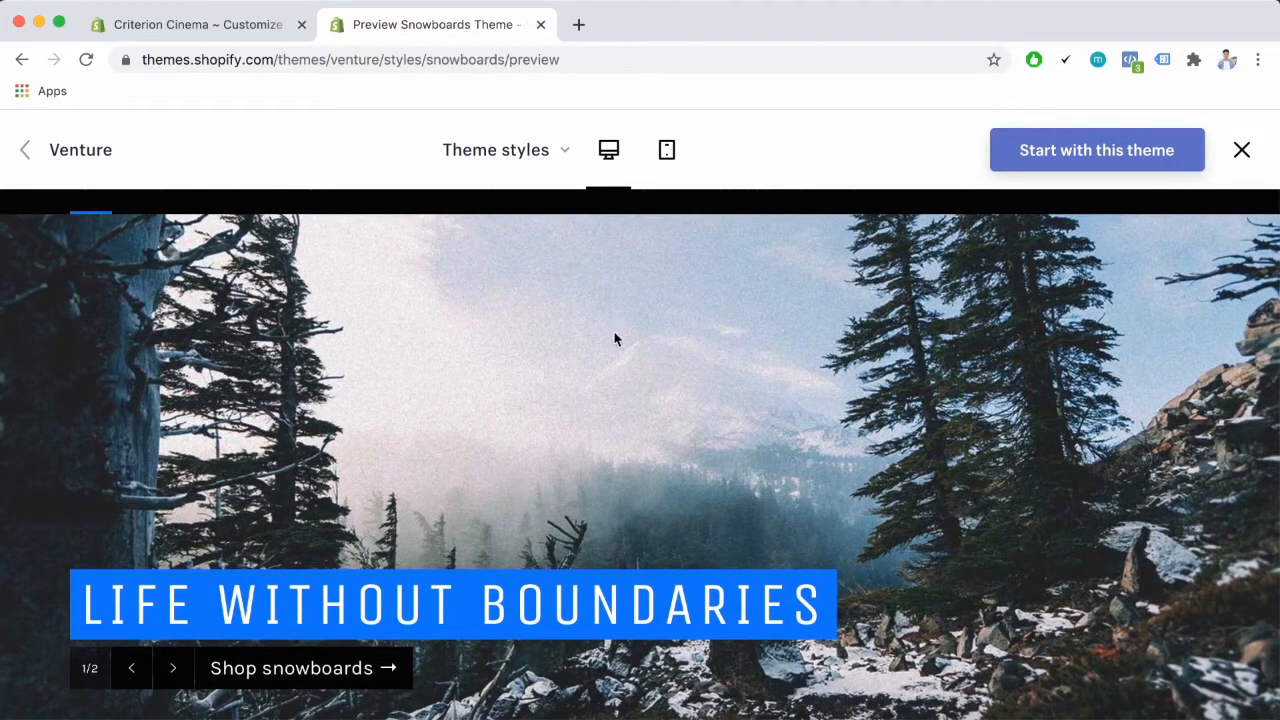
pyautogui.moveTo(1150, 418)
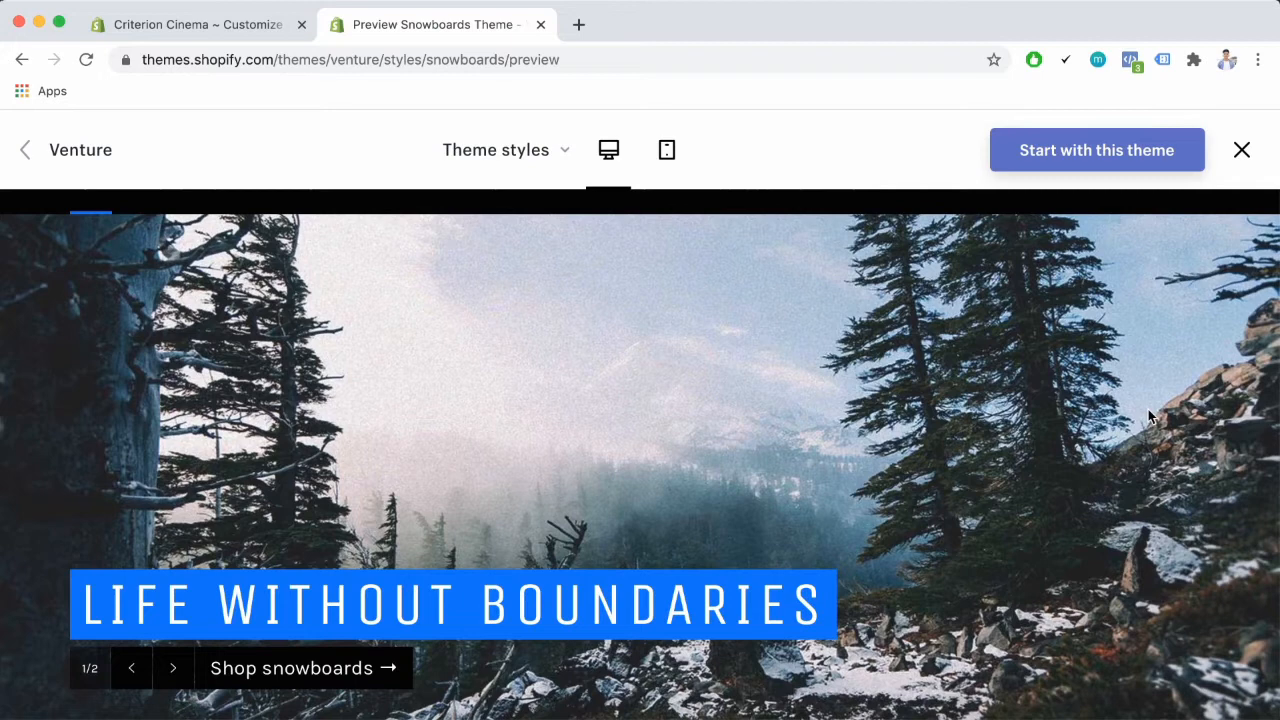
pyautogui.moveTo(1112, 444)
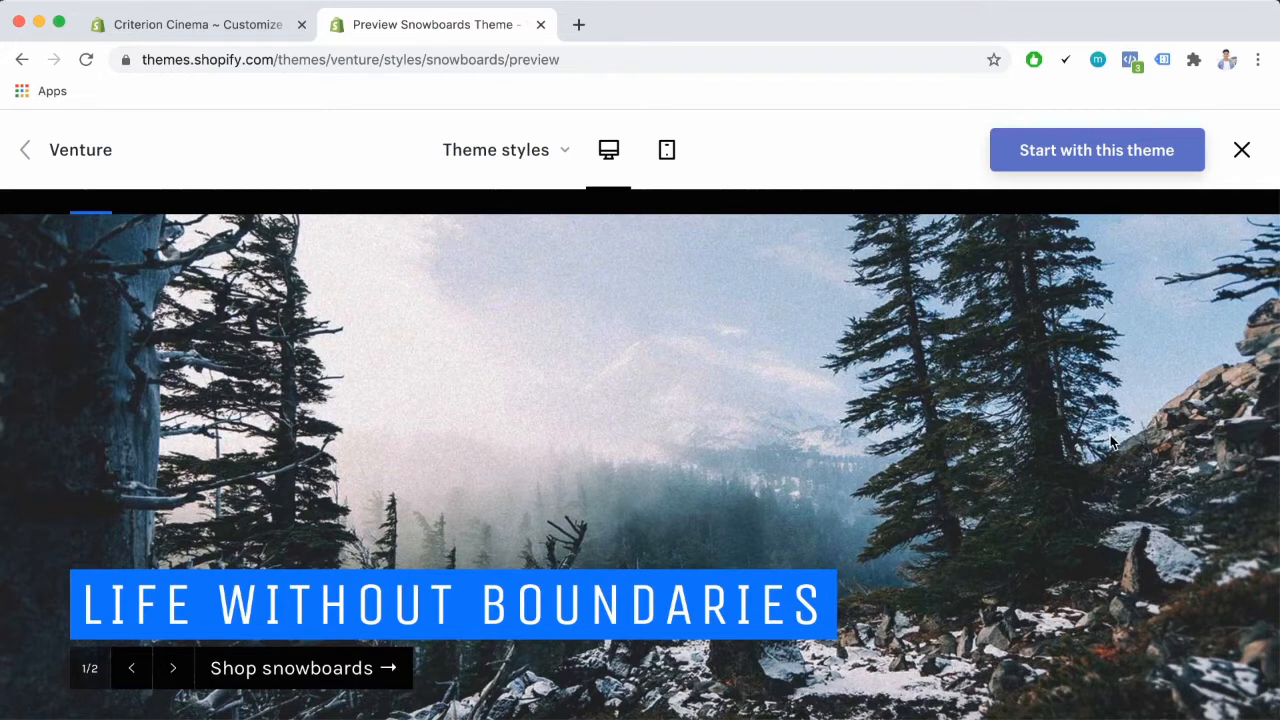
pyautogui.moveTo(1088, 478)
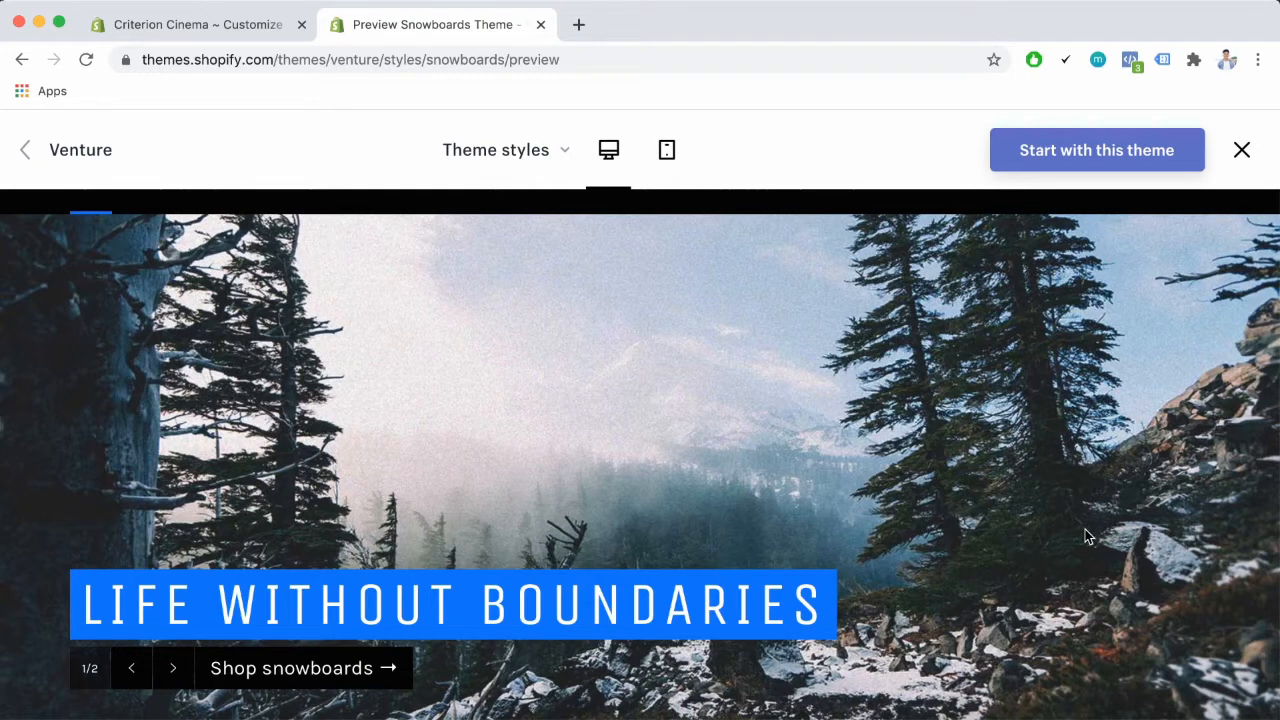
pyautogui.moveTo(986, 548)
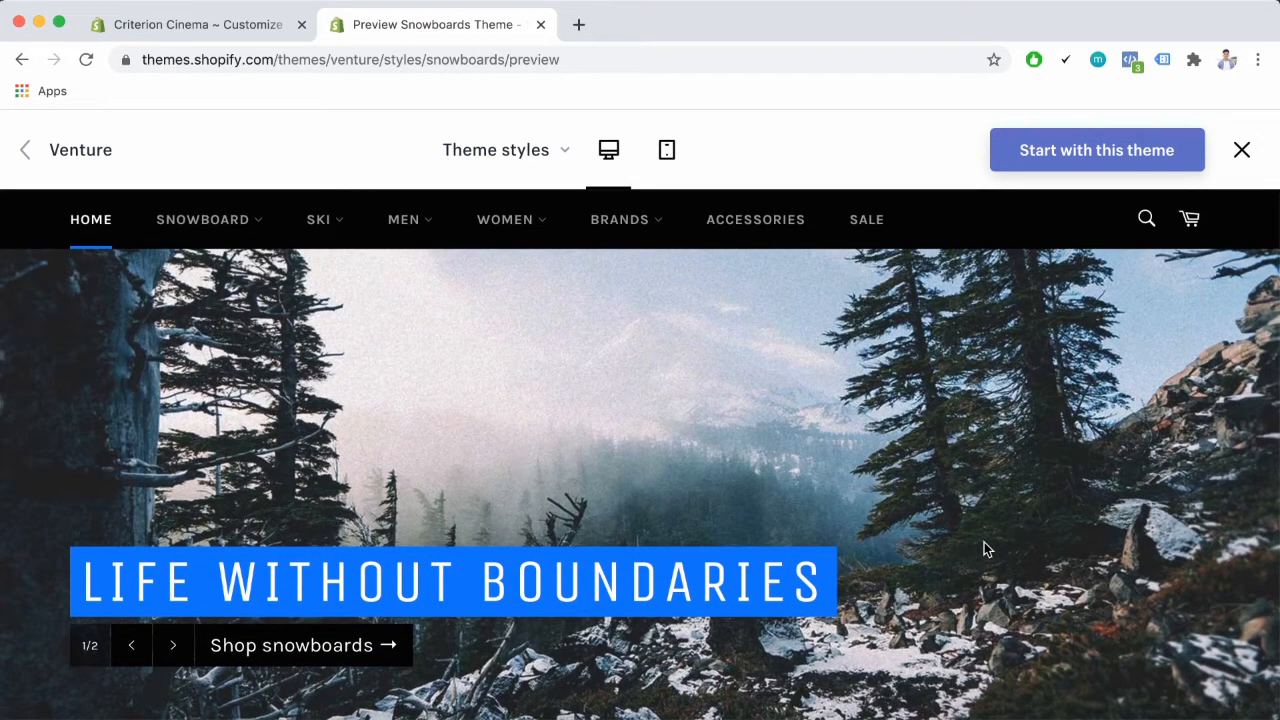
pyautogui.moveTo(4, 520)
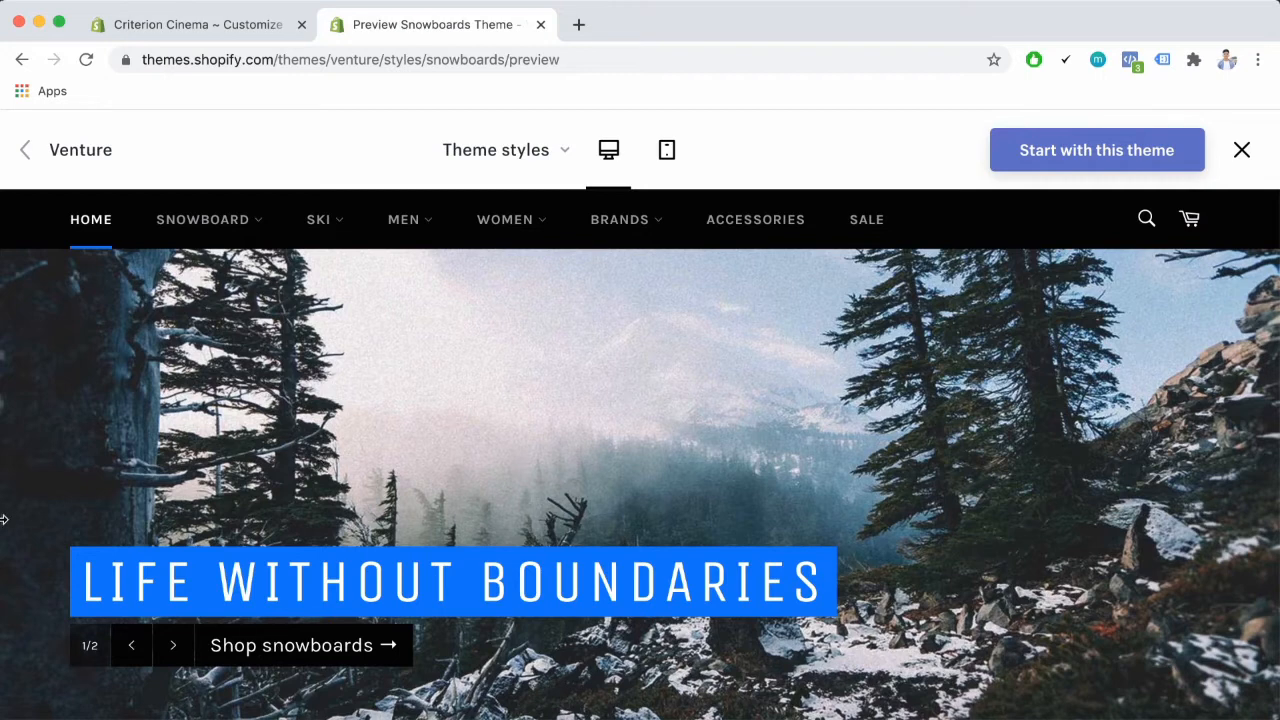
pyautogui.moveTo(392, 598)
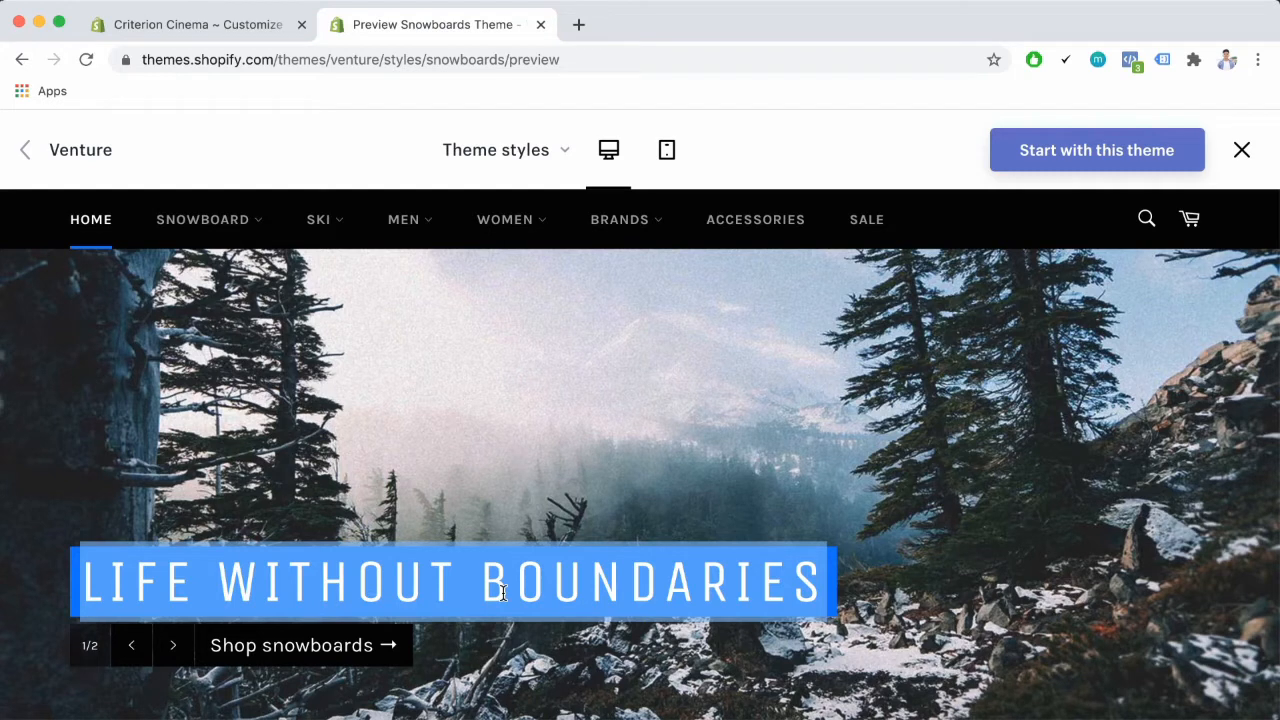
pyautogui.moveTo(364, 644)
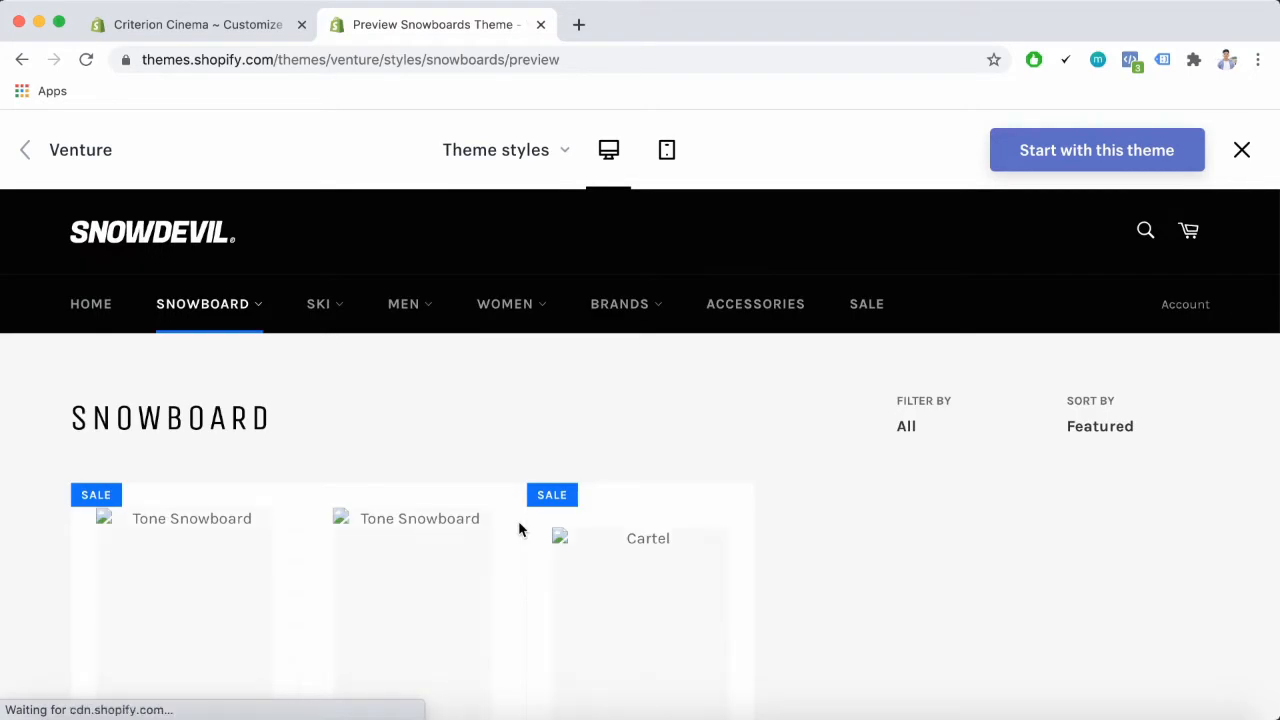
pyautogui.scroll(-3)
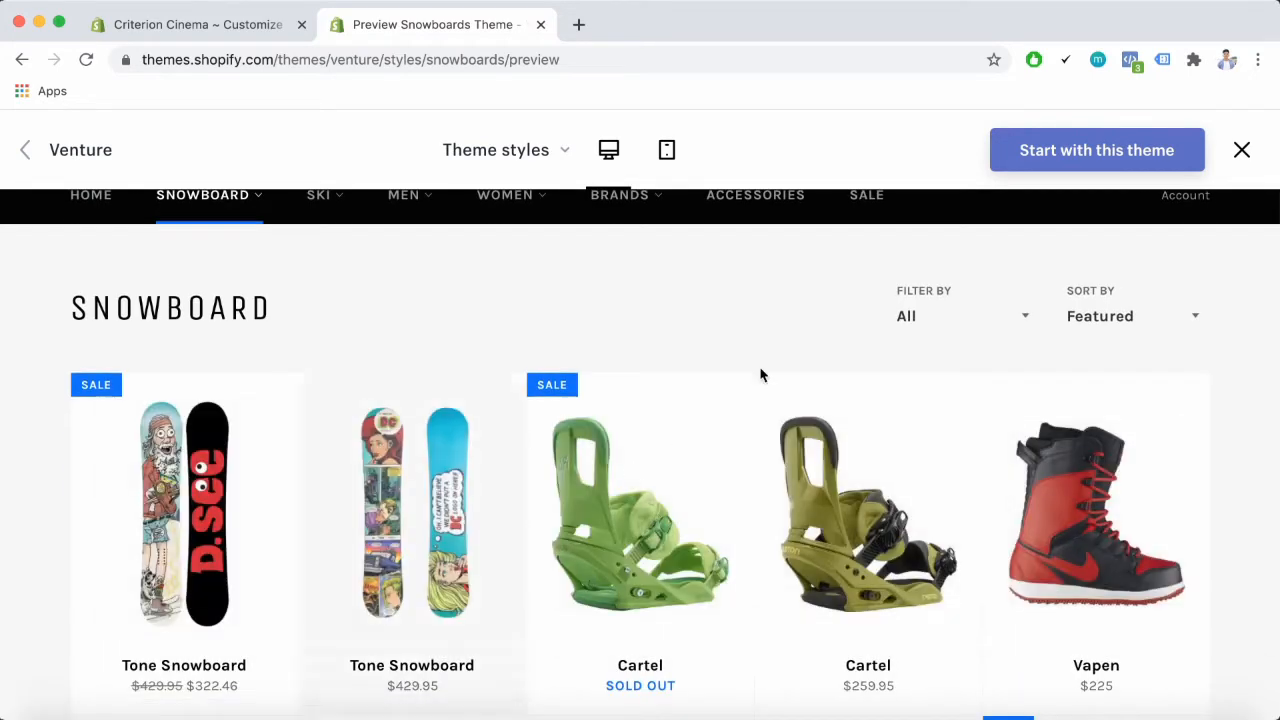
pyautogui.moveTo(136, 98)
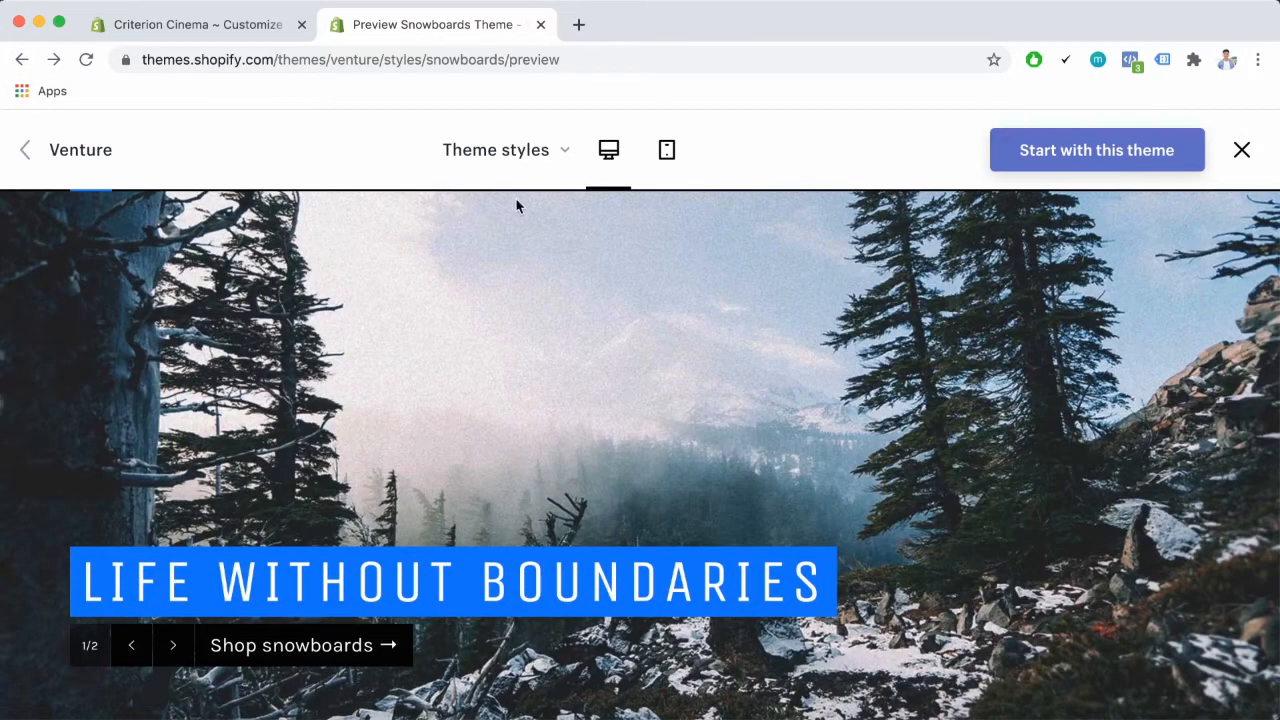
pyautogui.scroll(-3)
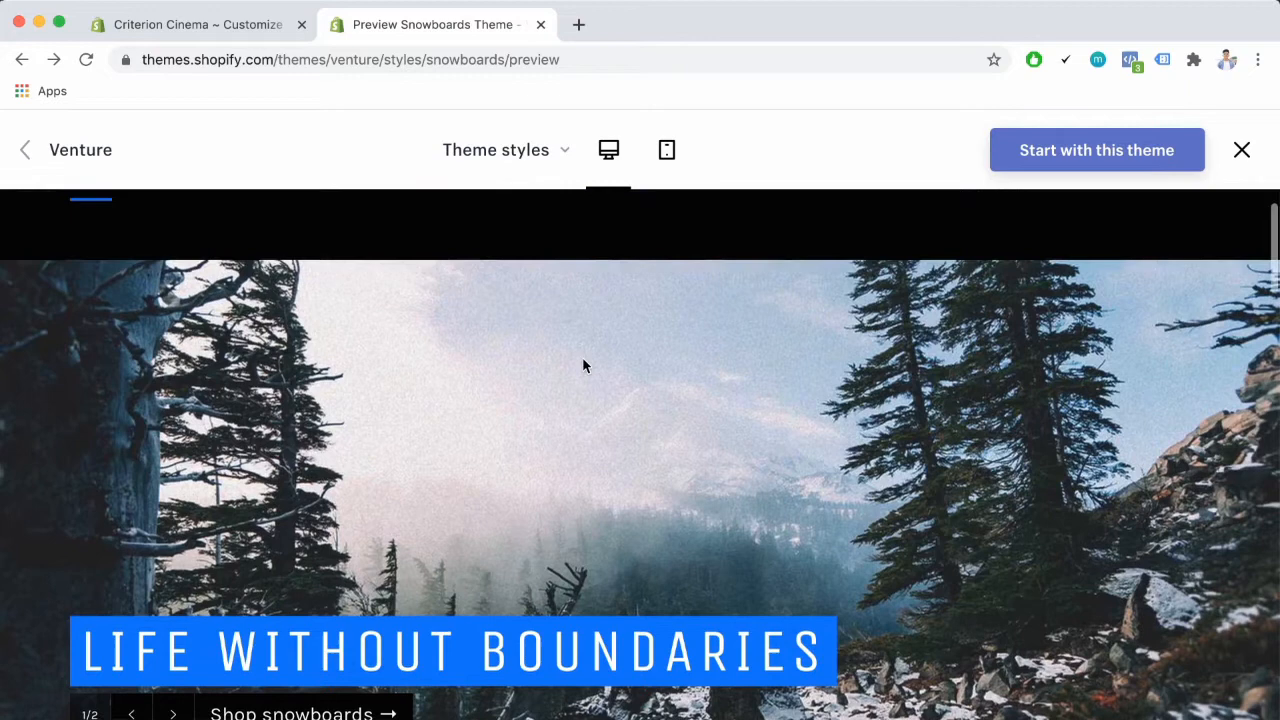
pyautogui.scroll(3)
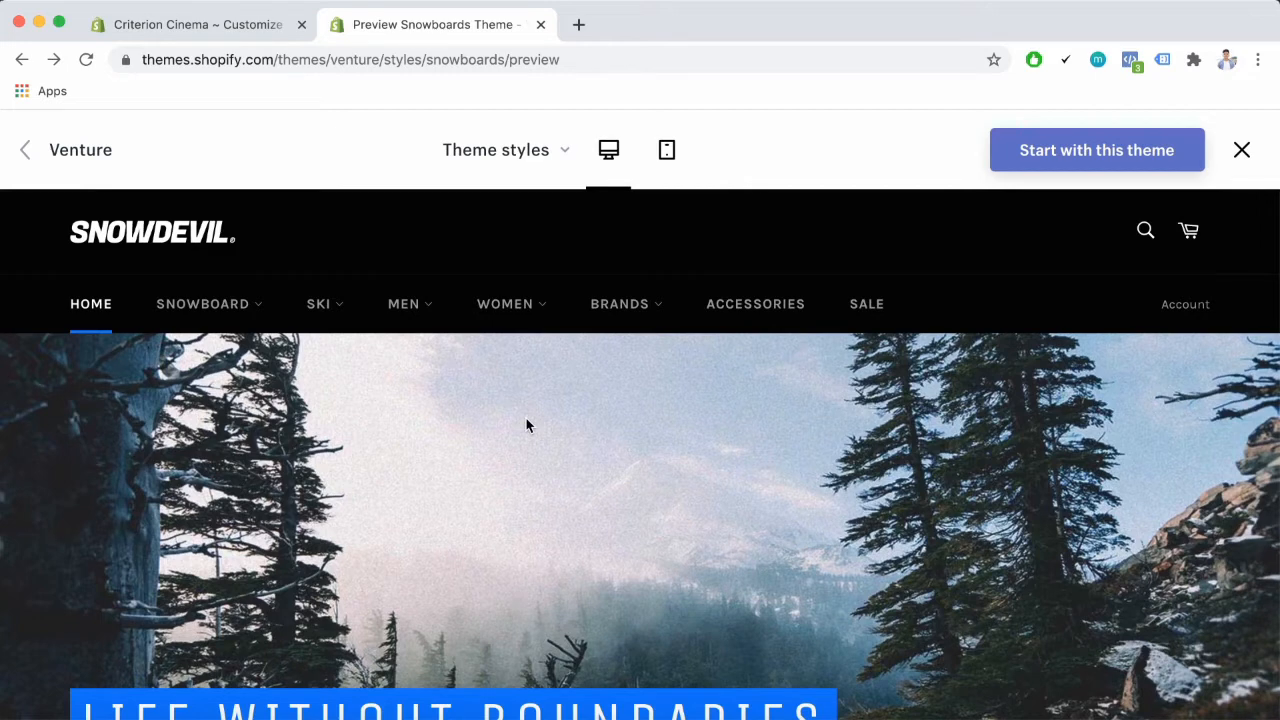
pyautogui.moveTo(392, 452)
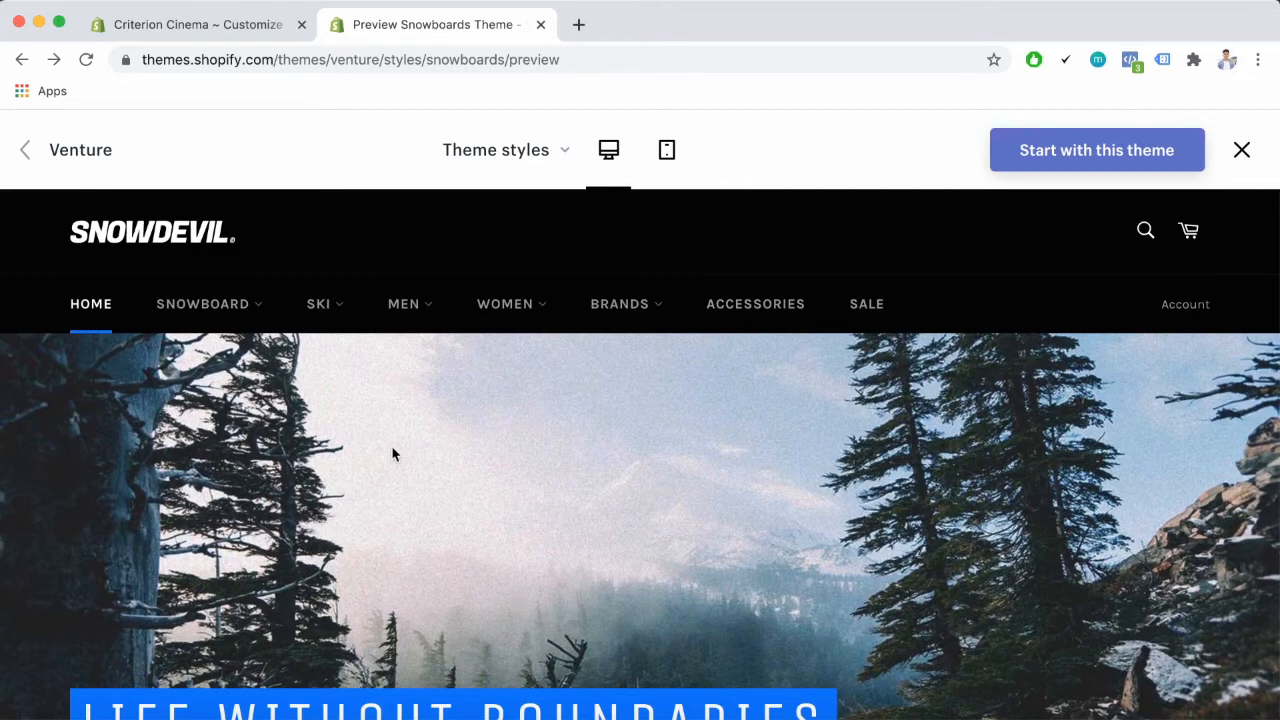
pyautogui.moveTo(348, 444)
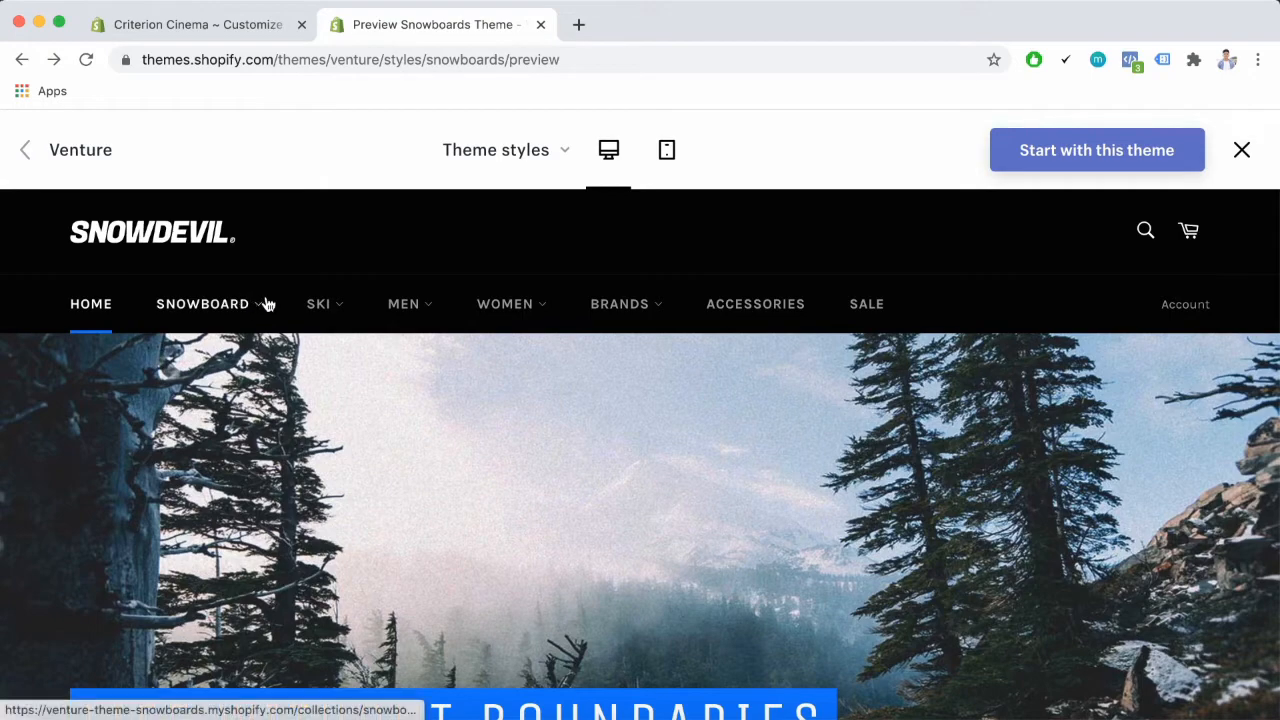
pyautogui.click(202, 304)
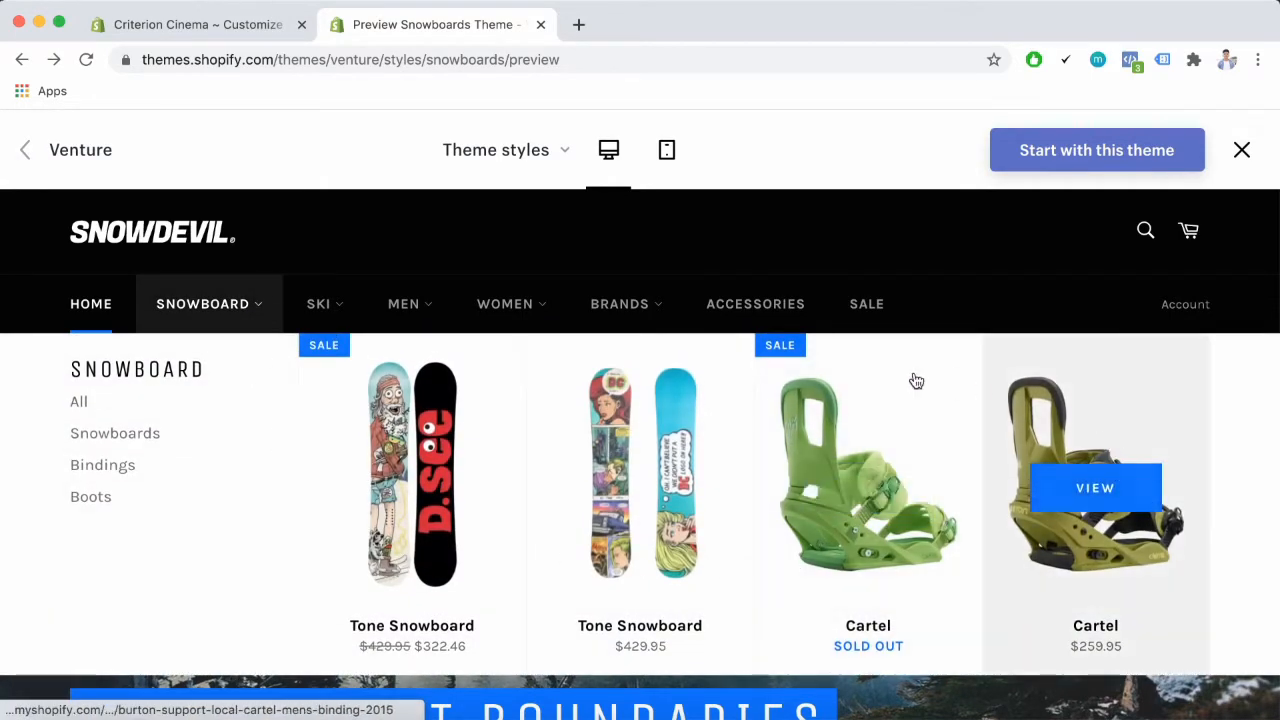
pyautogui.moveTo(1132, 596)
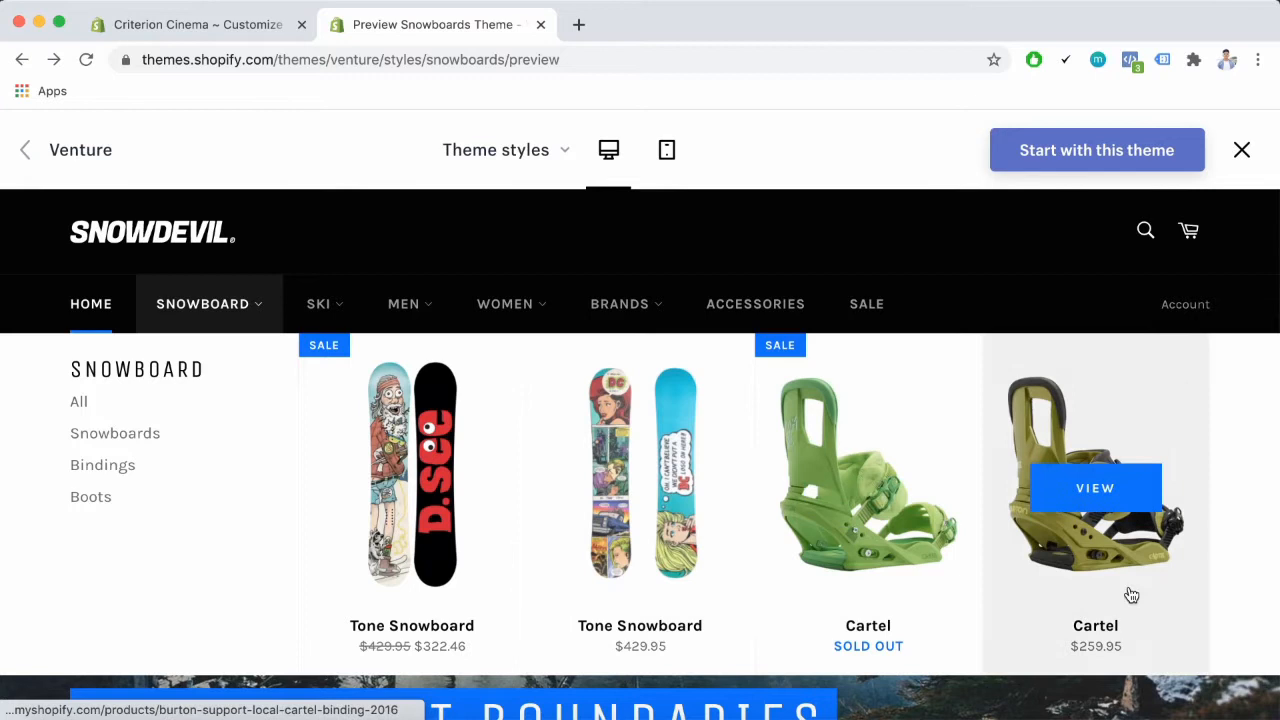
pyautogui.moveTo(1124, 592)
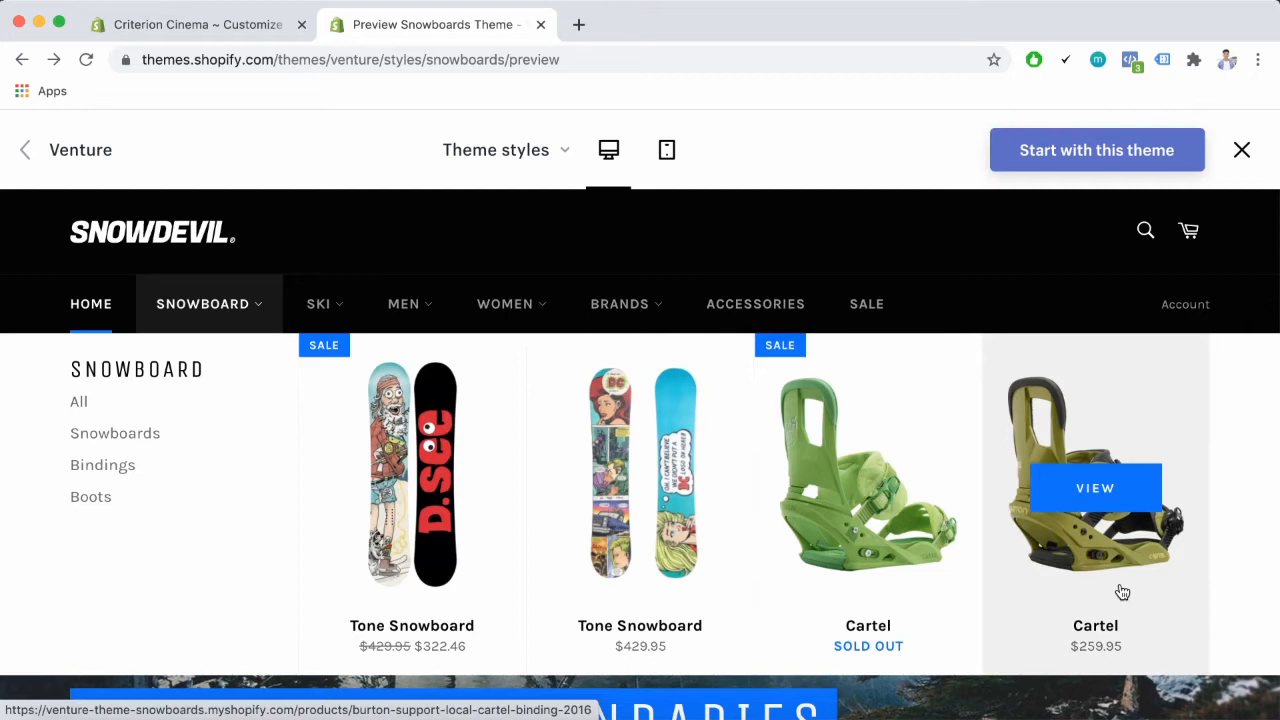
pyautogui.click(90, 218)
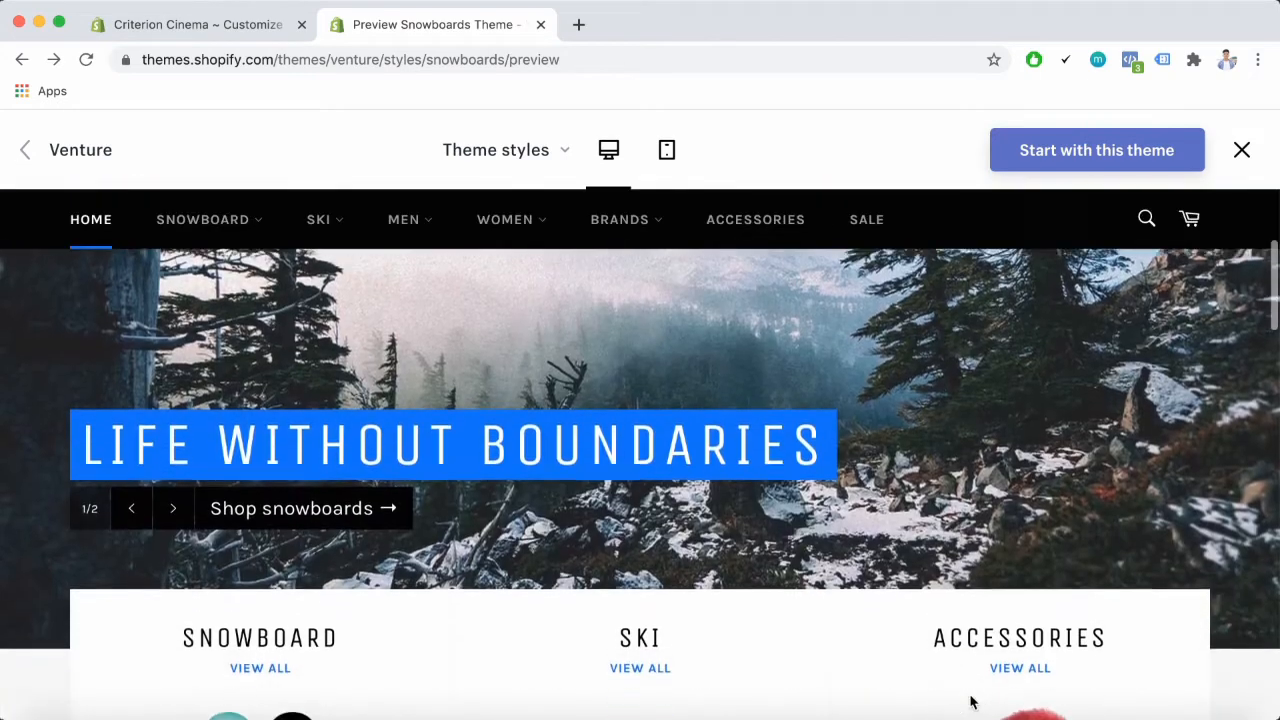
pyautogui.scroll(-3)
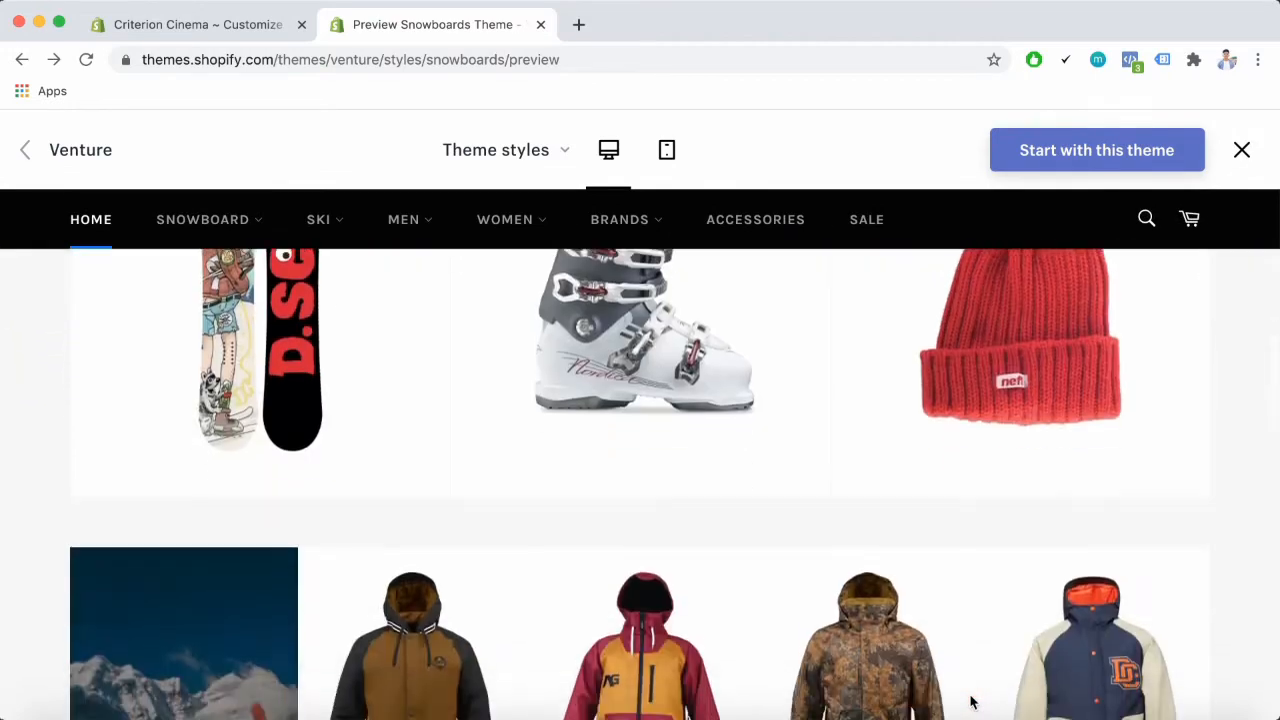
pyautogui.scroll(3)
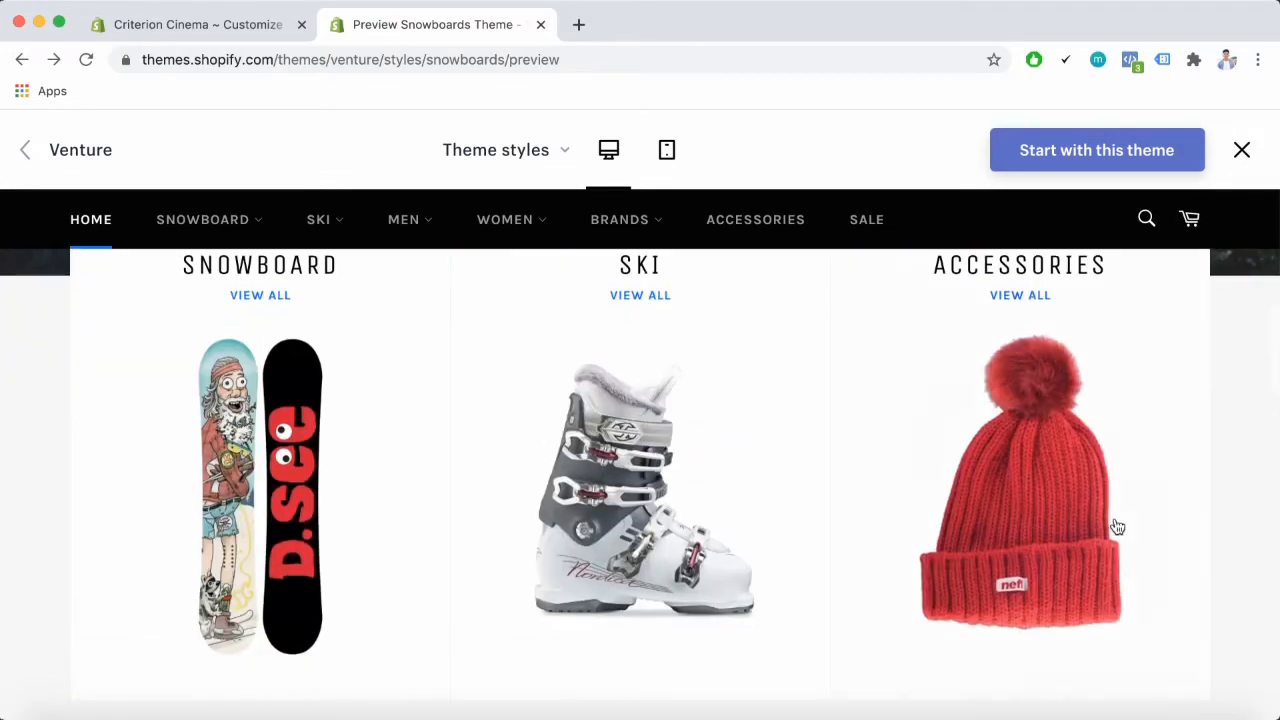
pyautogui.scroll(-3)
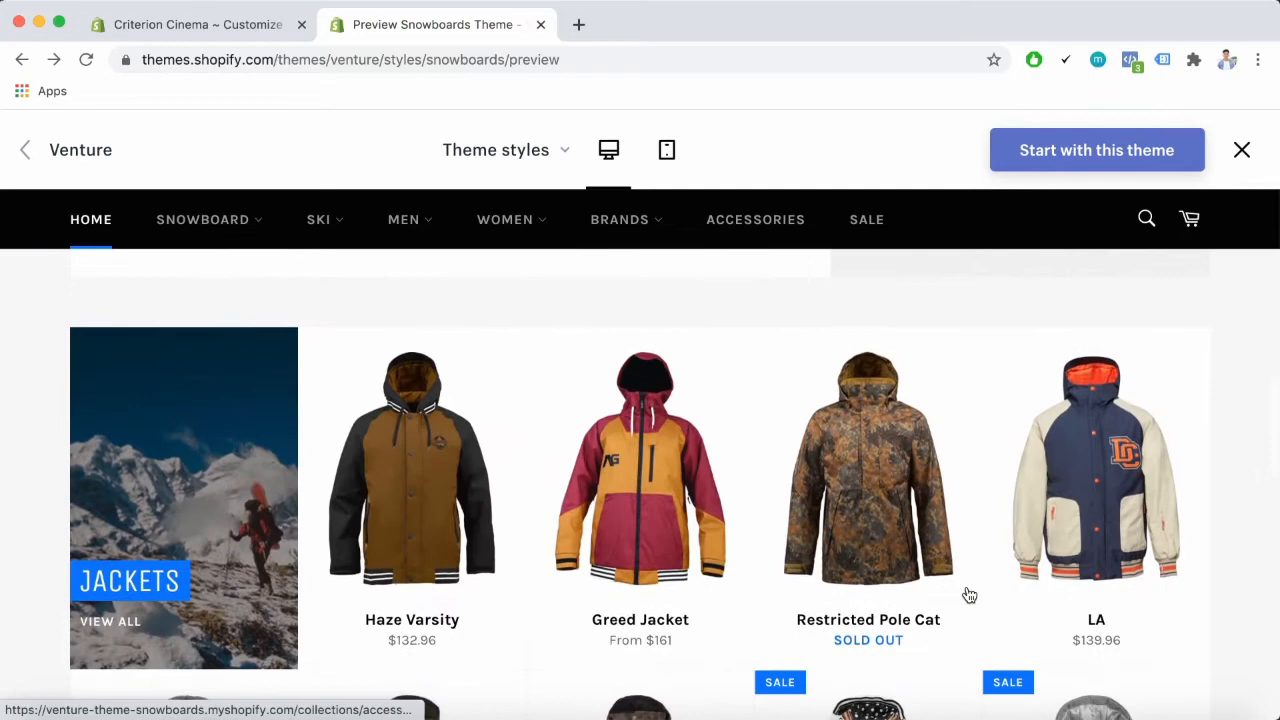
pyautogui.scroll(-3)
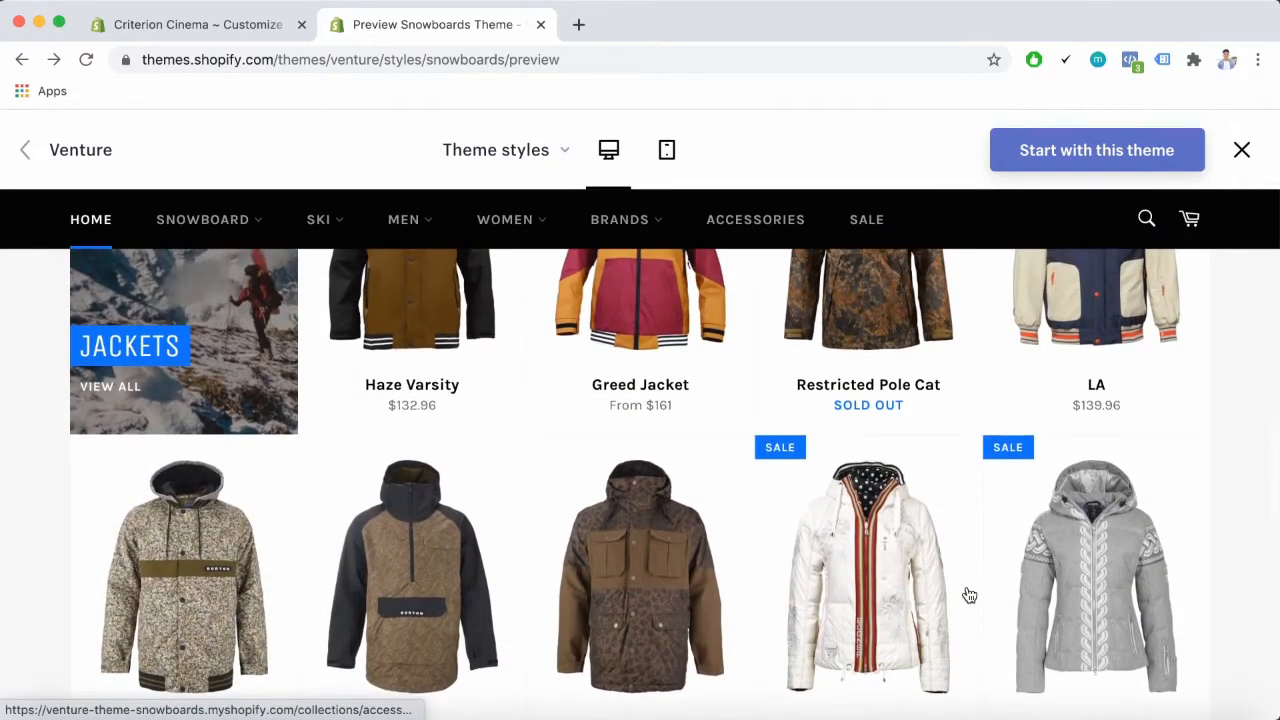
pyautogui.scroll(-3)
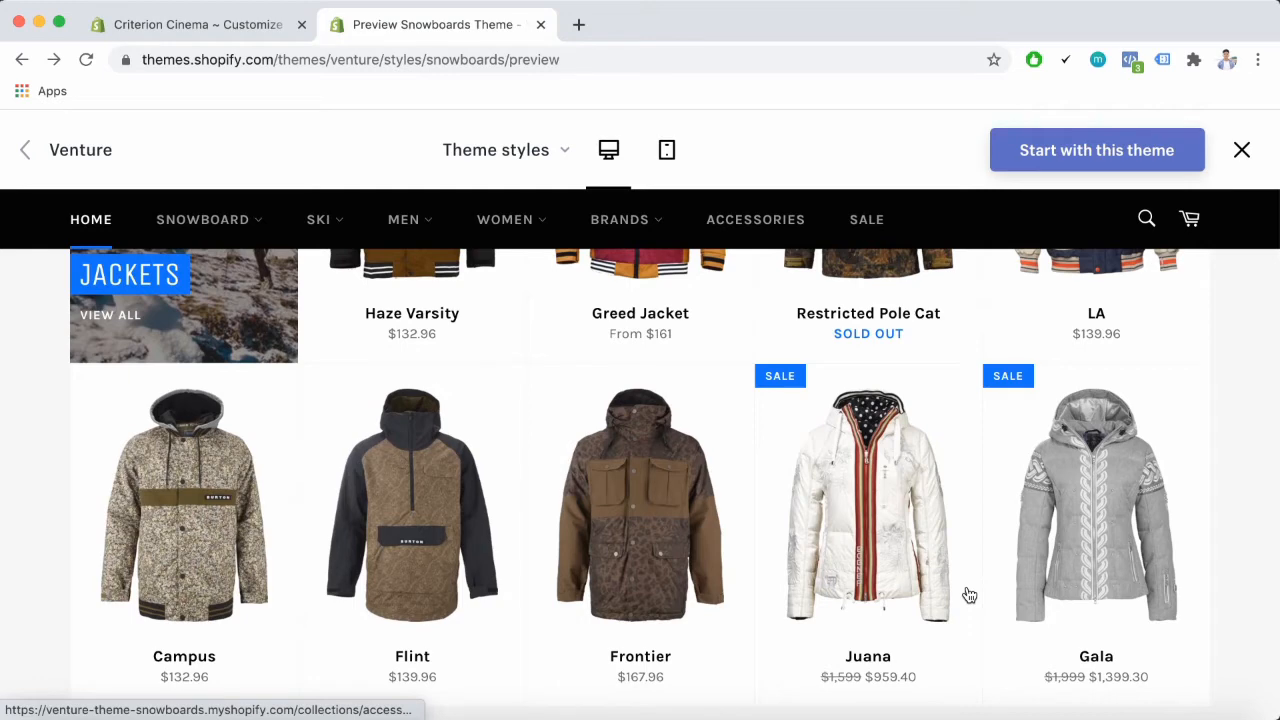
pyautogui.scroll(-3)
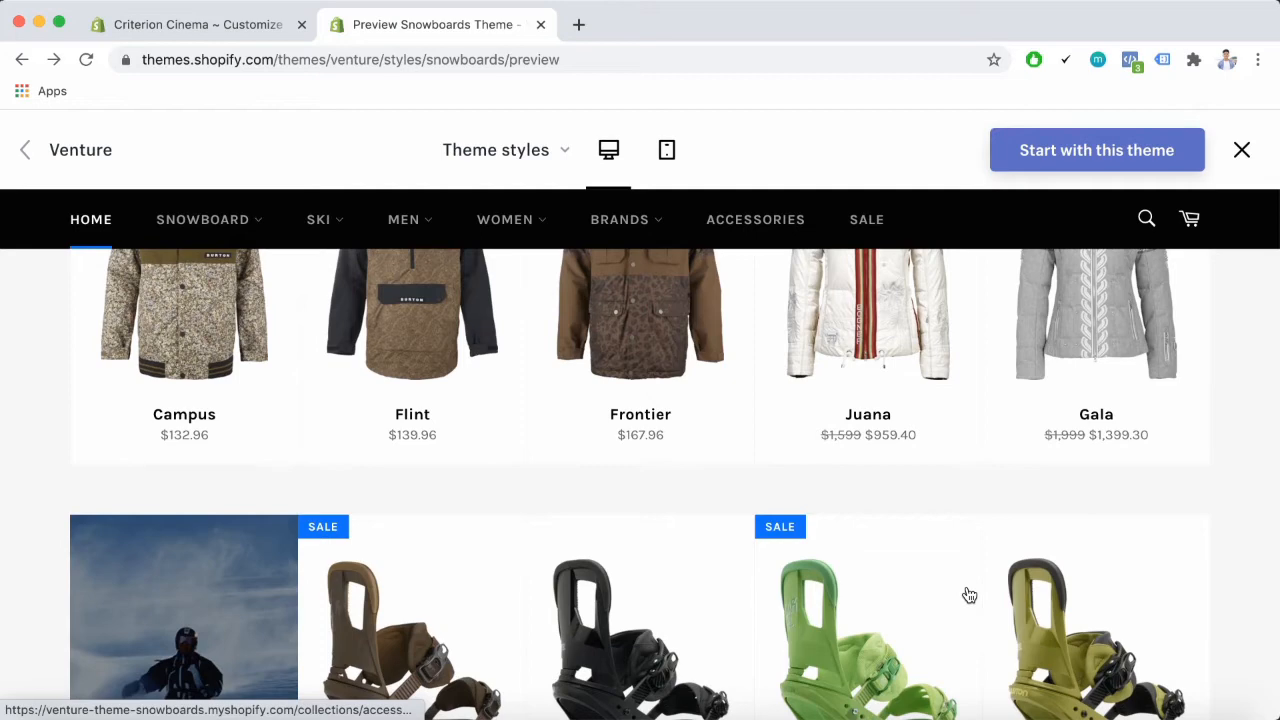
pyautogui.scroll(-3)
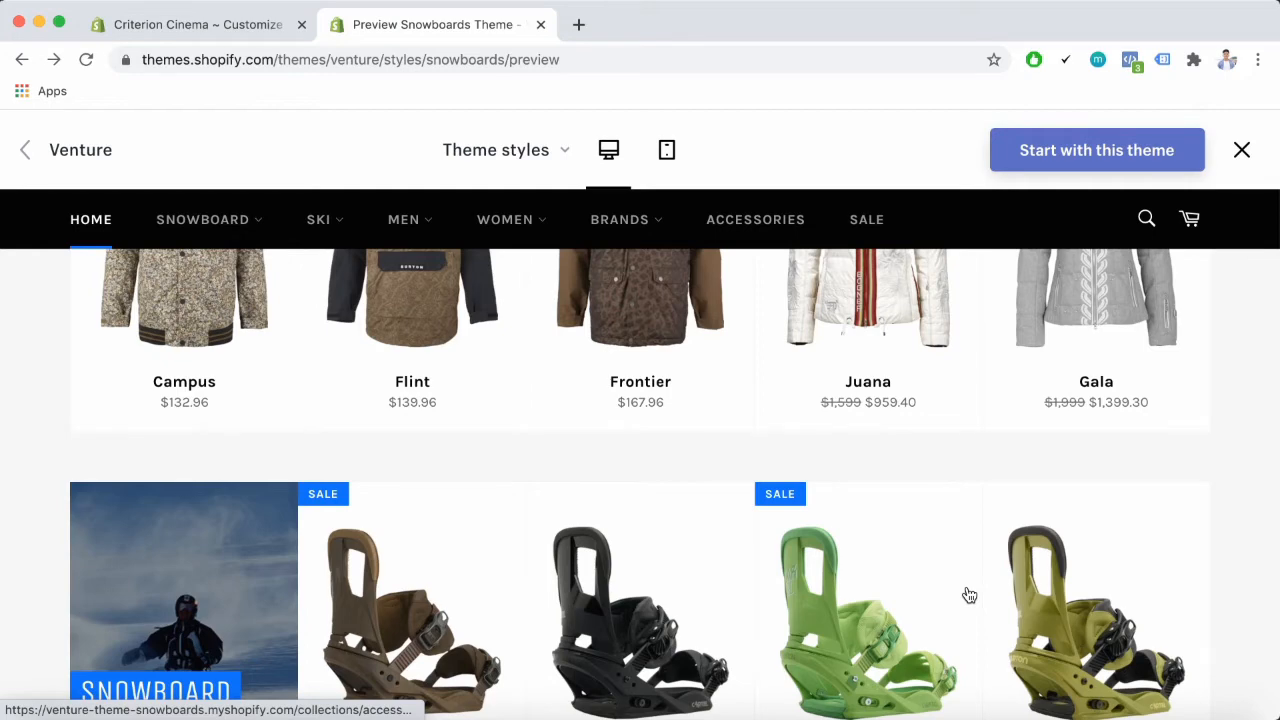
pyautogui.scroll(-3)
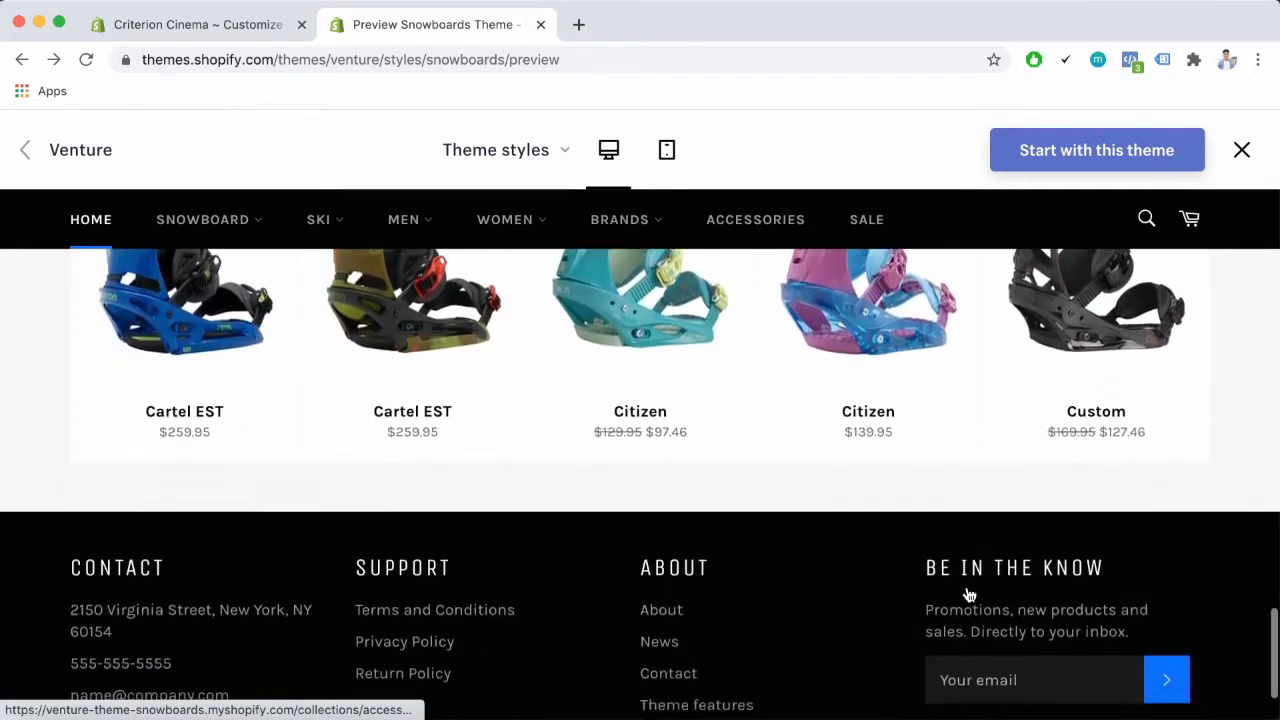
pyautogui.scroll(-3)
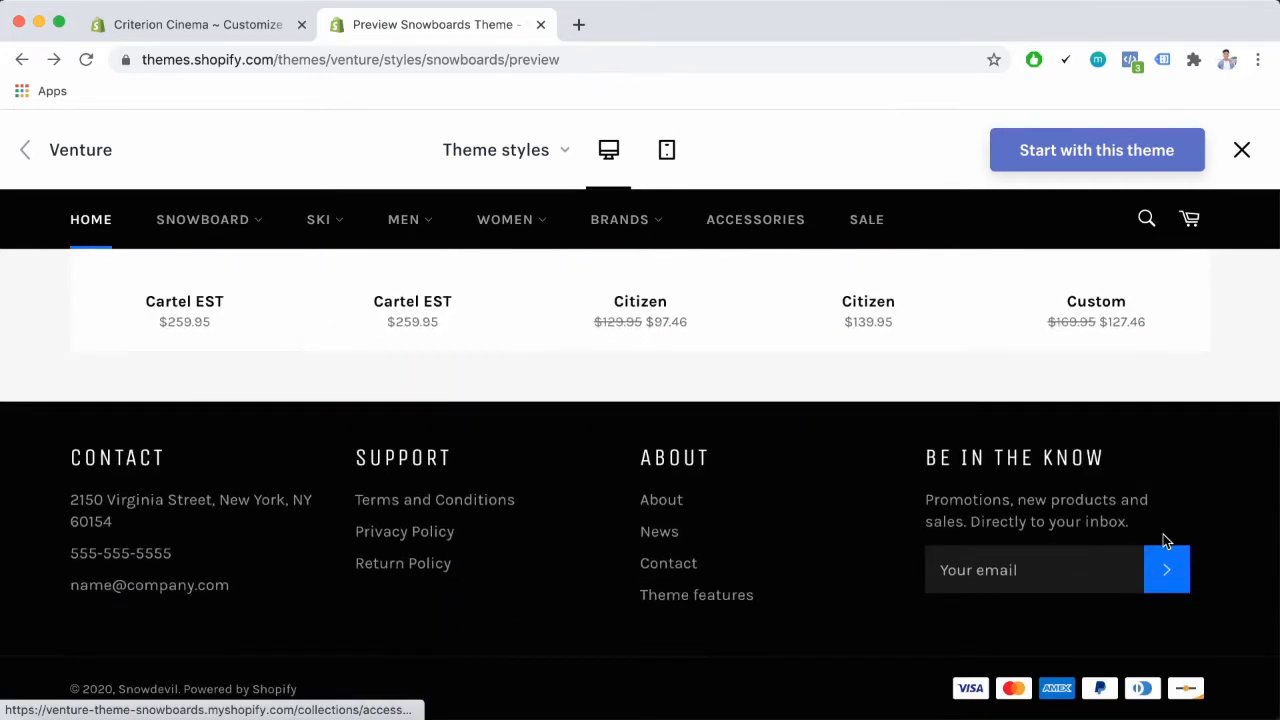
pyautogui.moveTo(384, 398)
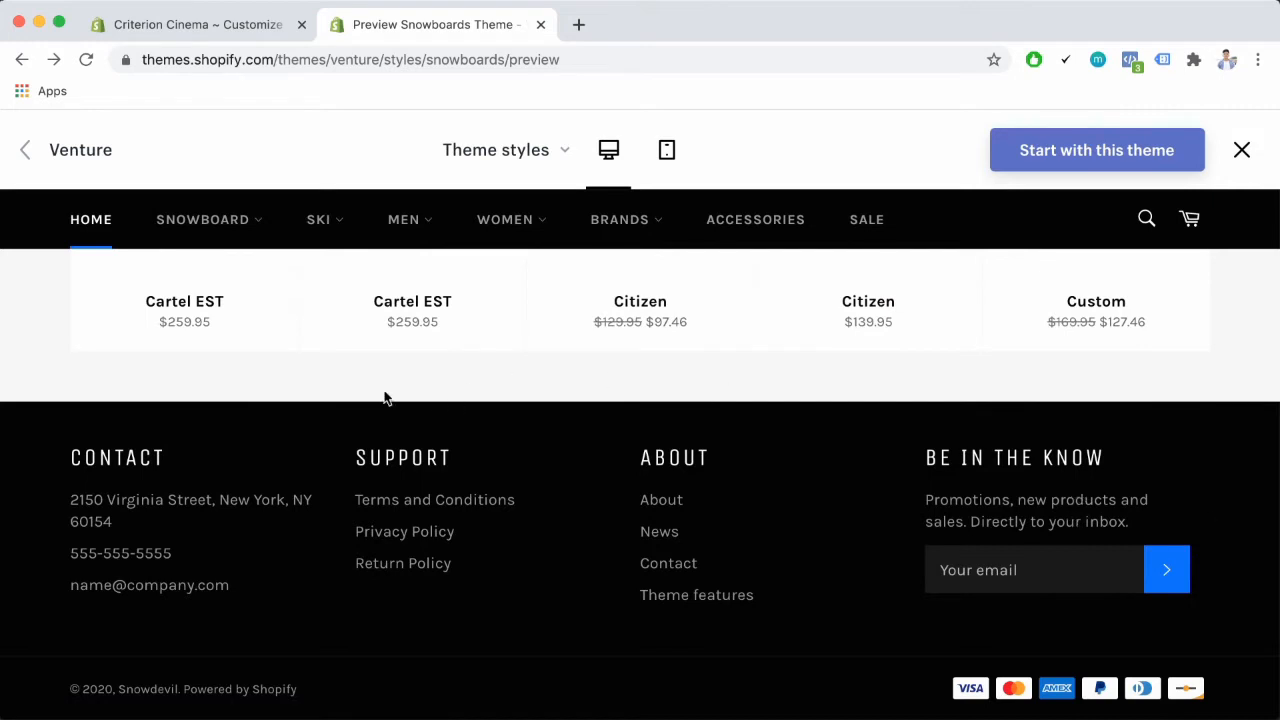
pyautogui.moveTo(922, 658)
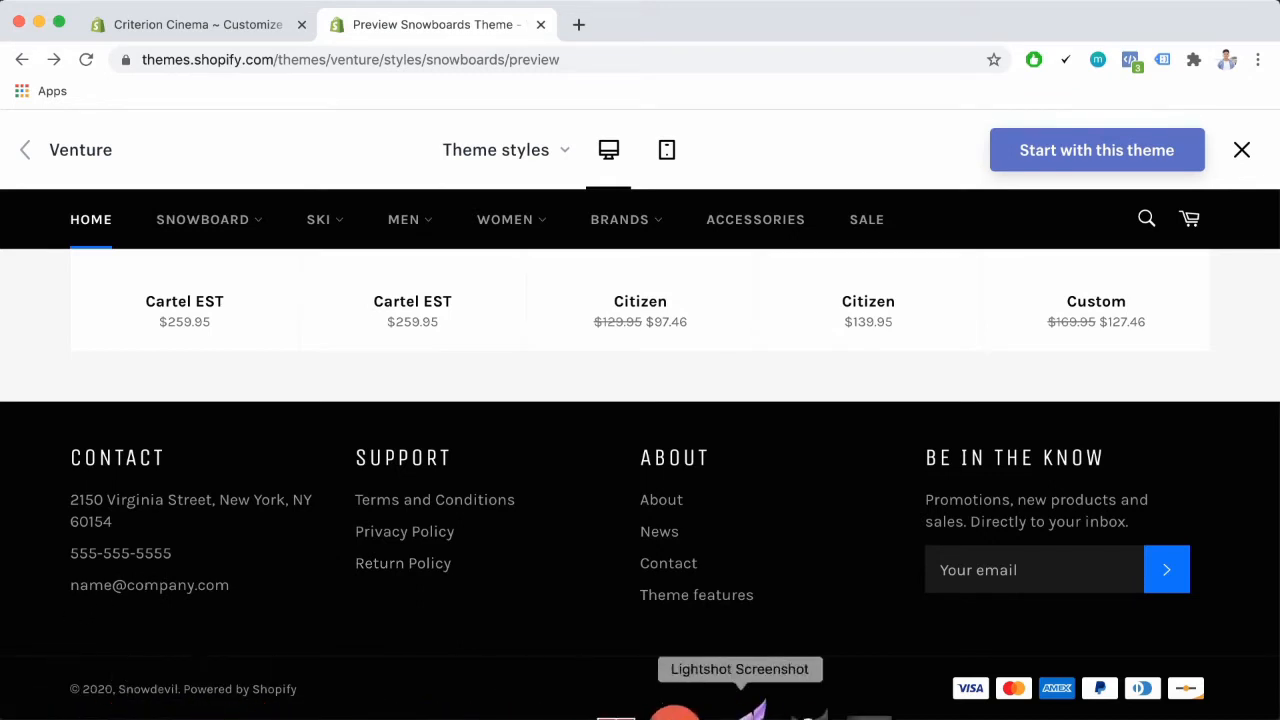
pyautogui.moveTo(896, 642)
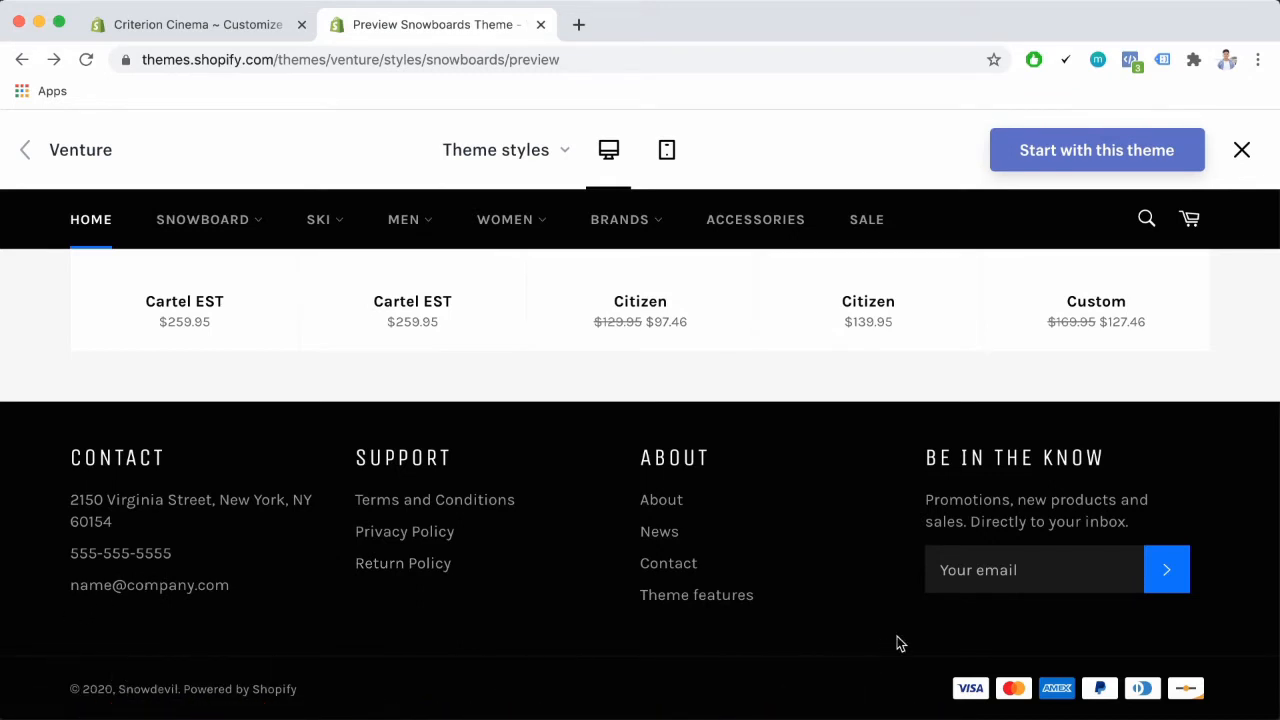
pyautogui.moveTo(42, 490)
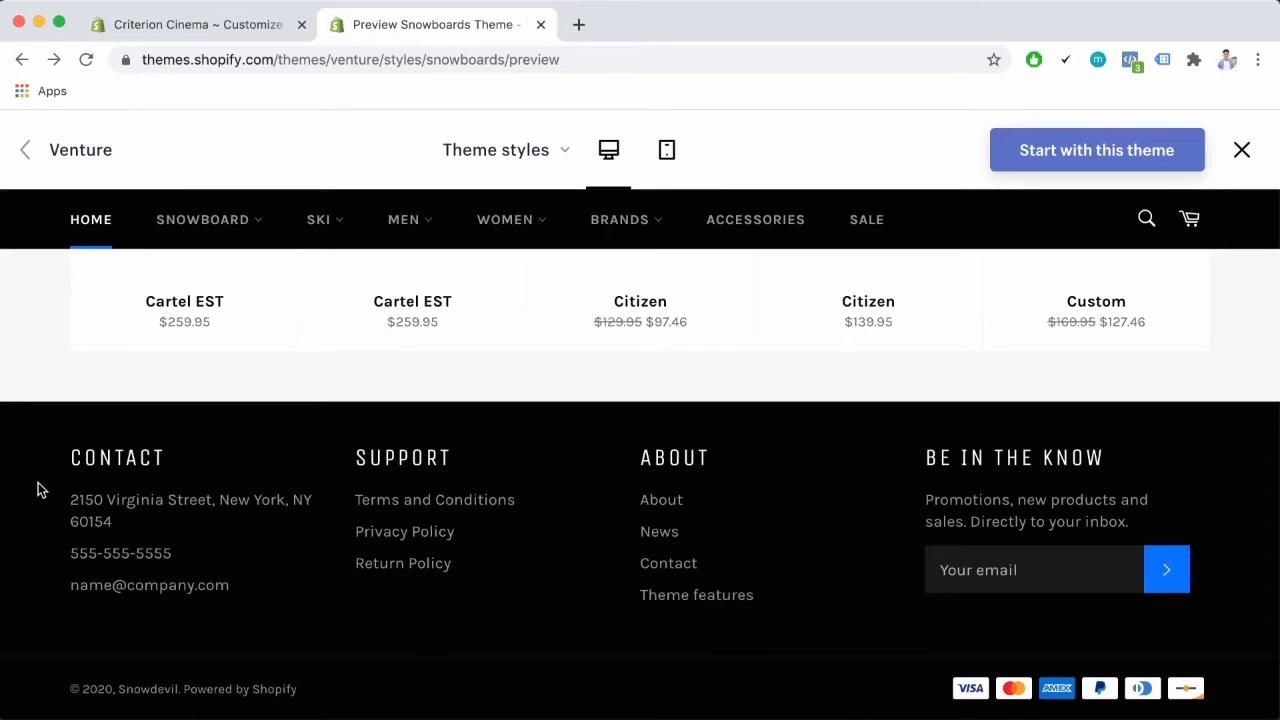
pyautogui.moveTo(516, 456)
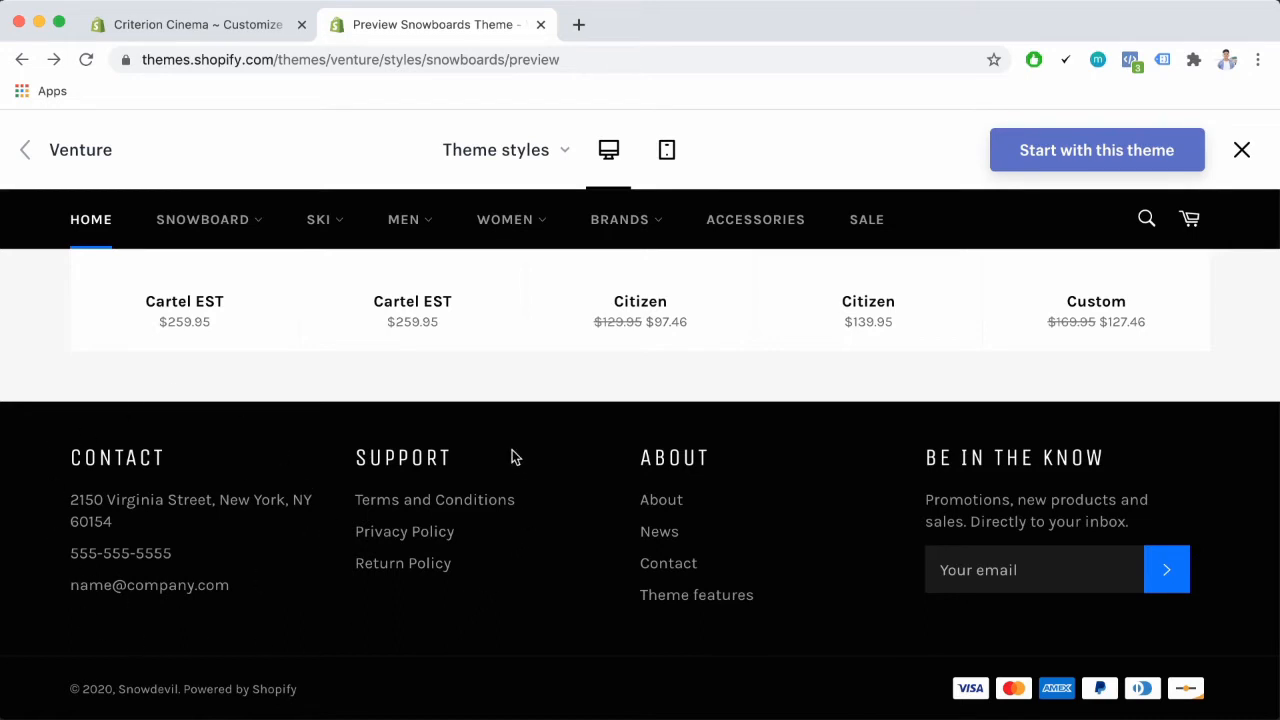
pyautogui.moveTo(702, 412)
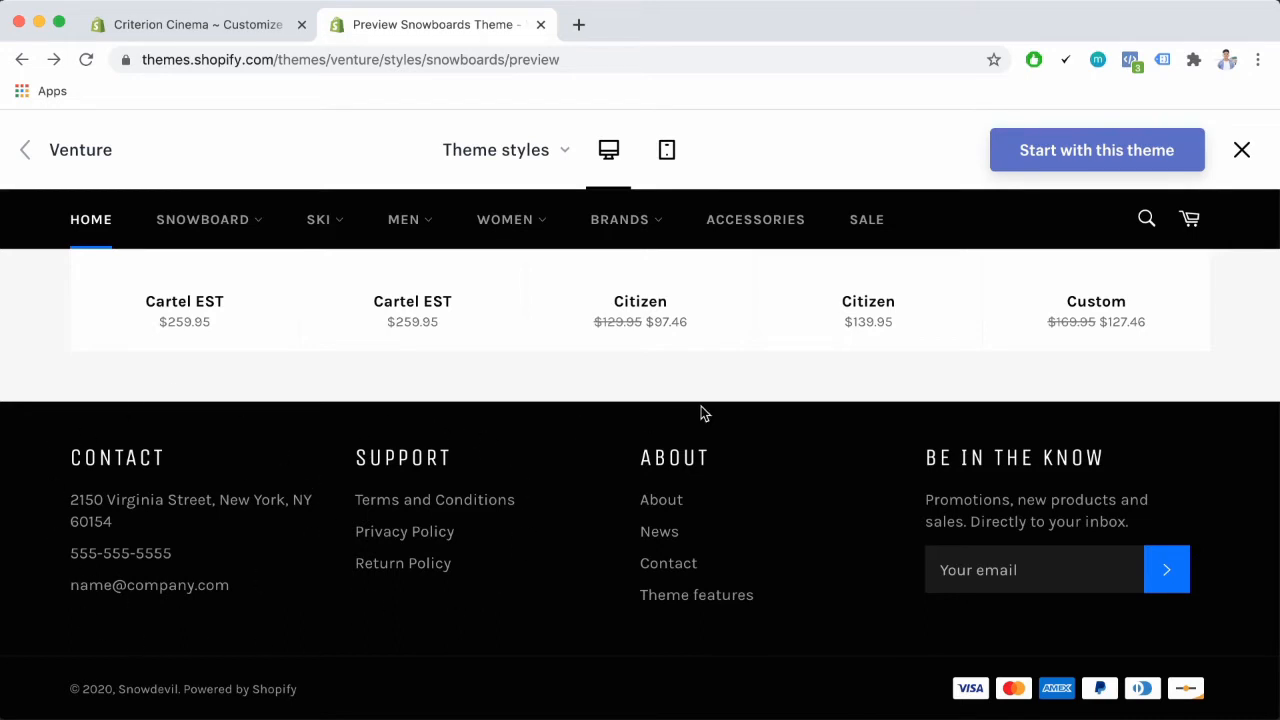
pyautogui.moveTo(916, 470)
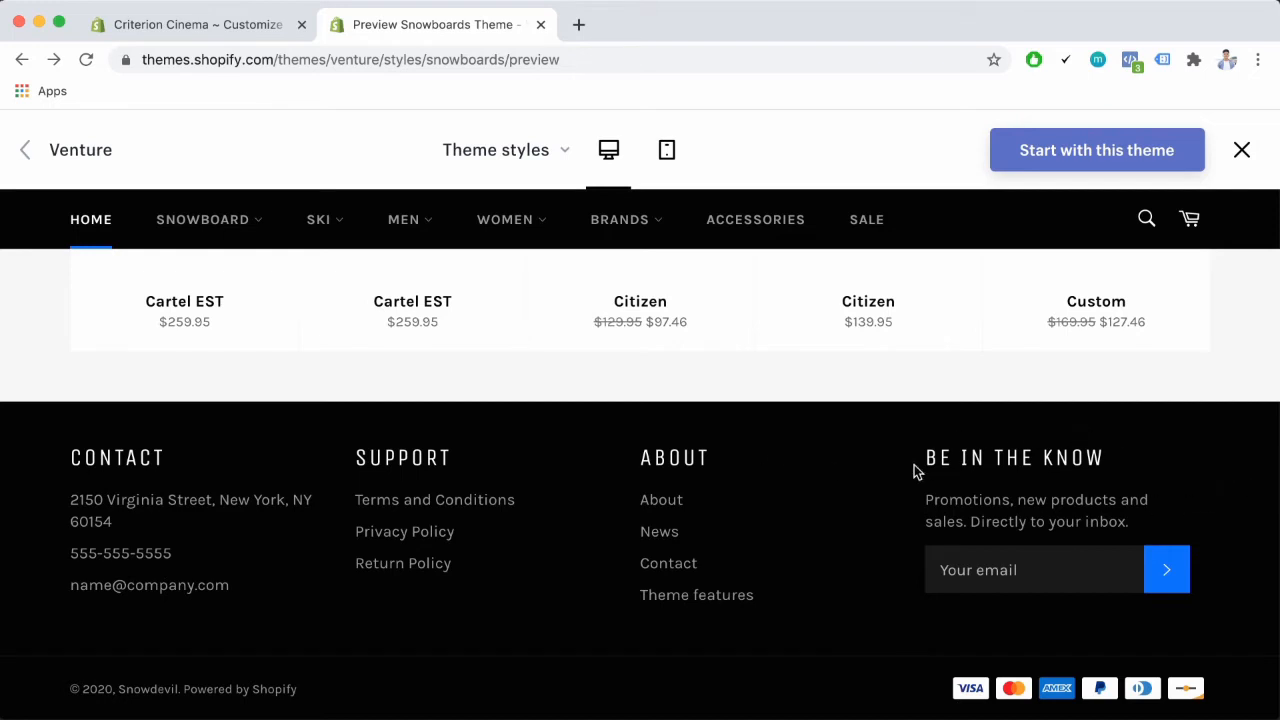
pyautogui.moveTo(992, 448)
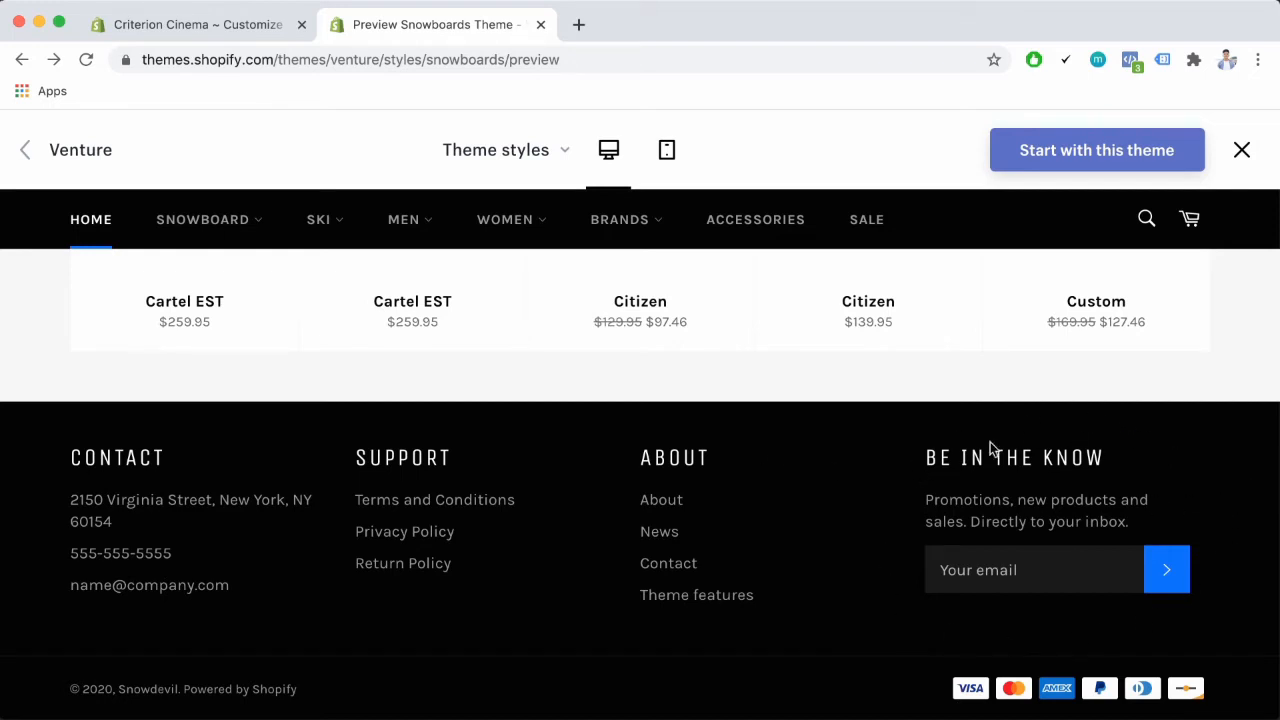
pyautogui.moveTo(980, 632)
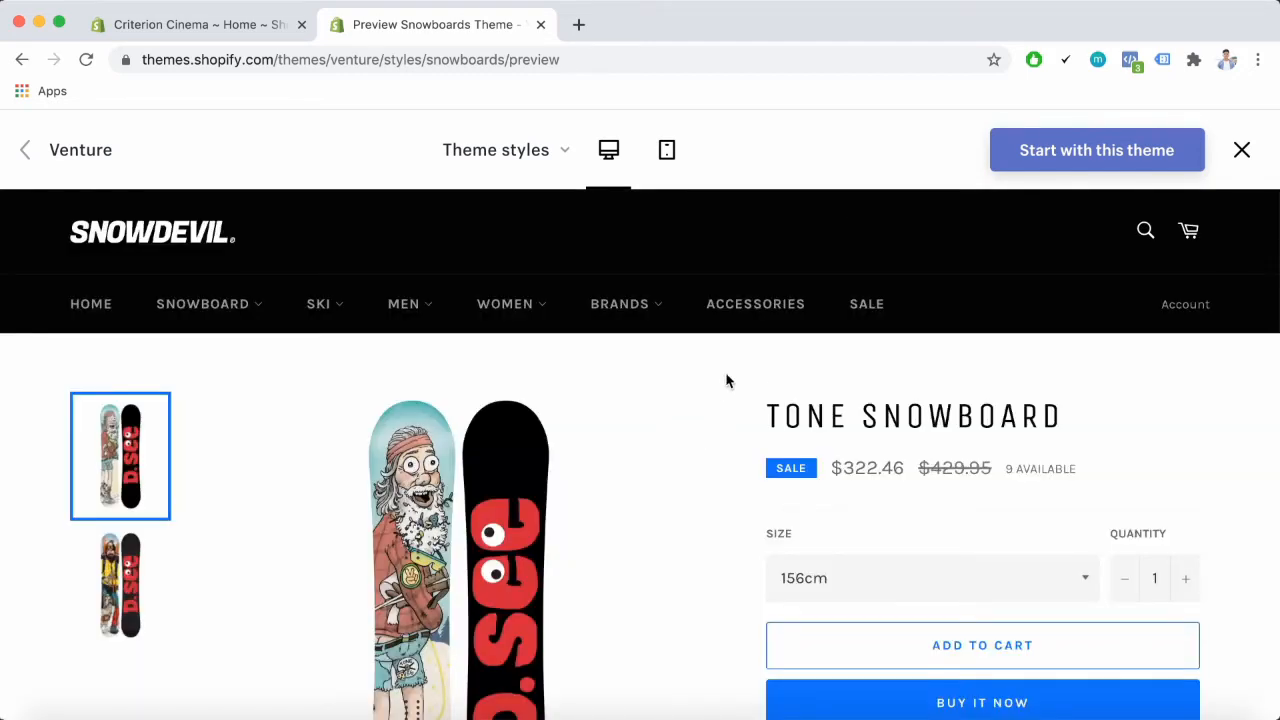
pyautogui.moveTo(740, 436)
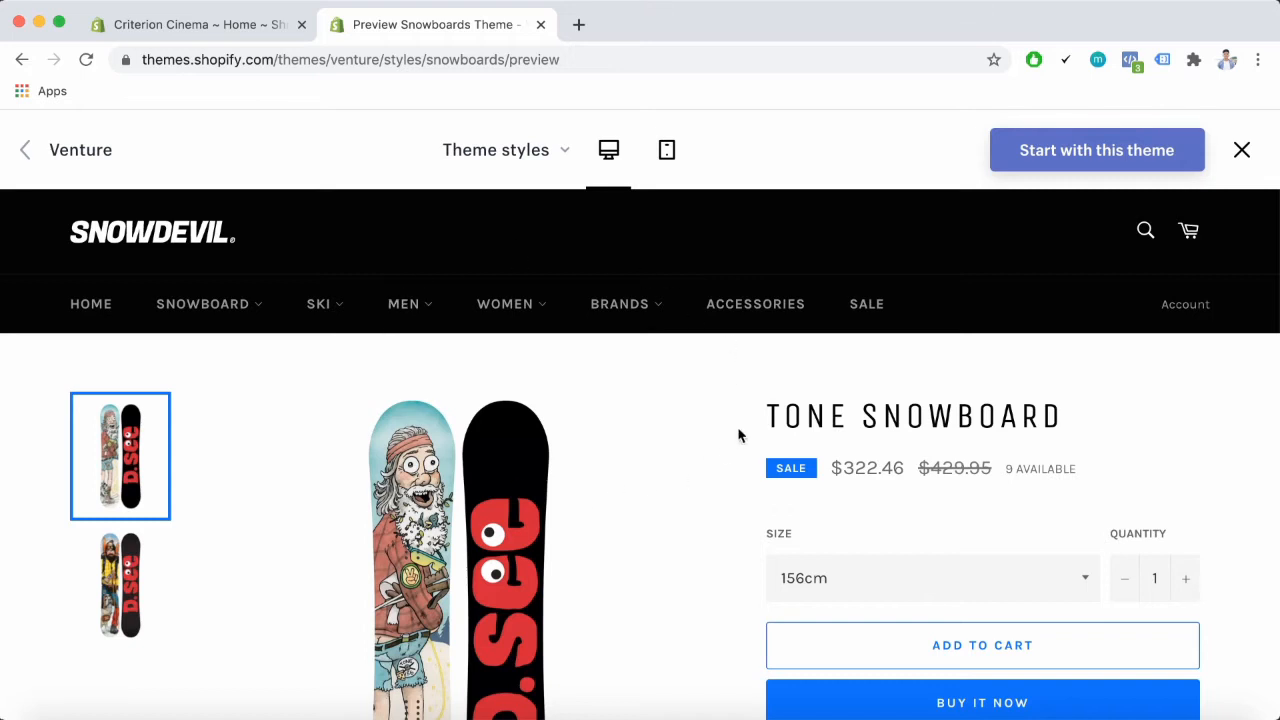
pyautogui.moveTo(696, 432)
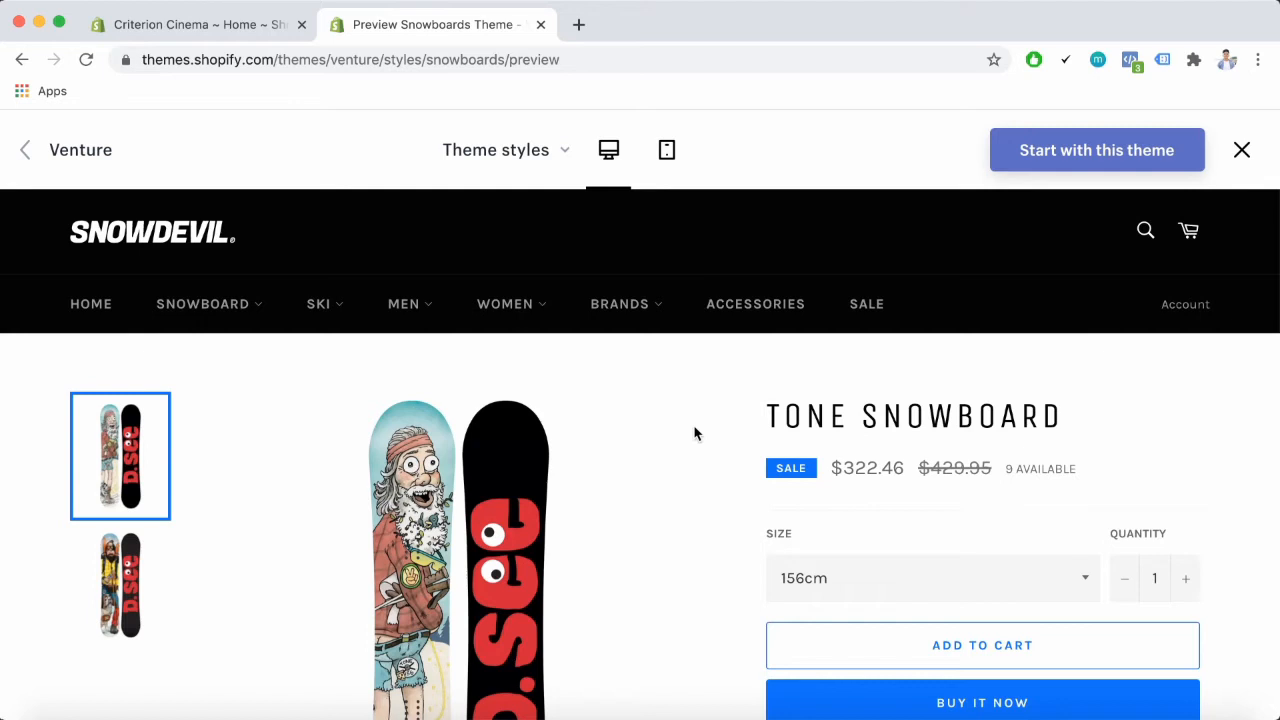
pyautogui.moveTo(704, 476)
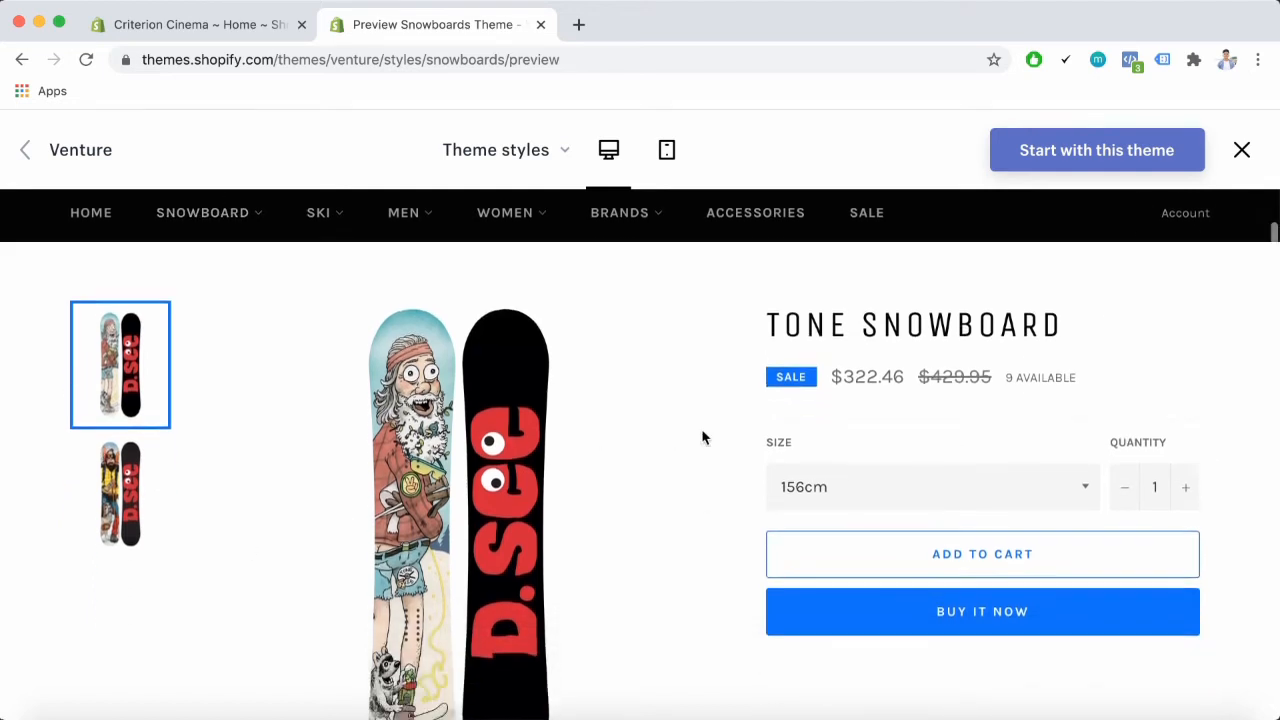
pyautogui.scroll(-3)
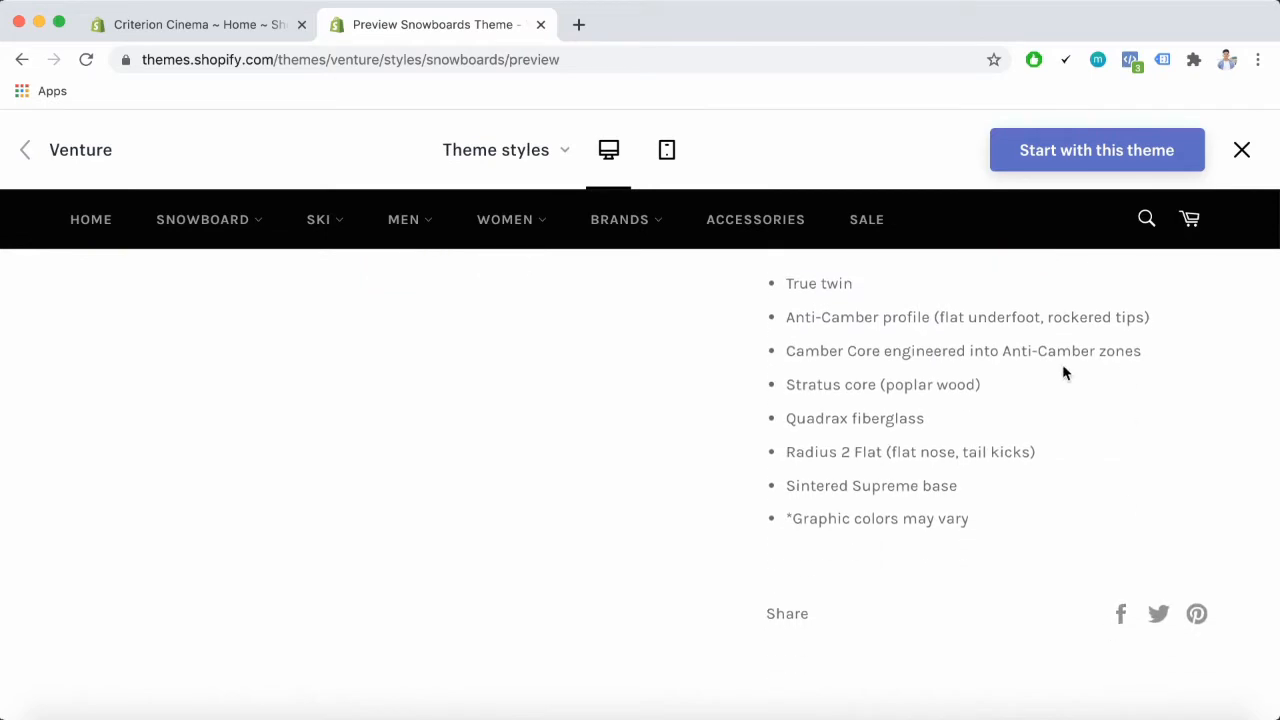
pyautogui.scroll(3)
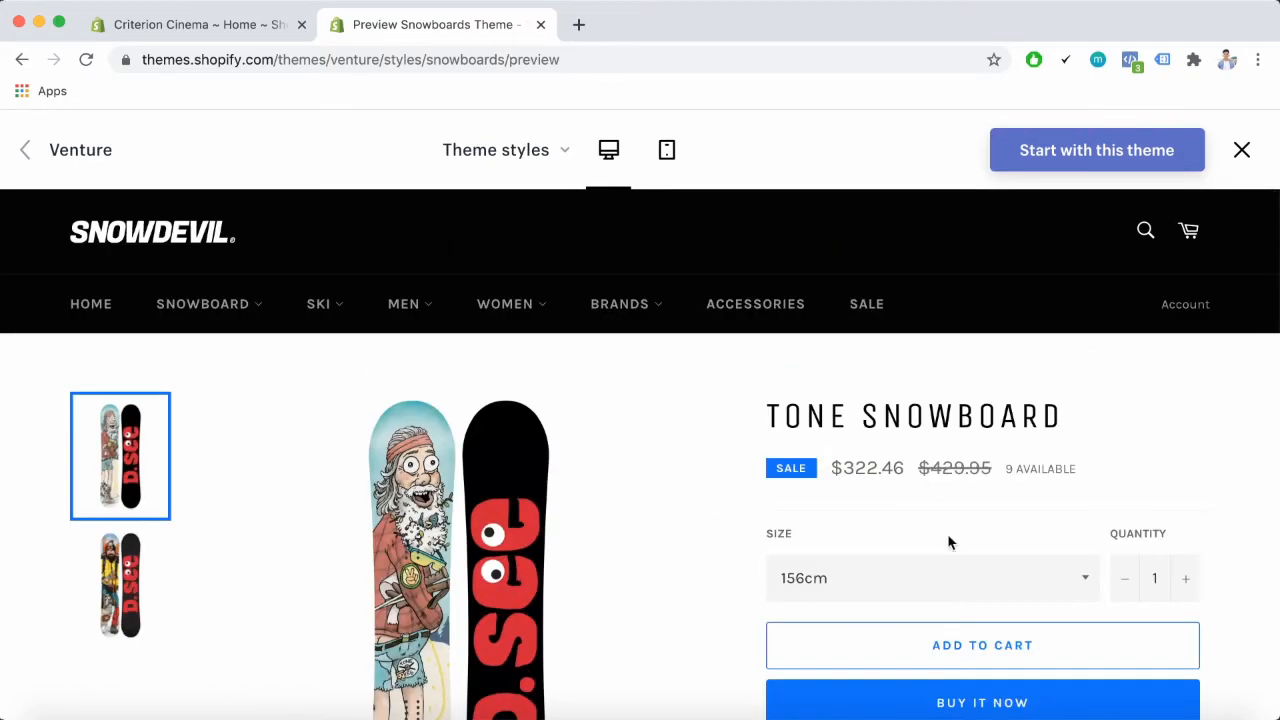
pyautogui.scroll(-3)
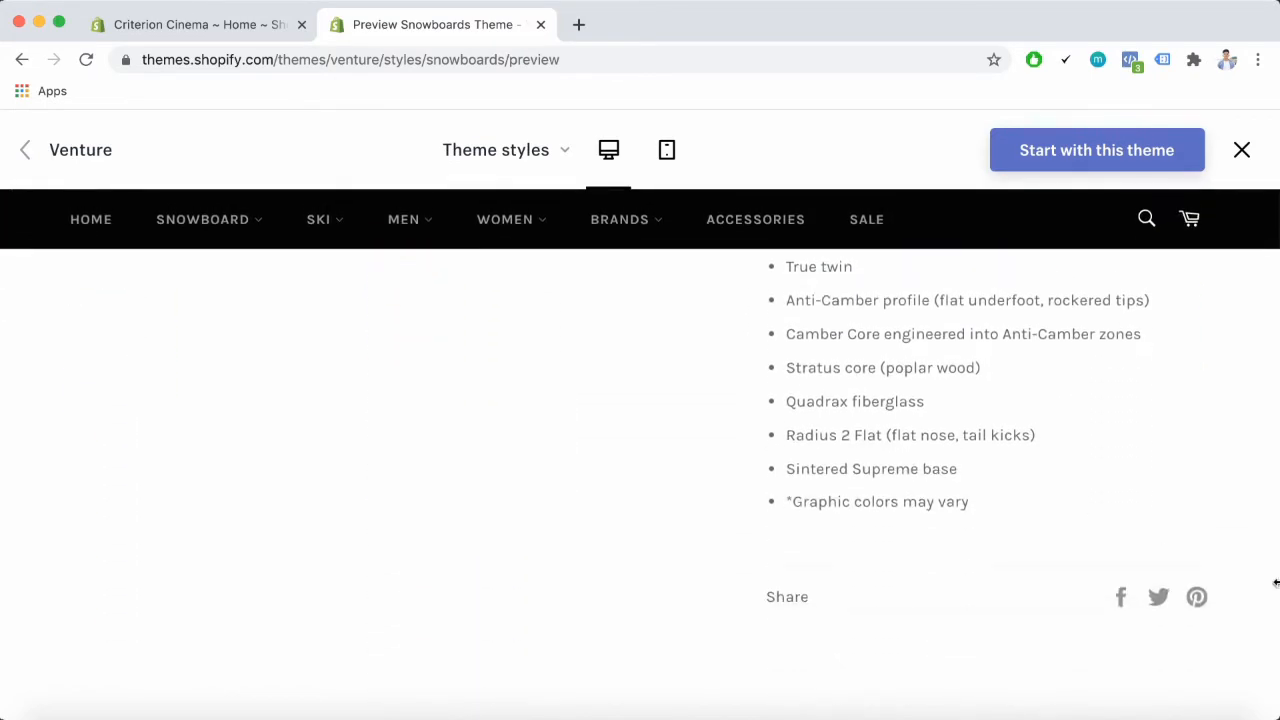
pyautogui.moveTo(1060, 584)
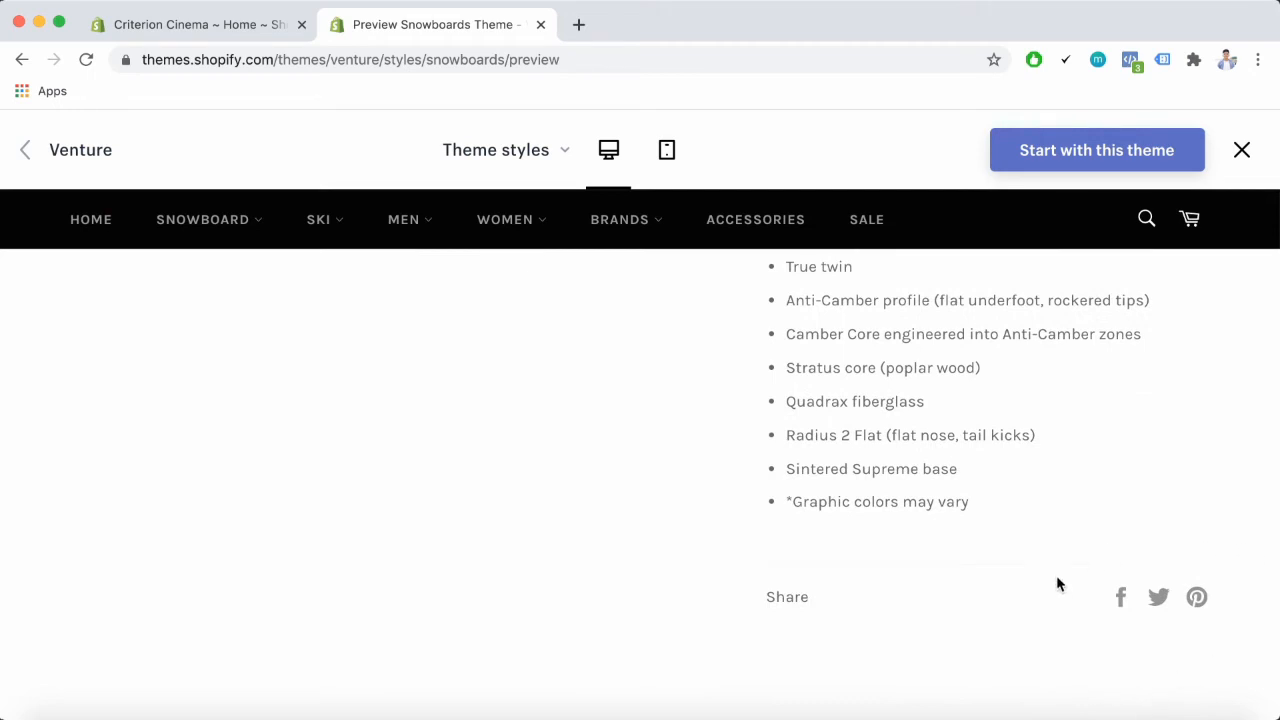
pyautogui.scroll(3)
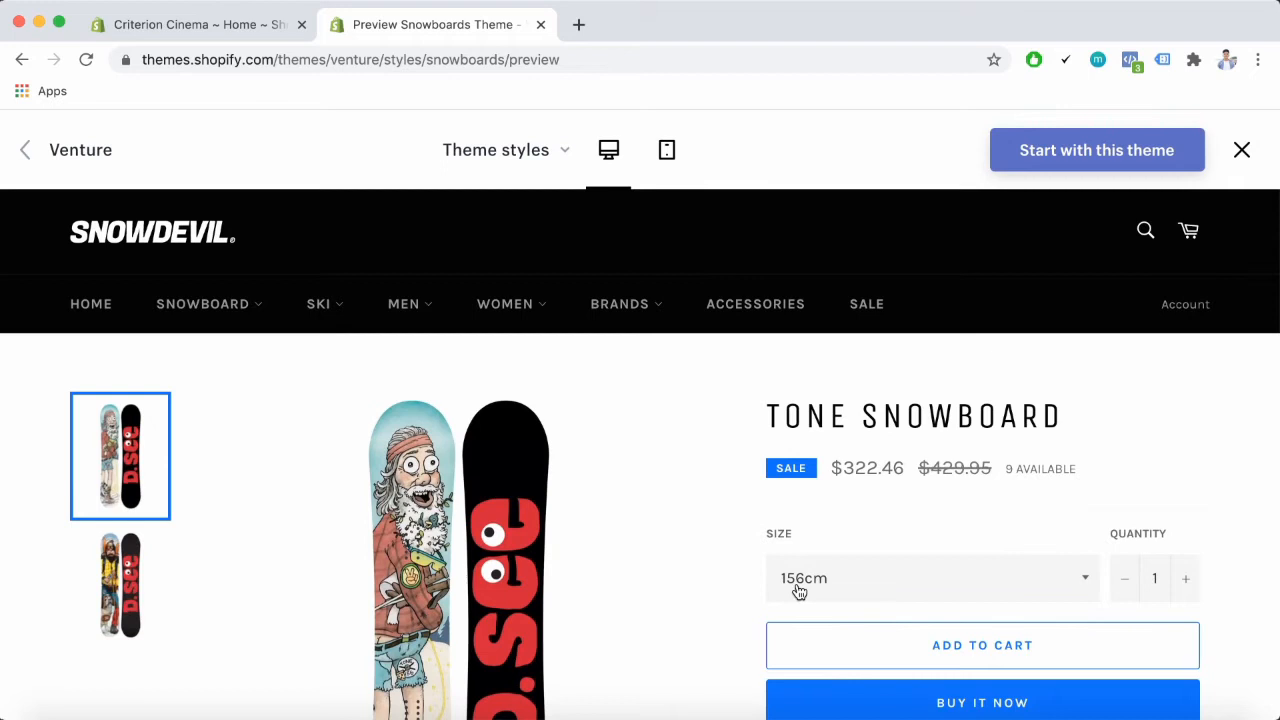
pyautogui.moveTo(1020, 532)
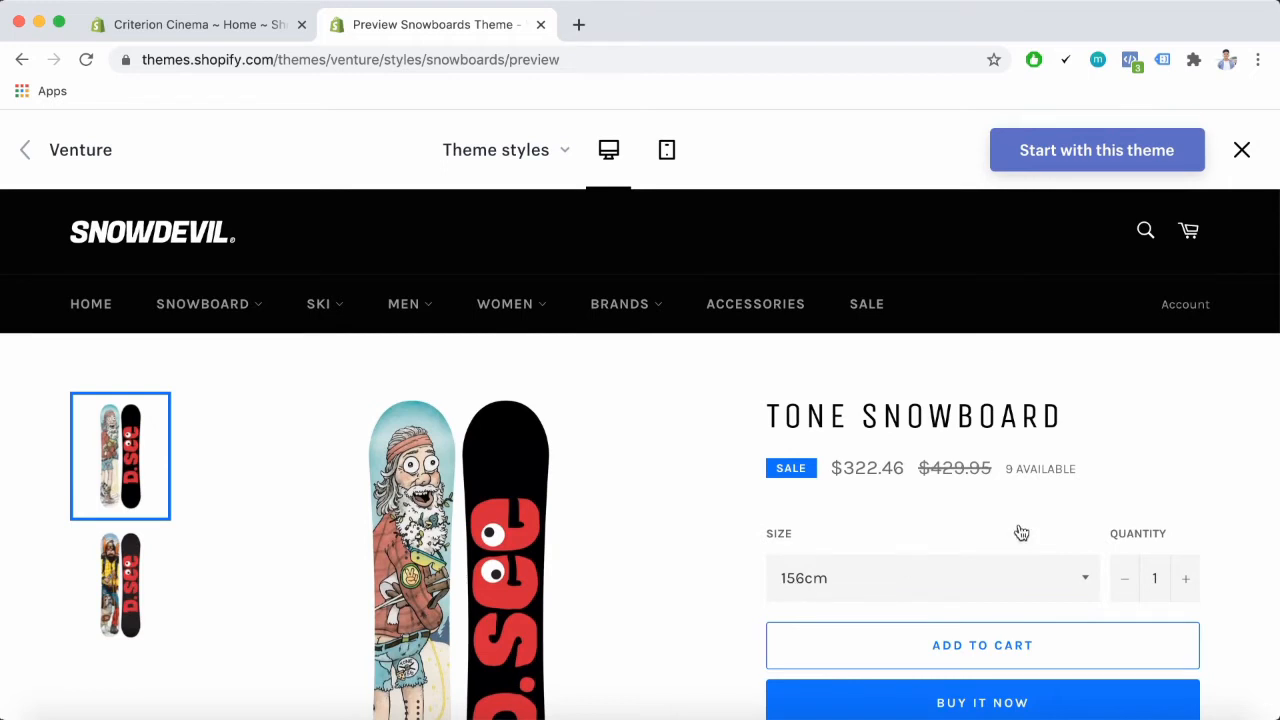
pyautogui.moveTo(1120, 466)
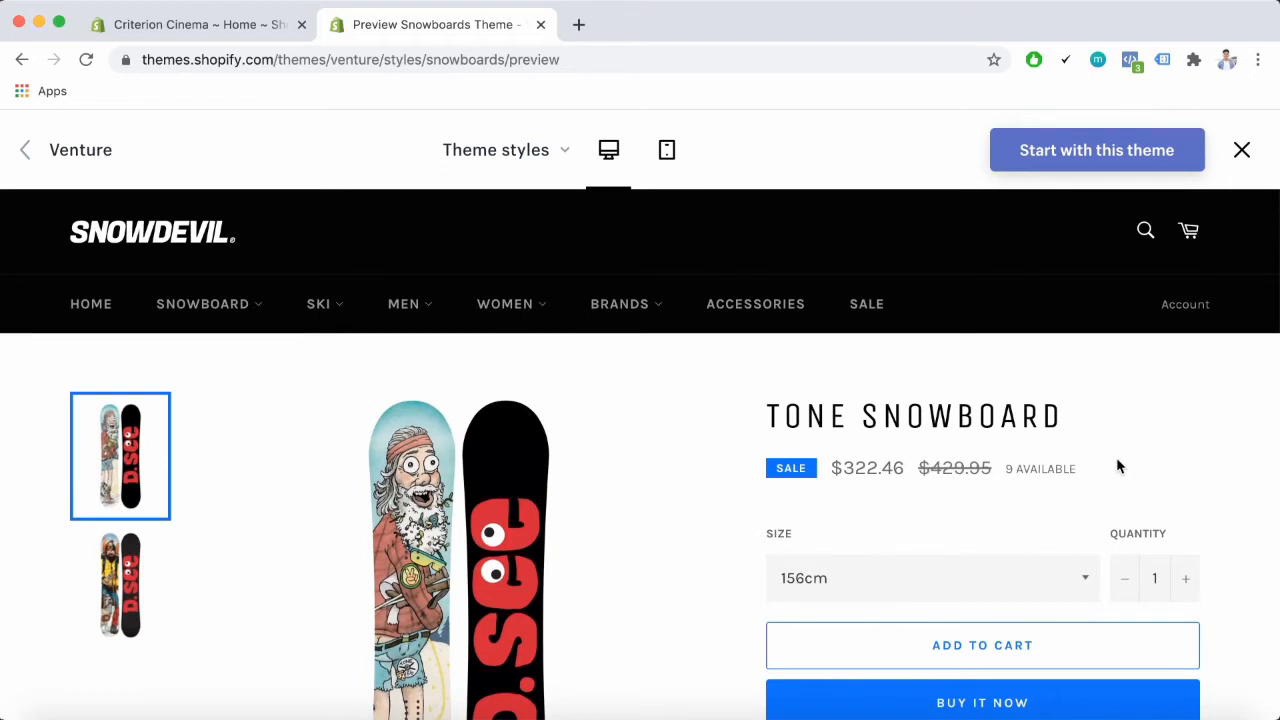
pyautogui.moveTo(1110, 524)
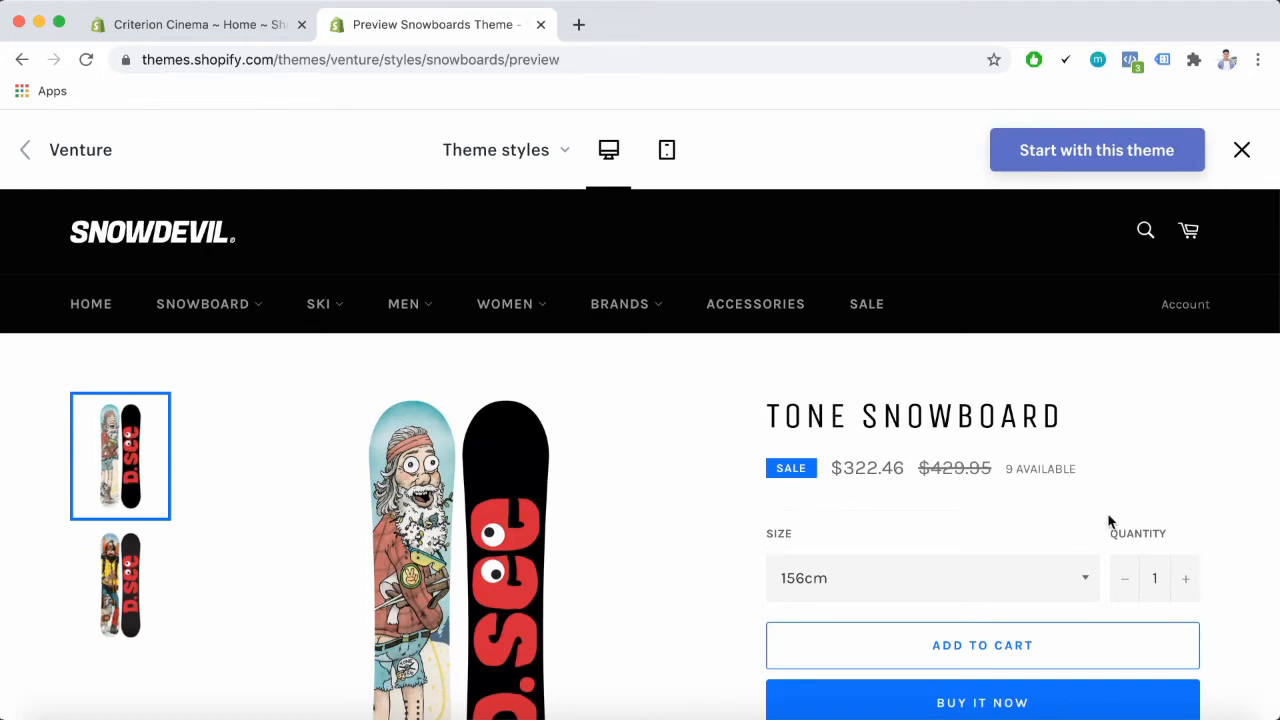
pyautogui.moveTo(1070, 450)
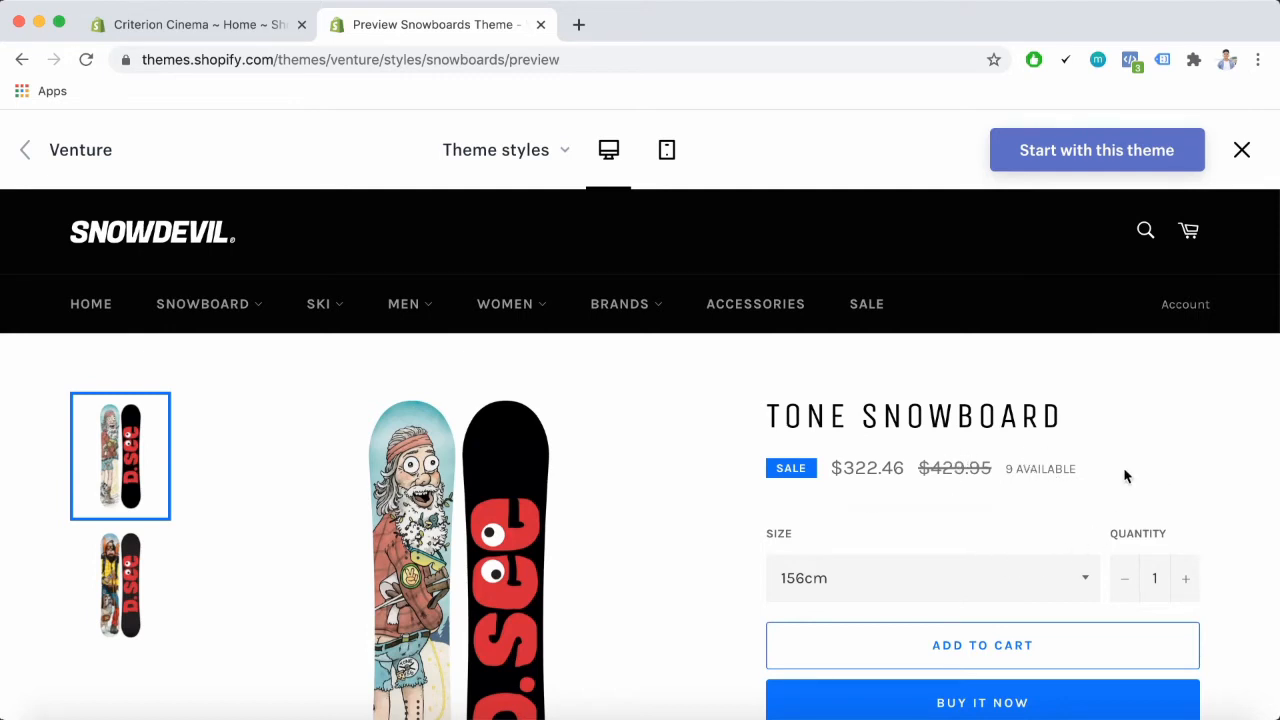
pyautogui.scroll(-3)
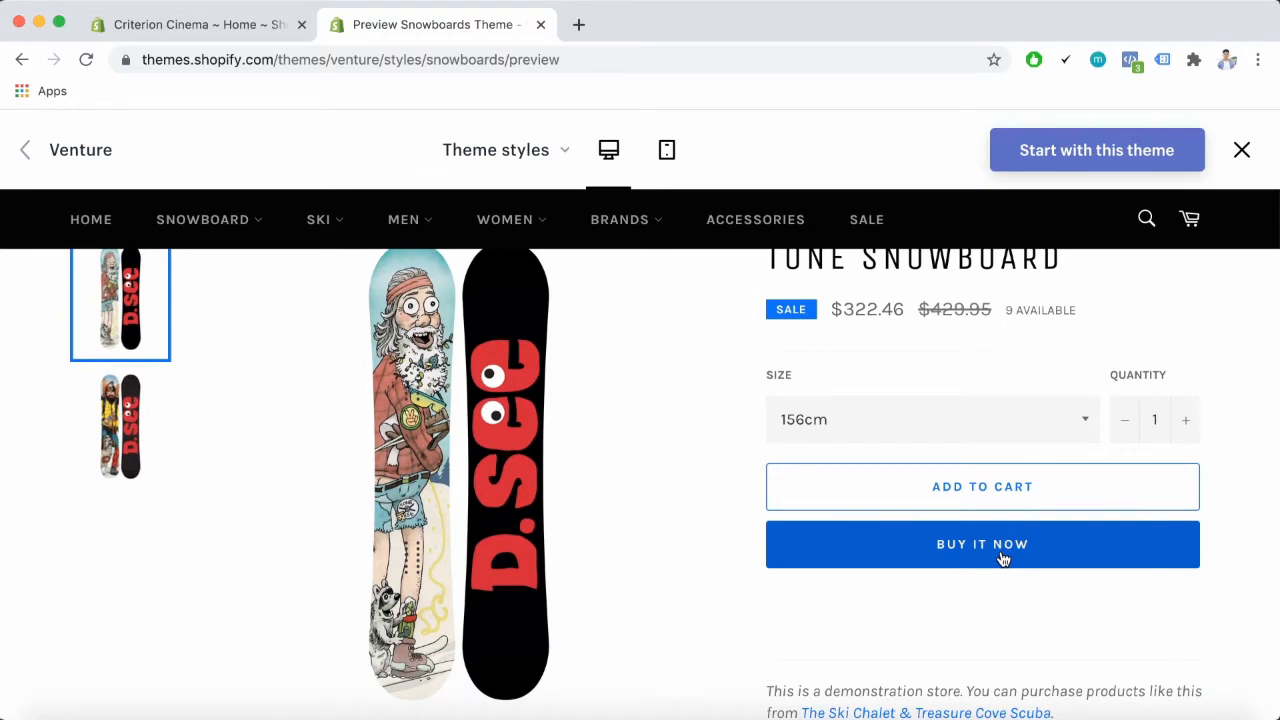
pyautogui.moveTo(1036, 588)
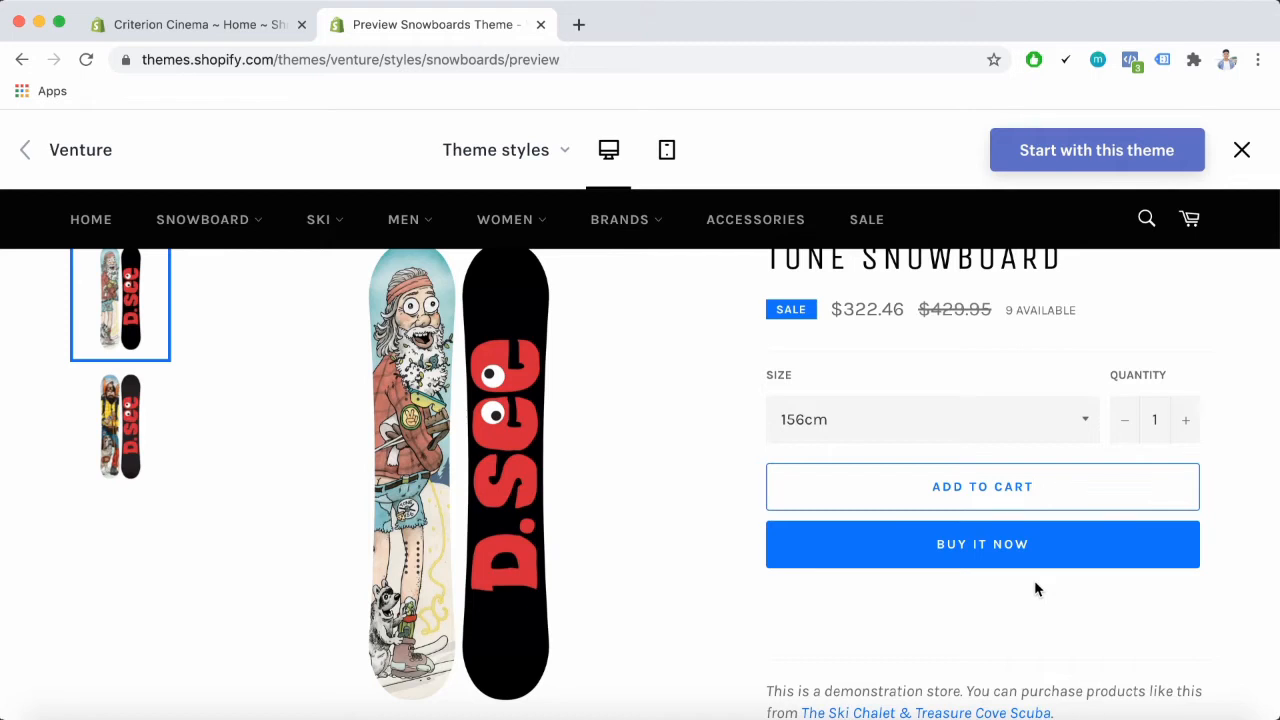
pyautogui.moveTo(1122, 546)
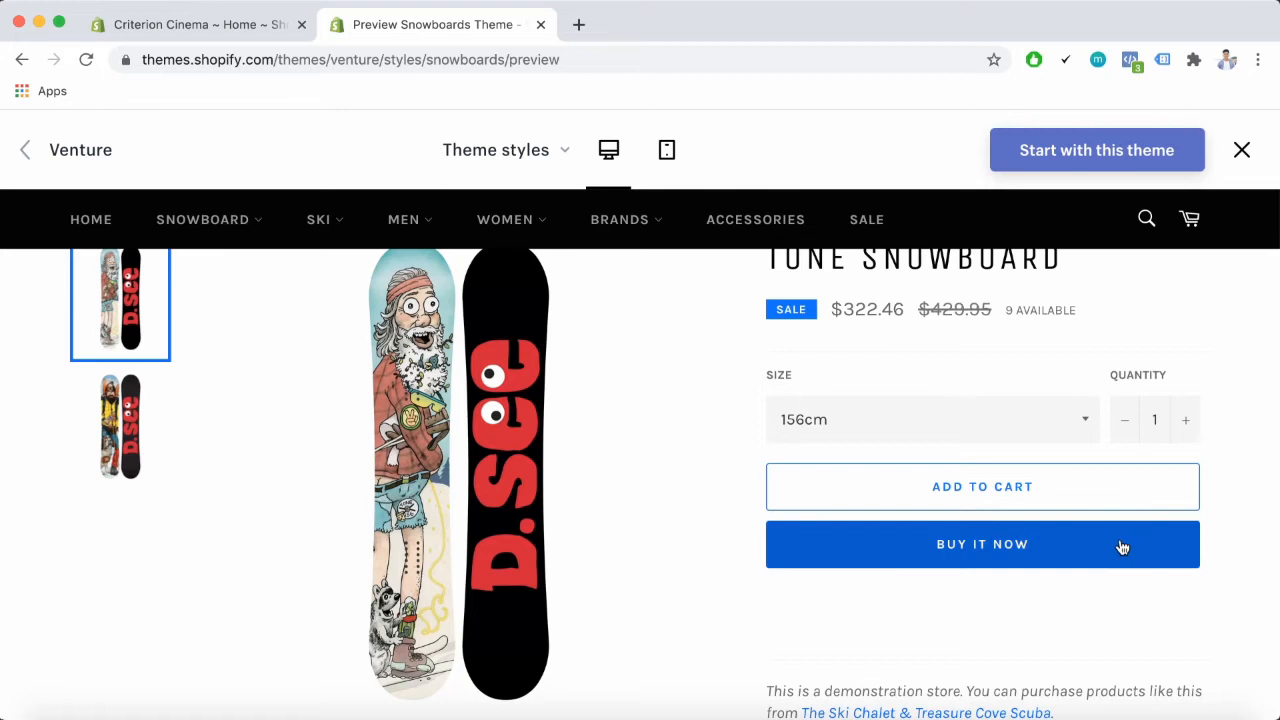
pyautogui.moveTo(1022, 552)
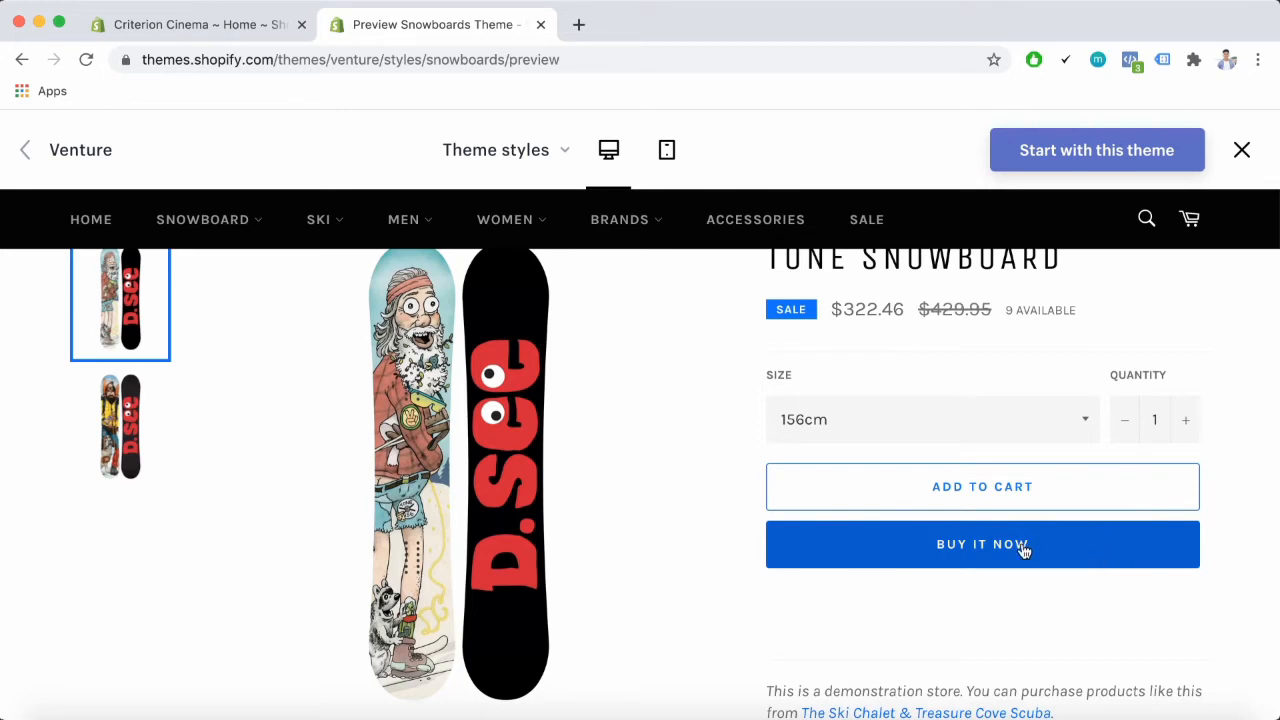
pyautogui.moveTo(1012, 562)
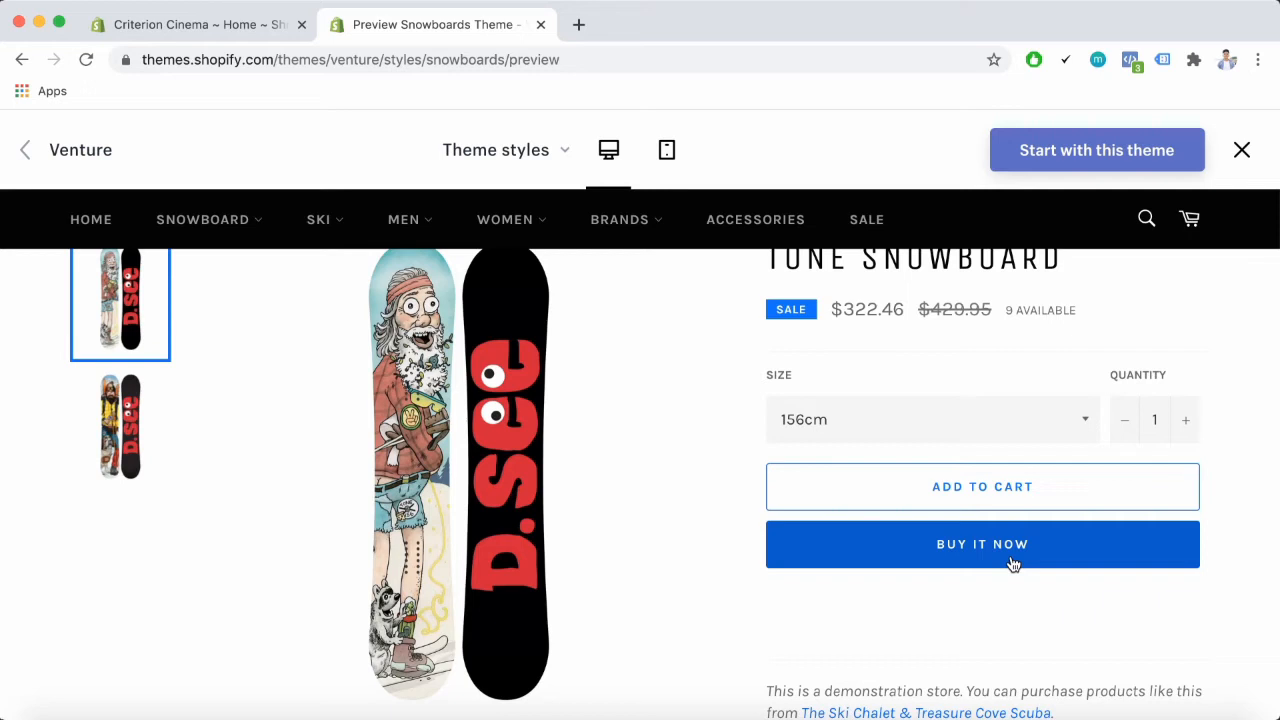
pyautogui.moveTo(1160, 548)
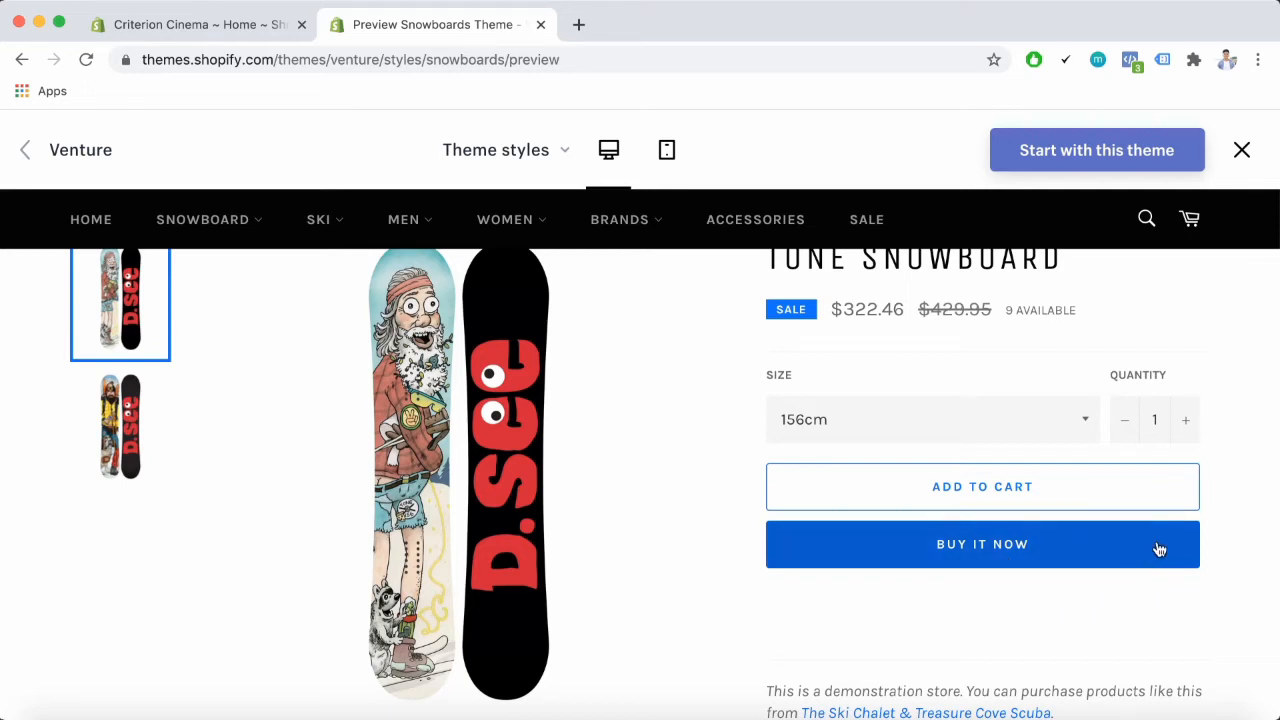
pyautogui.moveTo(736, 552)
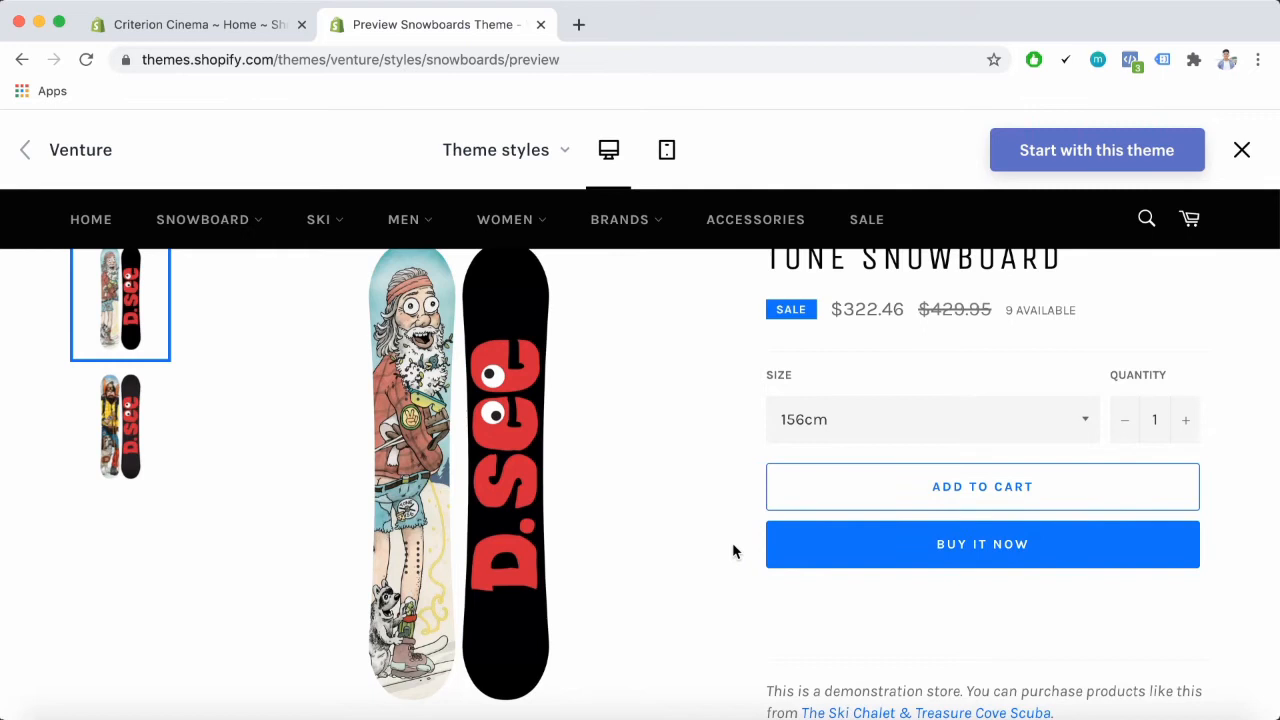
pyautogui.moveTo(740, 584)
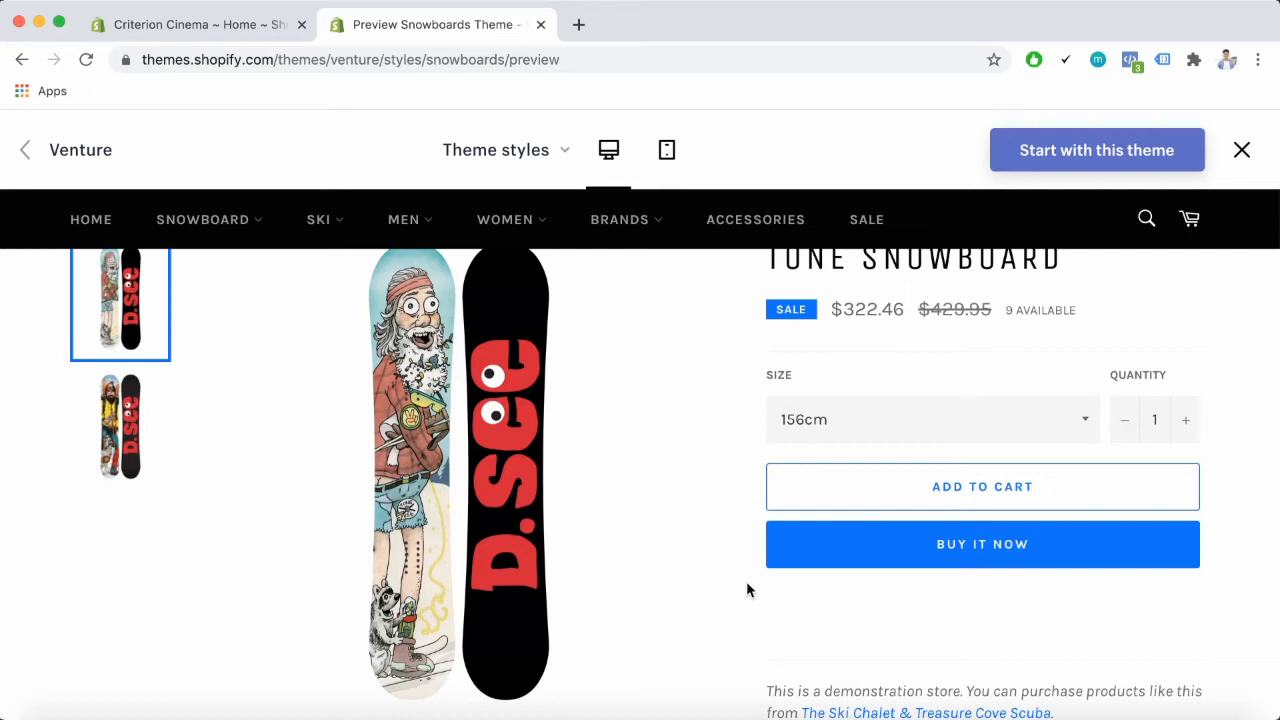
# Scroll through the Tone Snowboard product page and back to its top
pyautogui.scroll(-3)
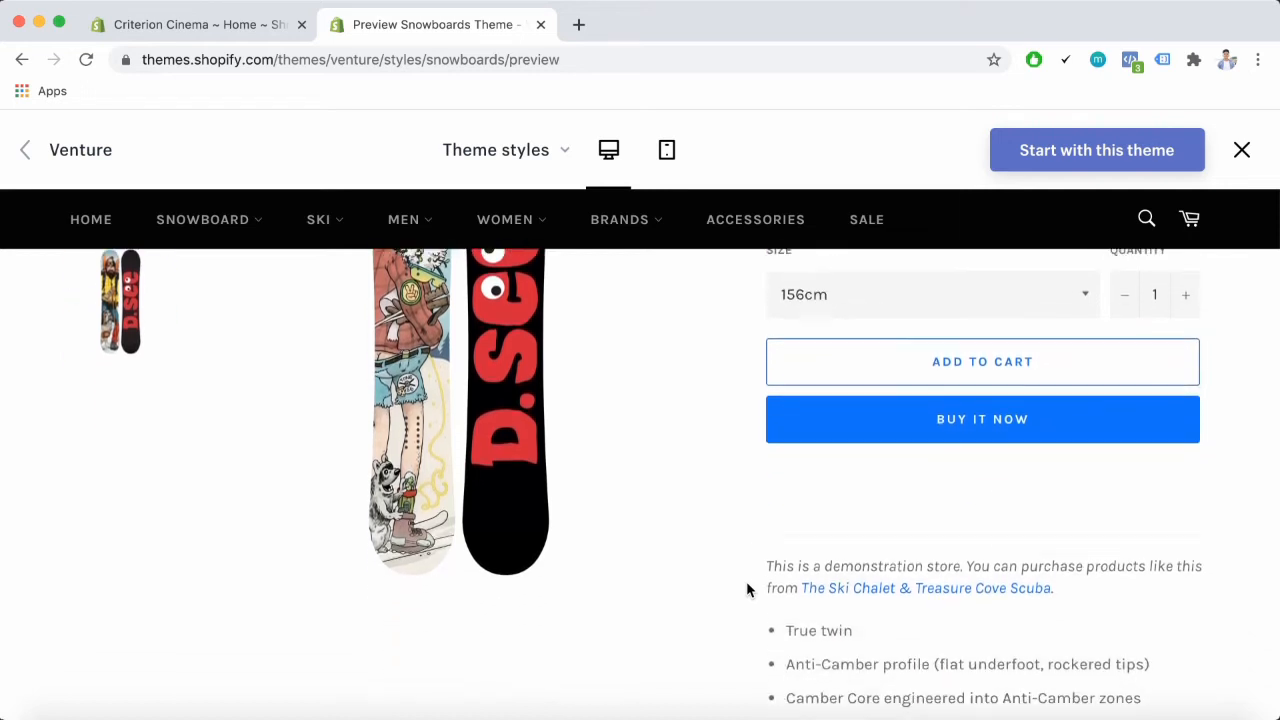
pyautogui.scroll(-3)
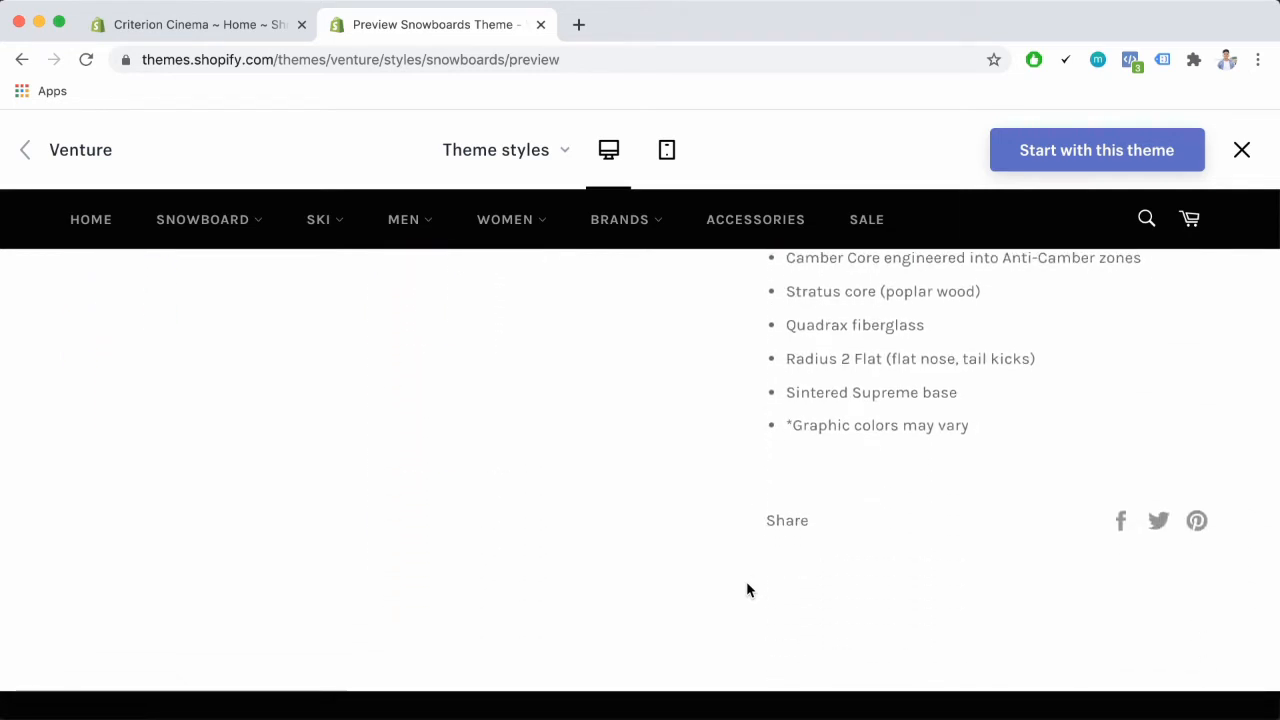
pyautogui.scroll(3)
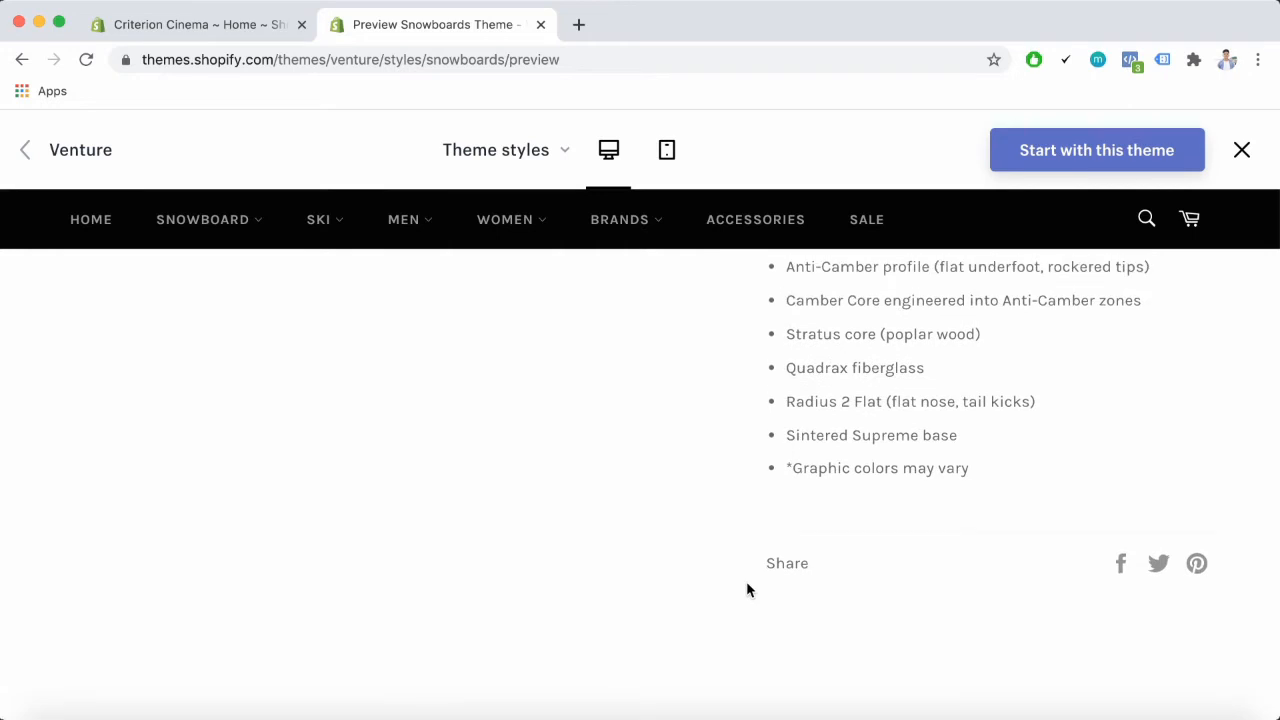
pyautogui.moveTo(678, 700)
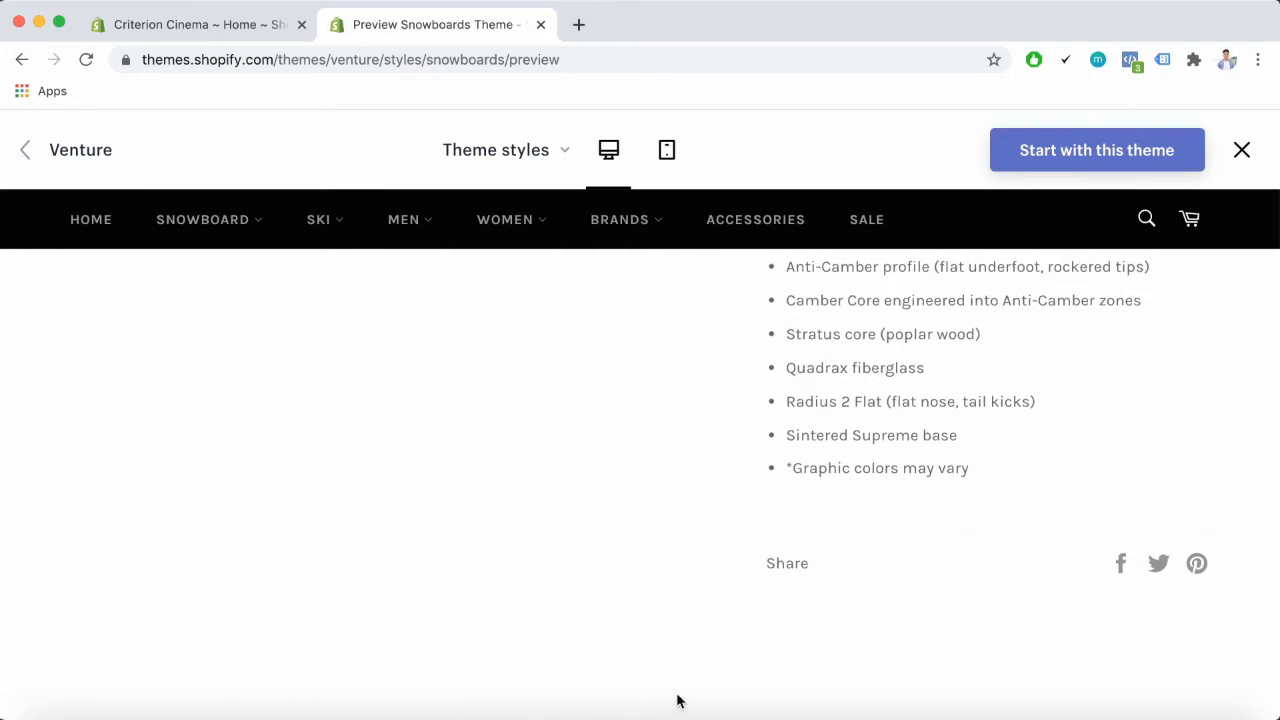
pyautogui.moveTo(688, 672)
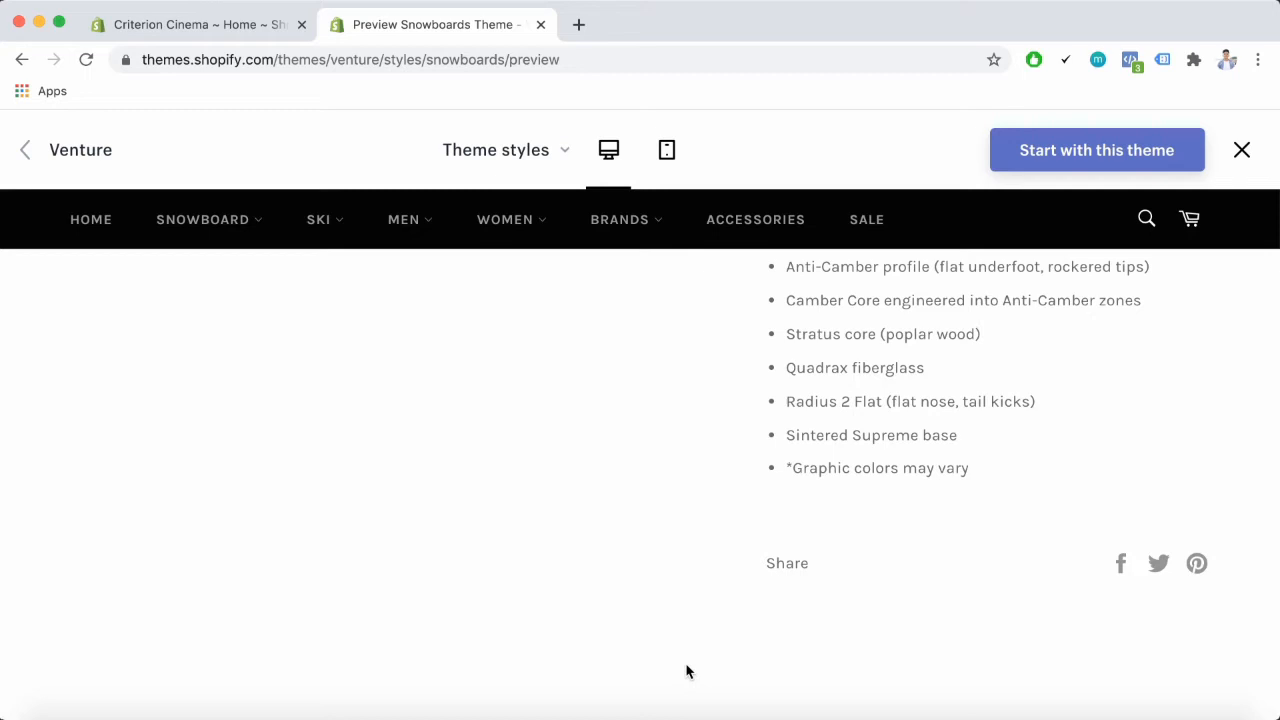
pyautogui.moveTo(968, 612)
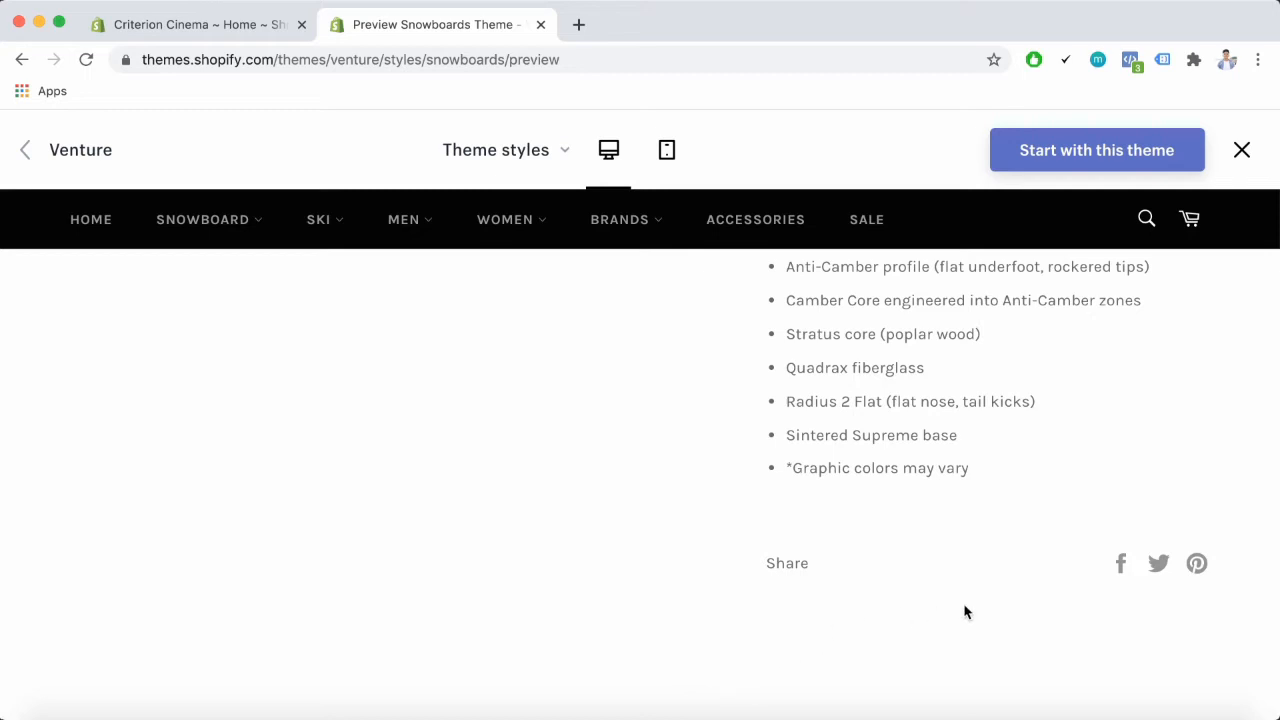
pyautogui.moveTo(658, 658)
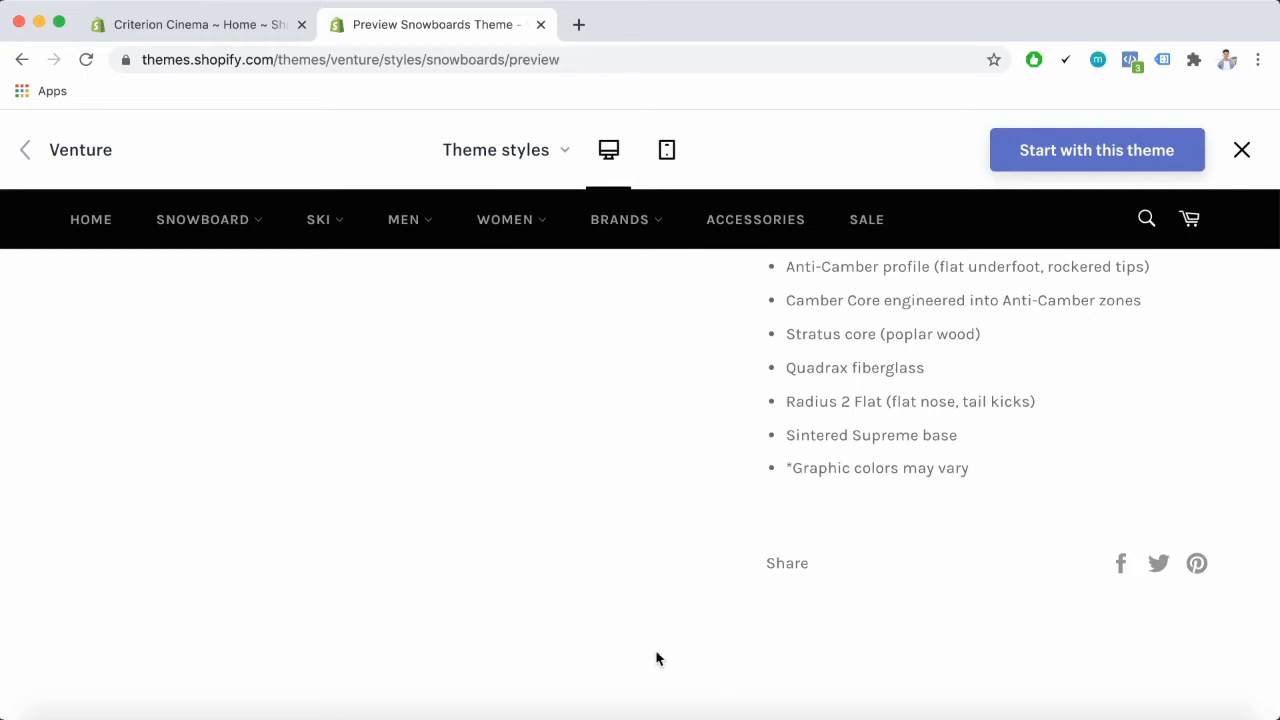
pyautogui.moveTo(182, 536)
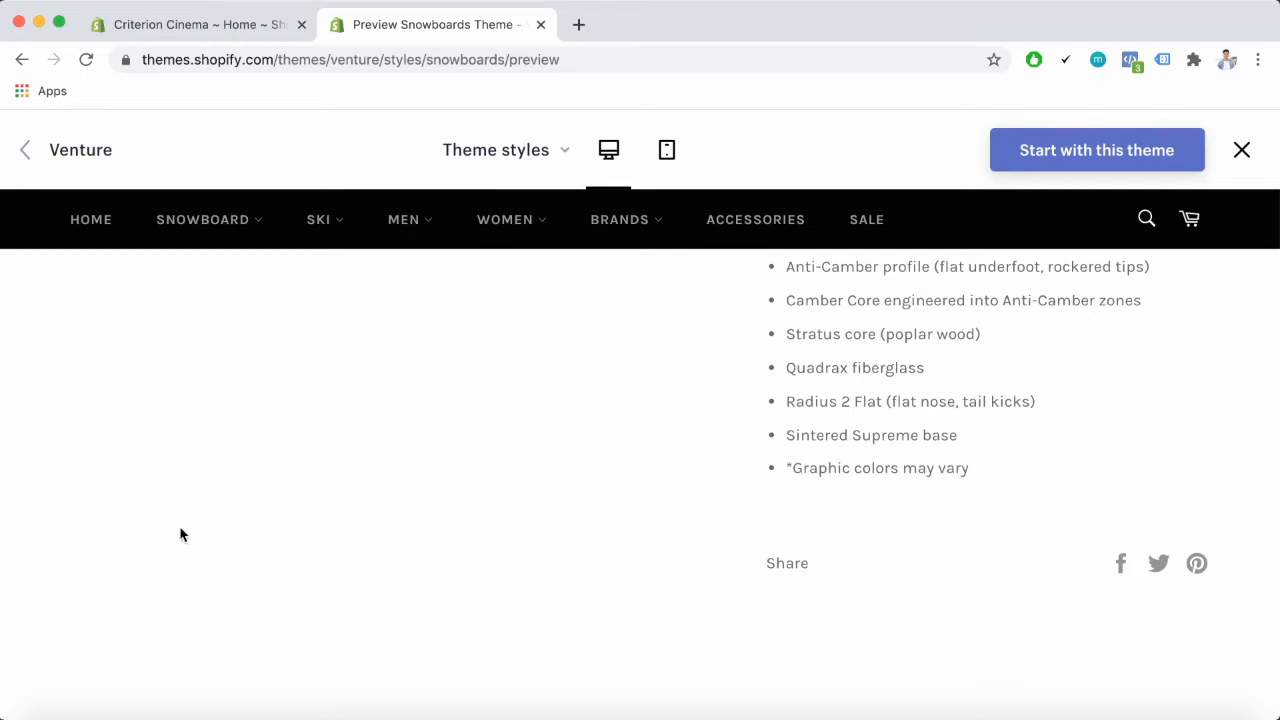
pyautogui.moveTo(740, 692)
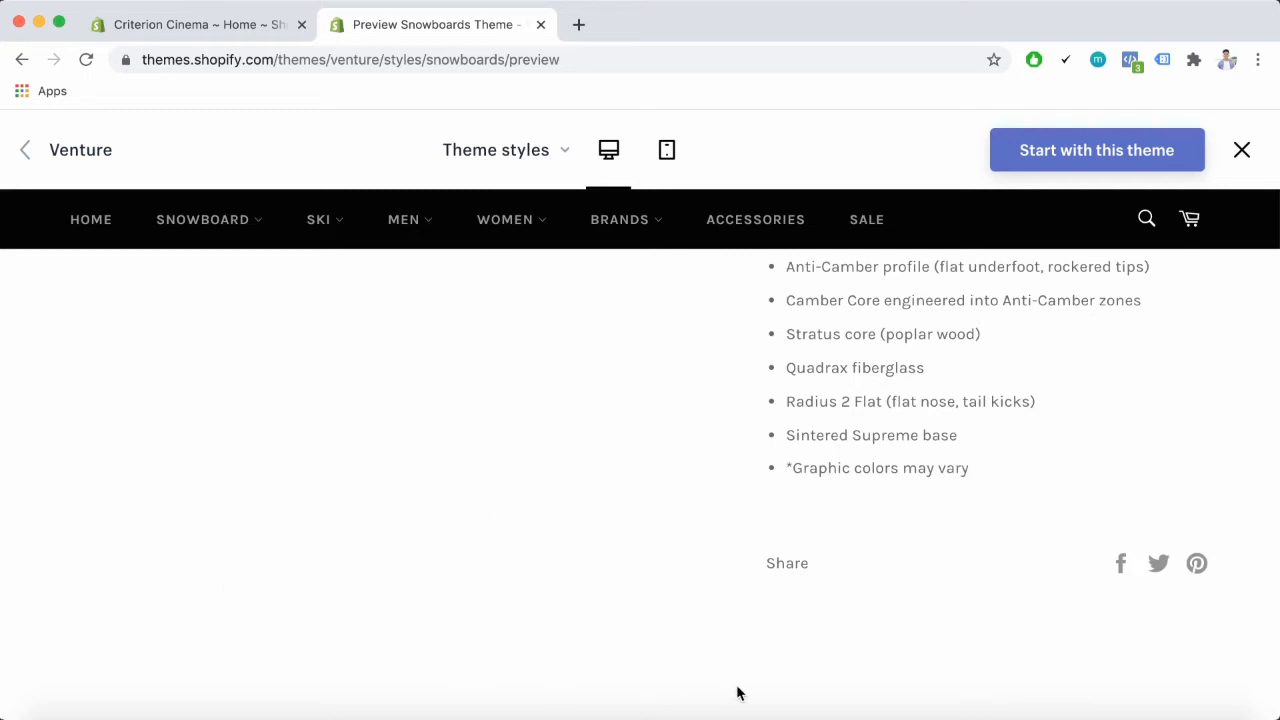
pyautogui.moveTo(756, 690)
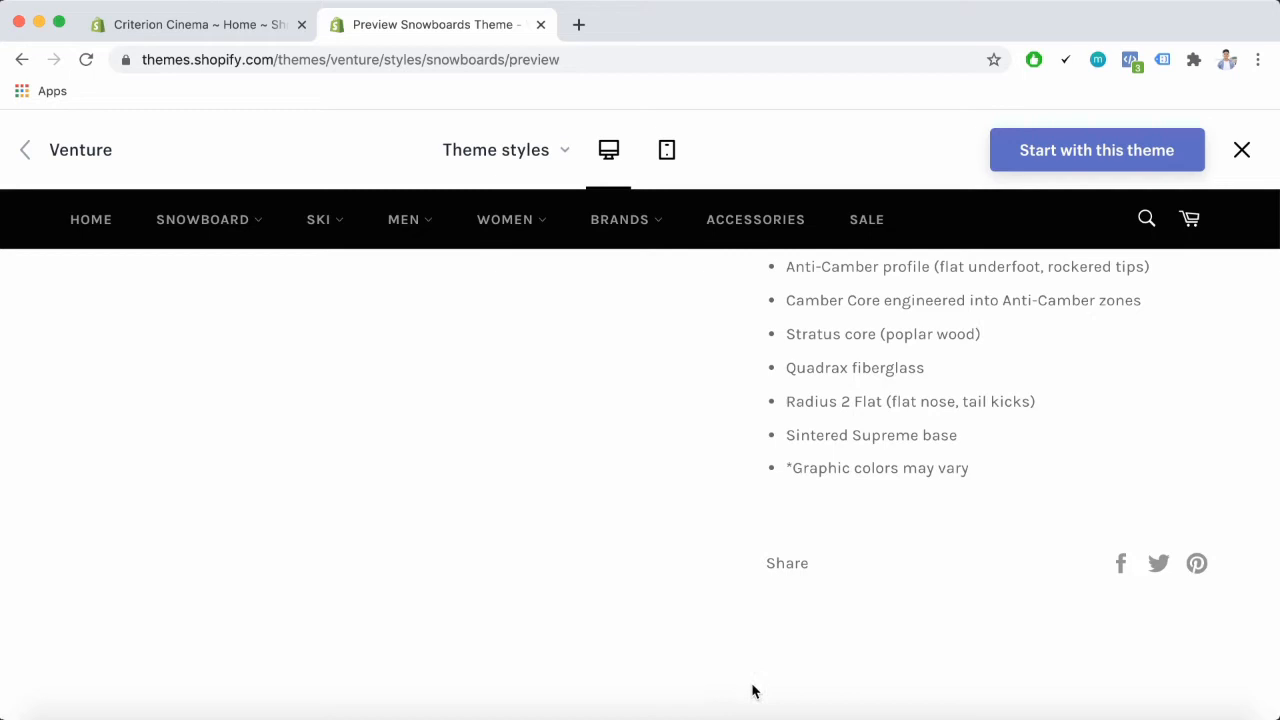
pyautogui.moveTo(856, 576)
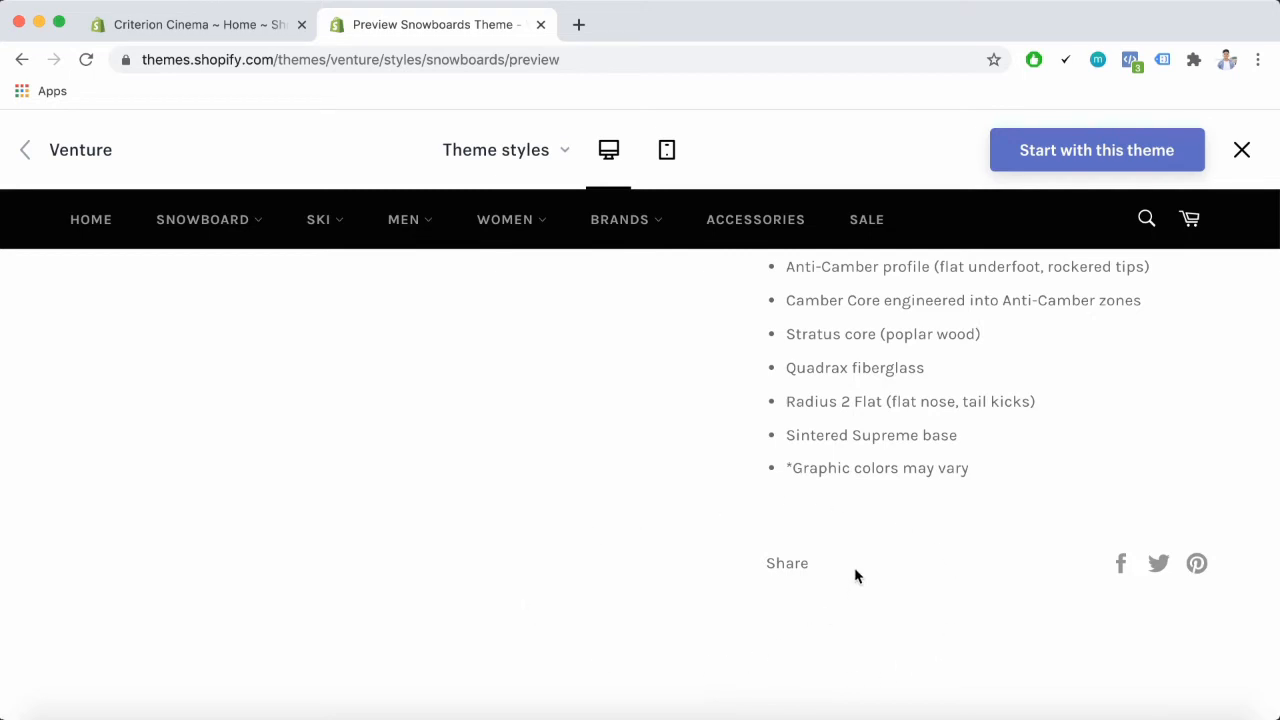
pyautogui.scroll(3)
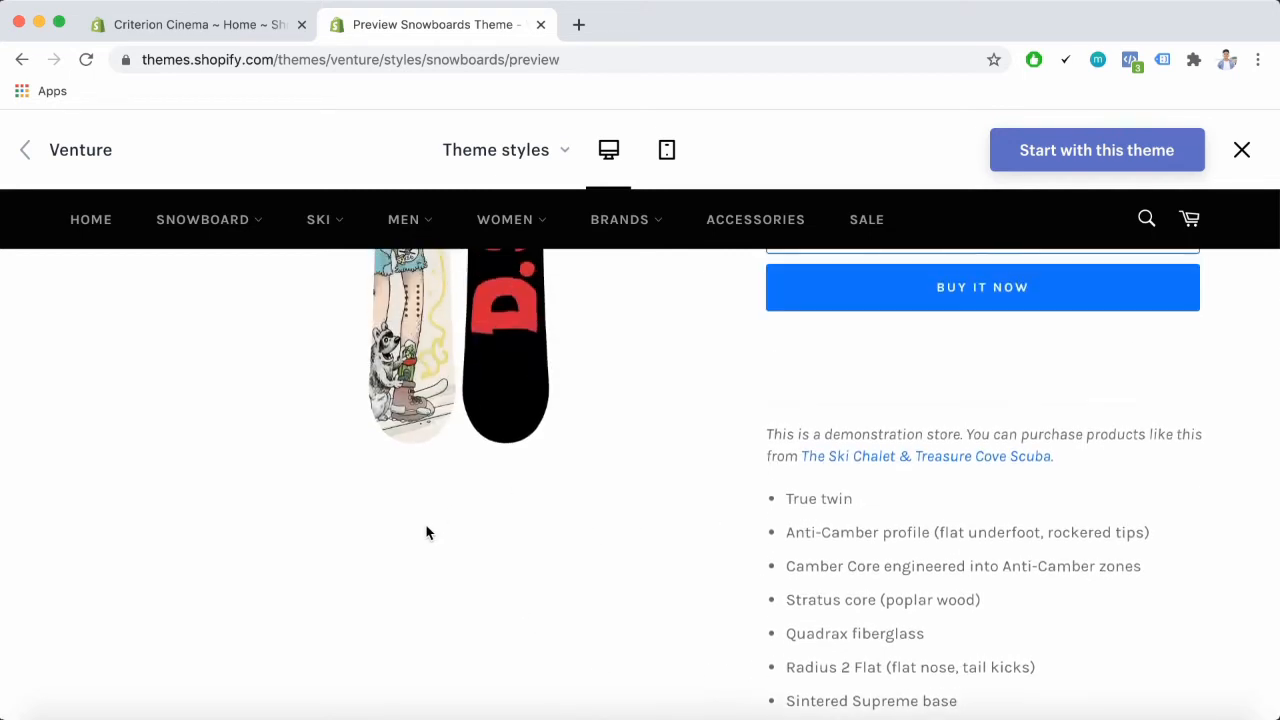
pyautogui.scroll(3)
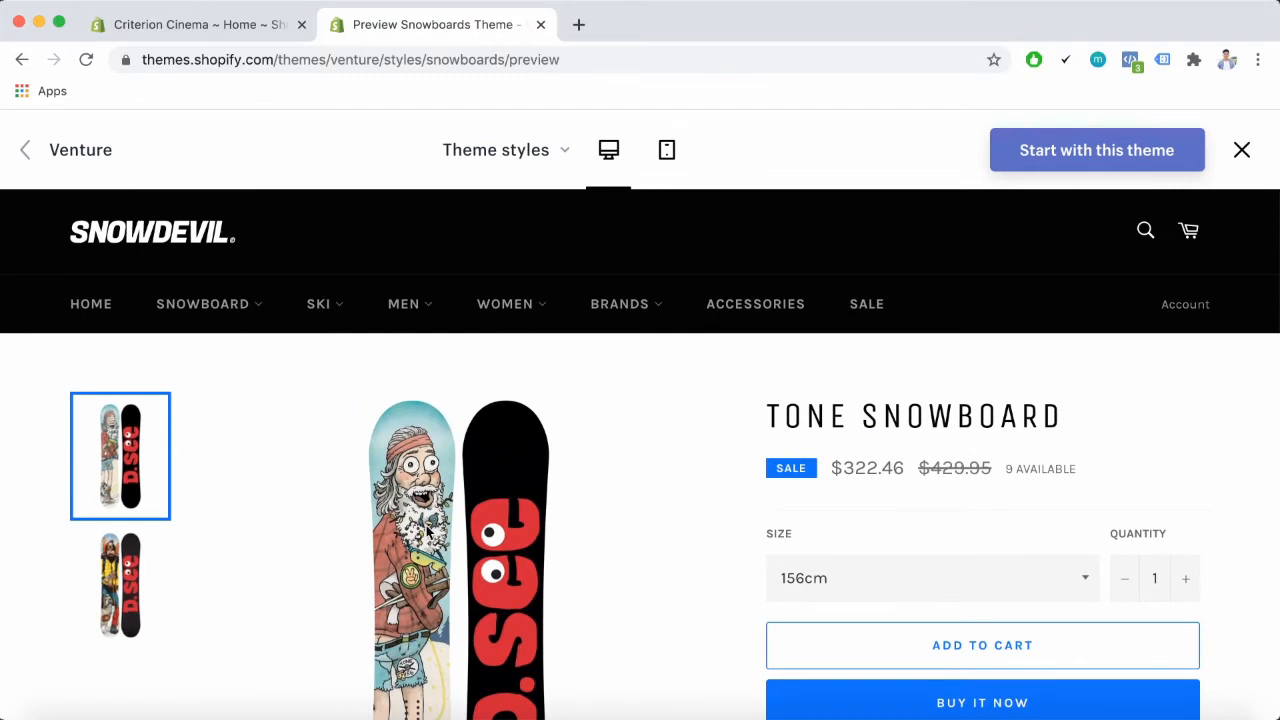
pyautogui.moveTo(658, 400)
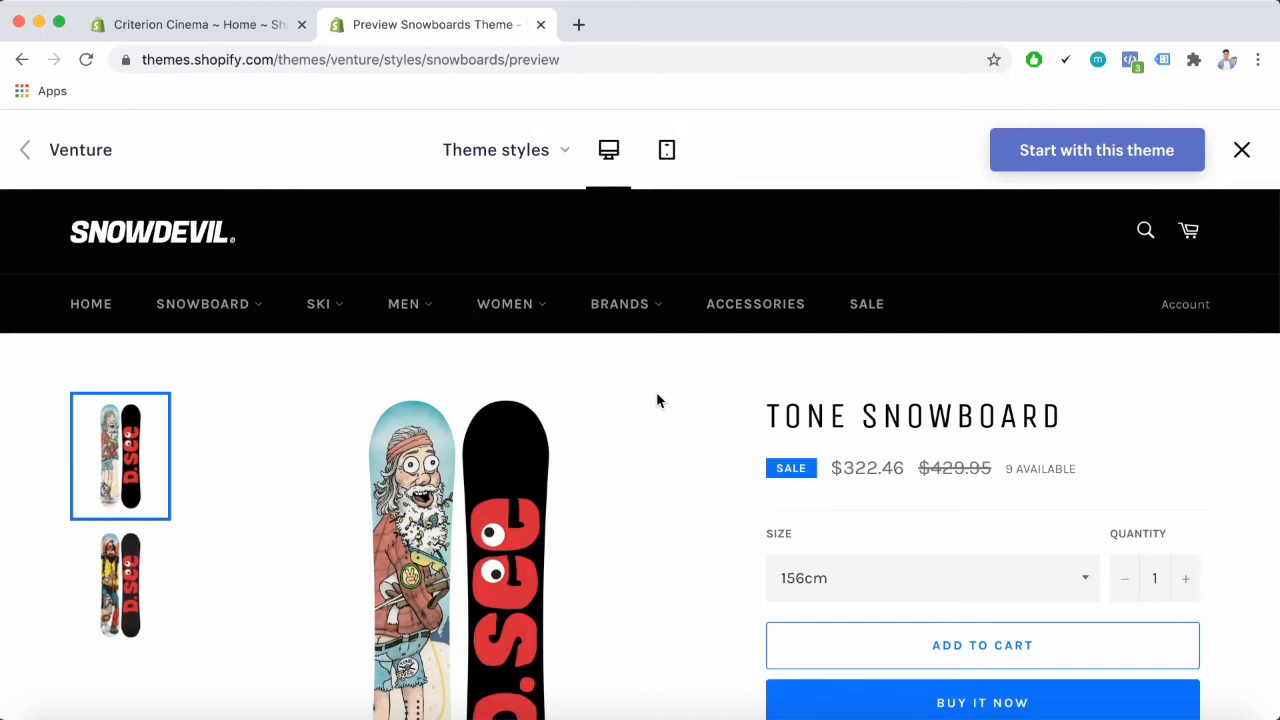
# Open the Snowboard collection page from the preview's navigation bar and view its grid
pyautogui.click(202, 304)
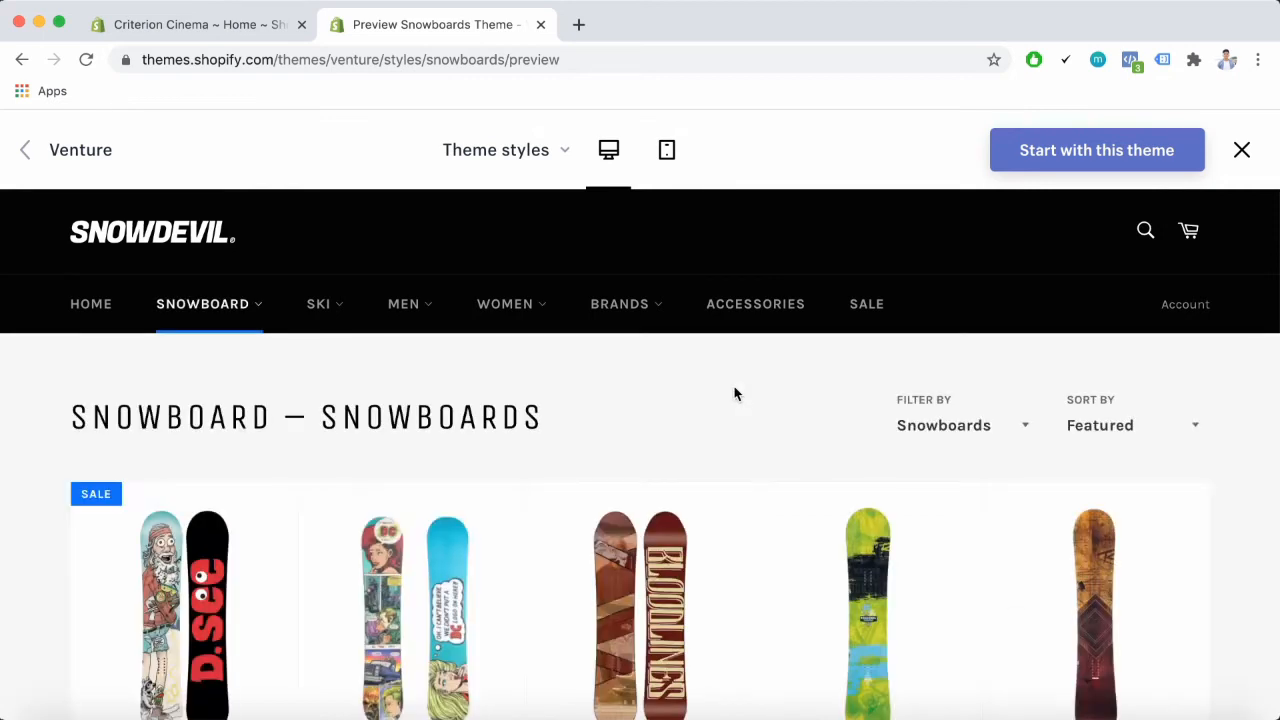
pyautogui.moveTo(810, 392)
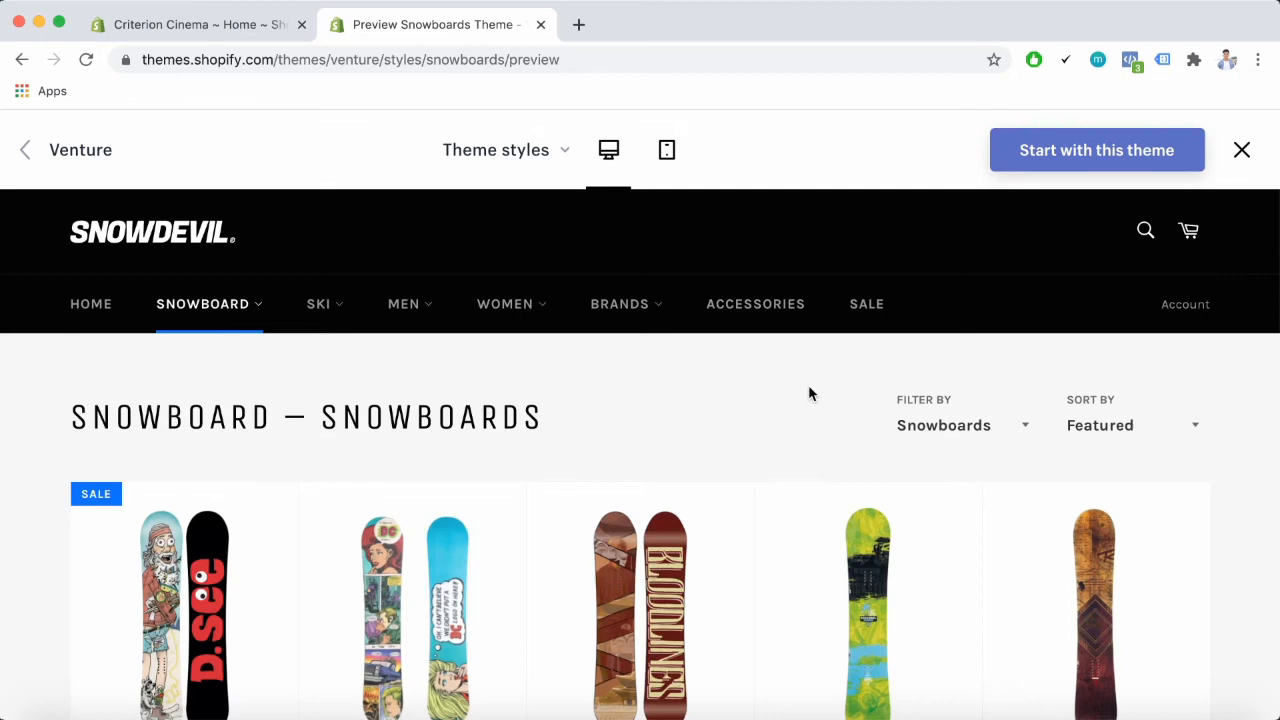
pyautogui.moveTo(788, 418)
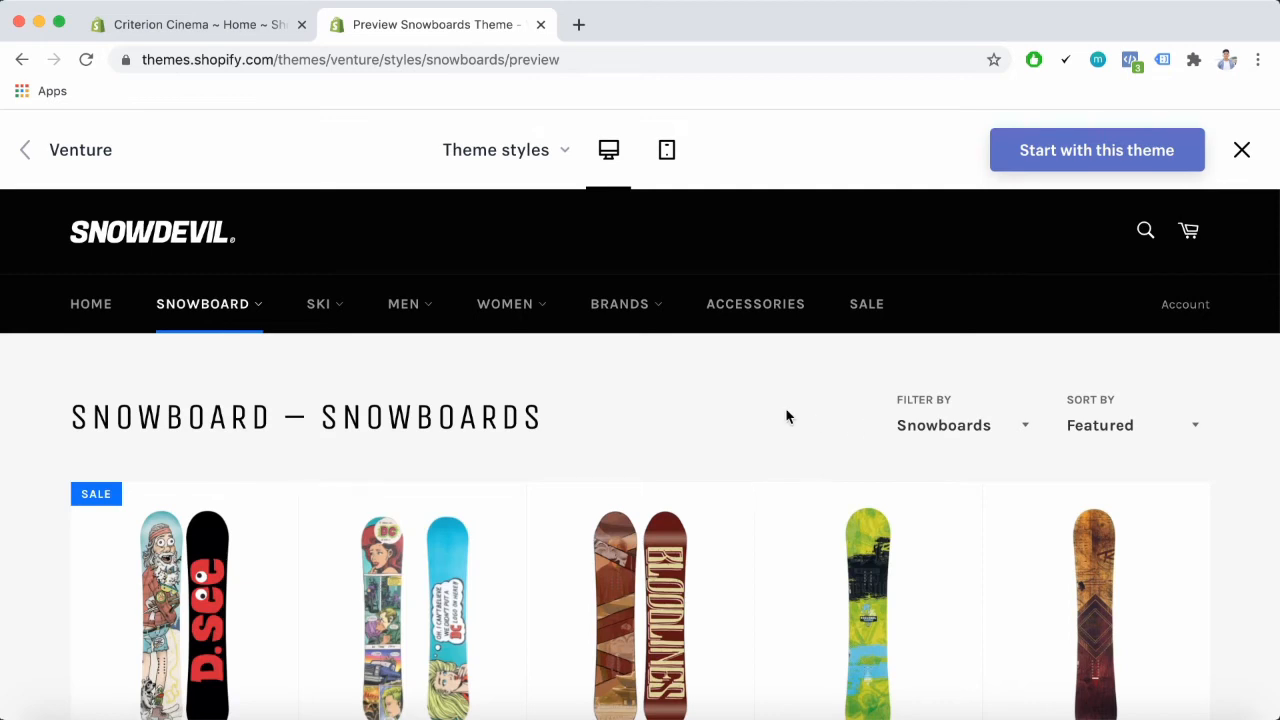
pyautogui.scroll(-3)
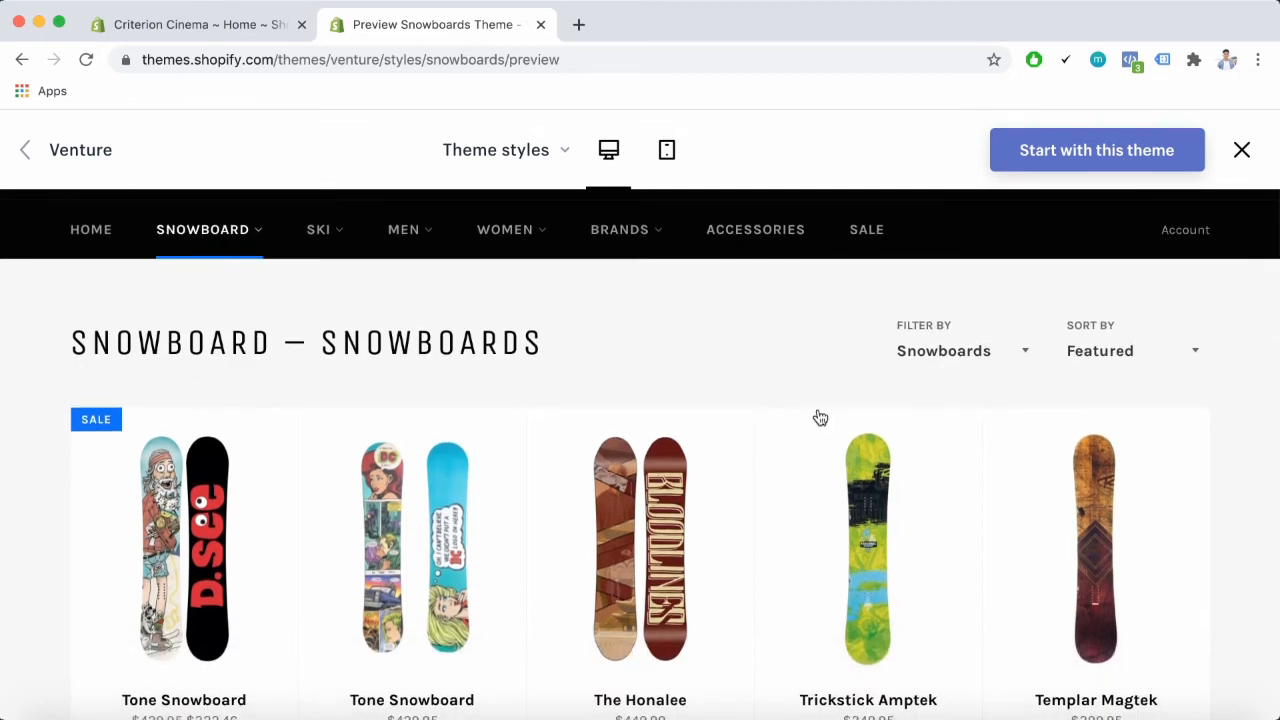
pyautogui.moveTo(1040, 278)
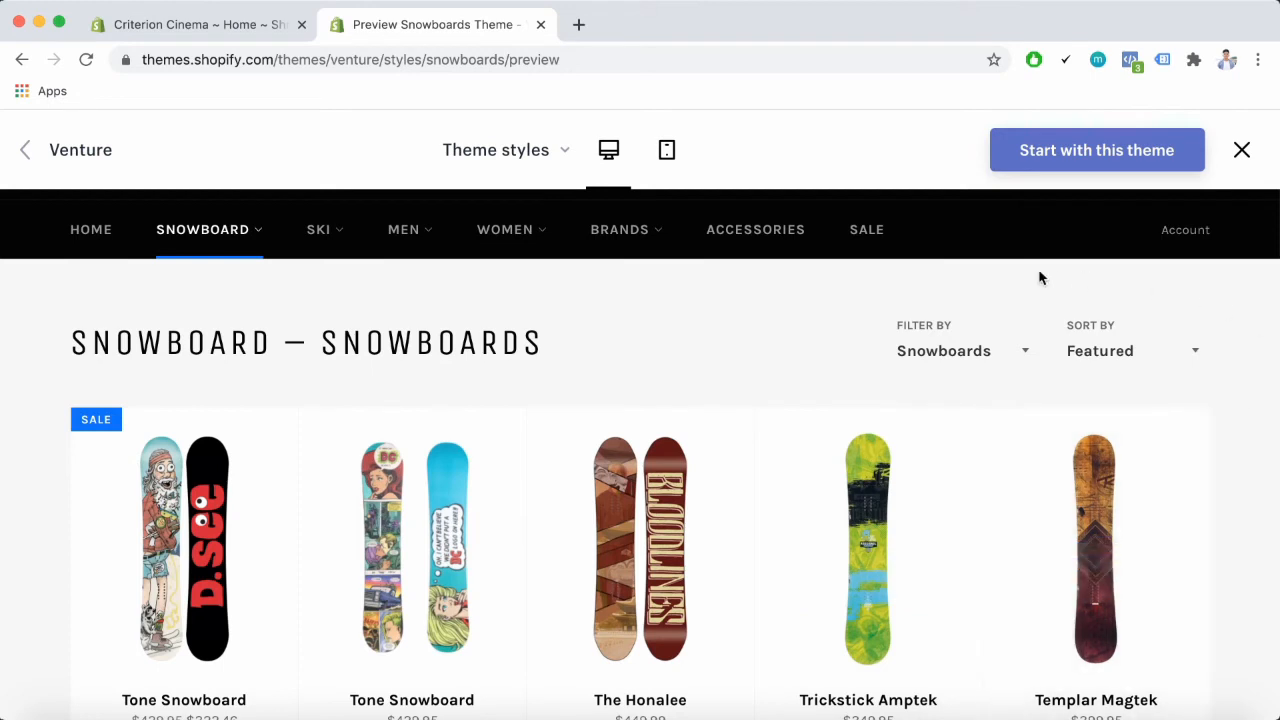
pyautogui.moveTo(858, 324)
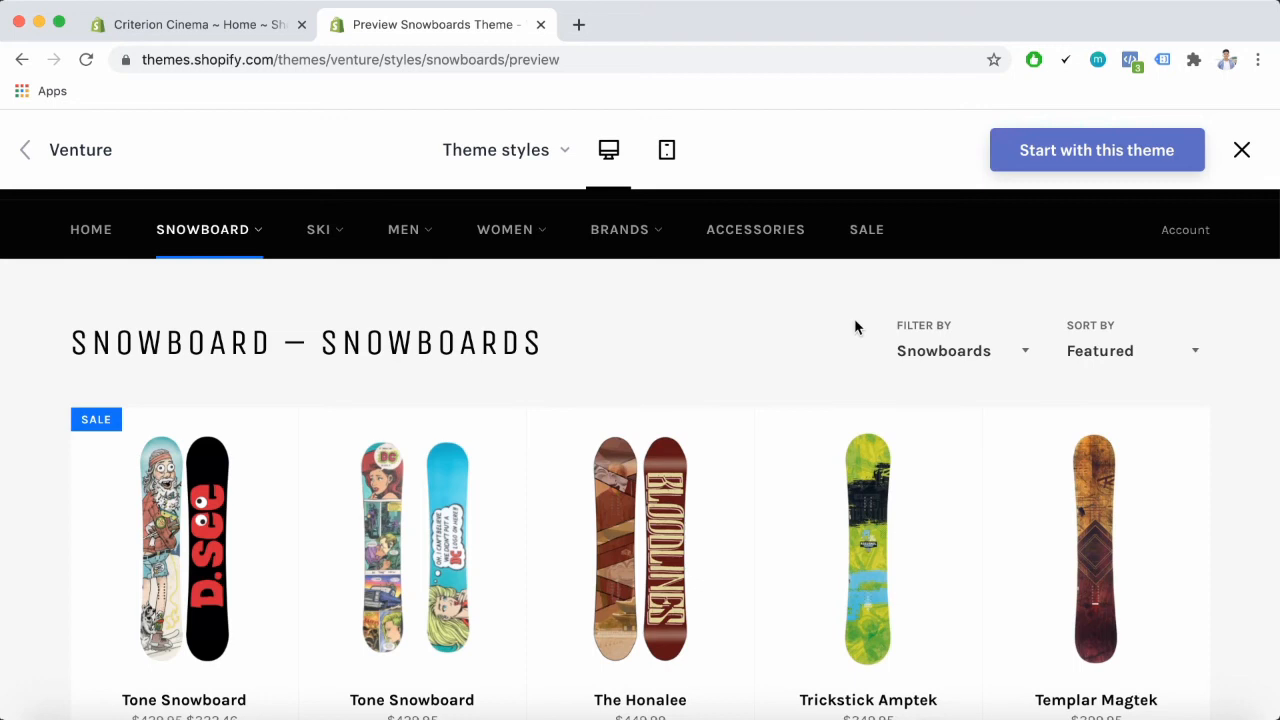
pyautogui.moveTo(918, 388)
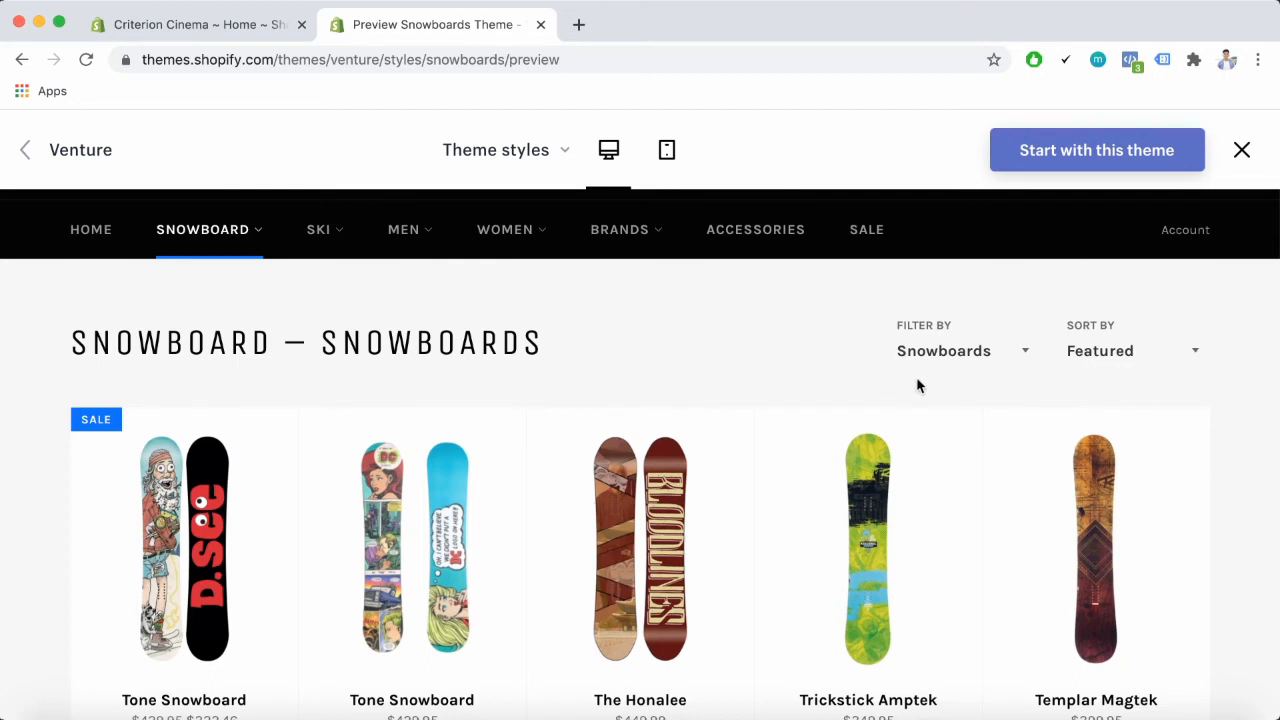
pyautogui.moveTo(938, 388)
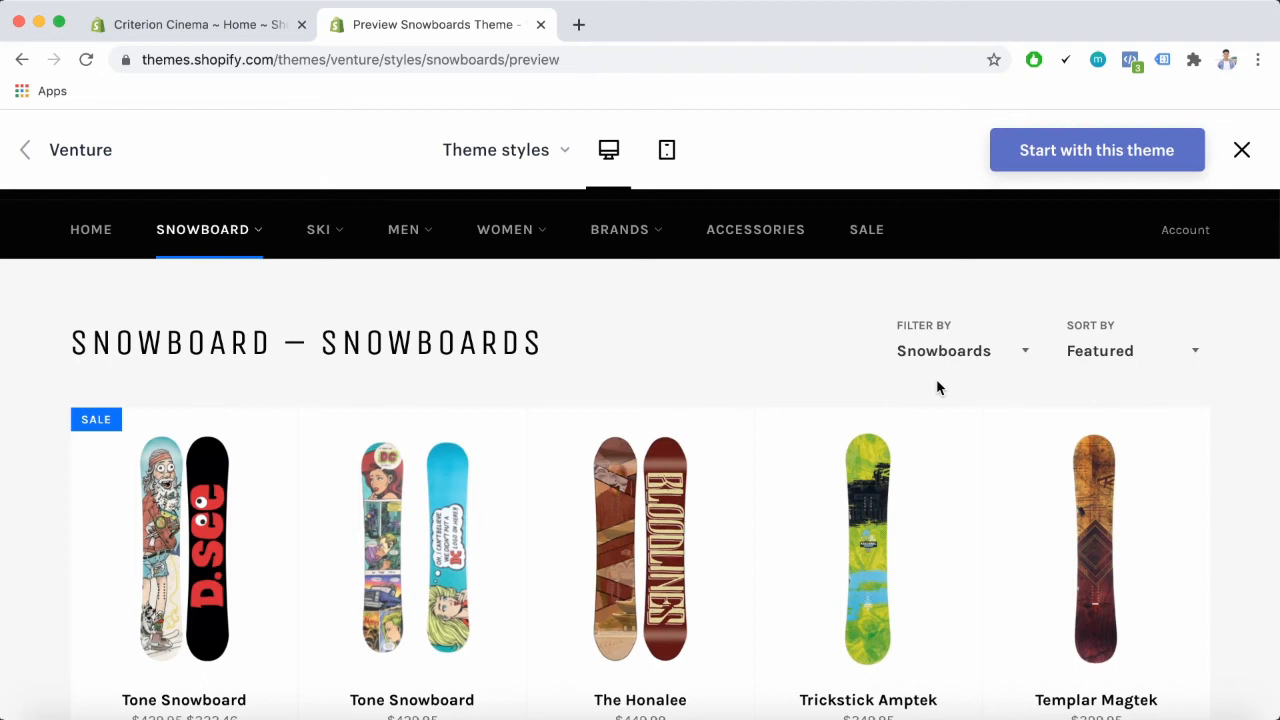
pyautogui.moveTo(958, 364)
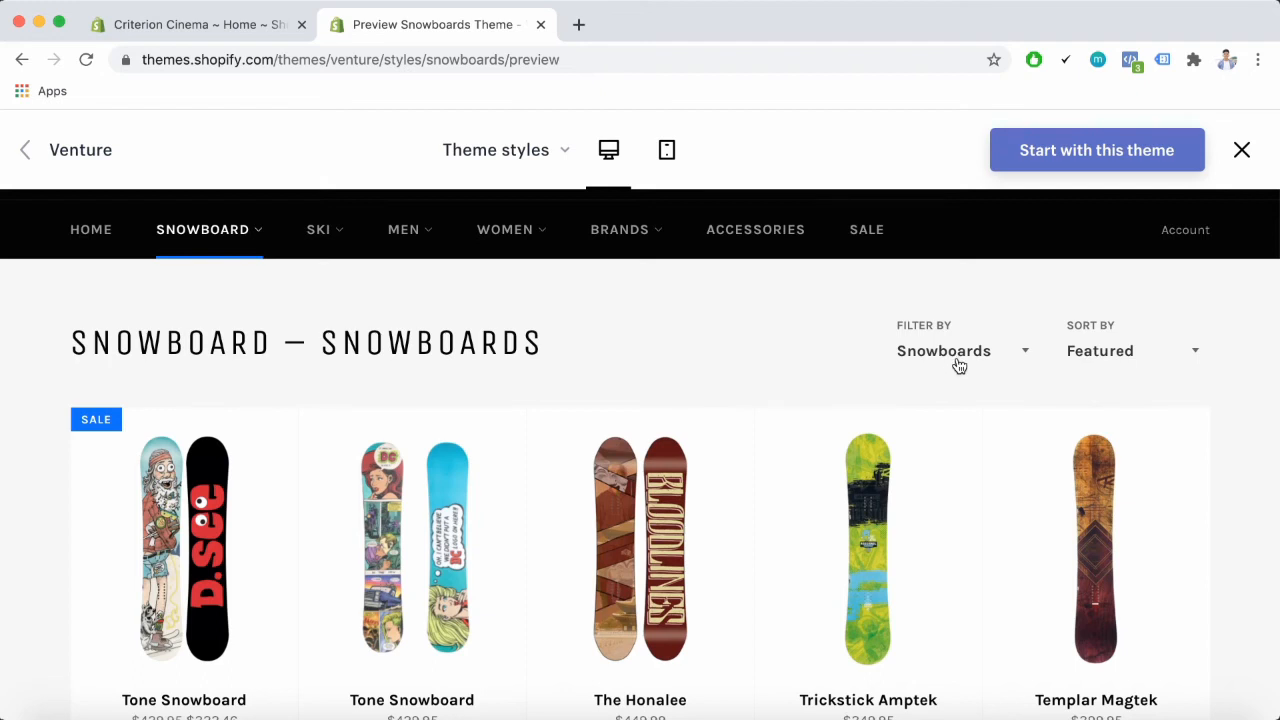
pyautogui.click(960, 350)
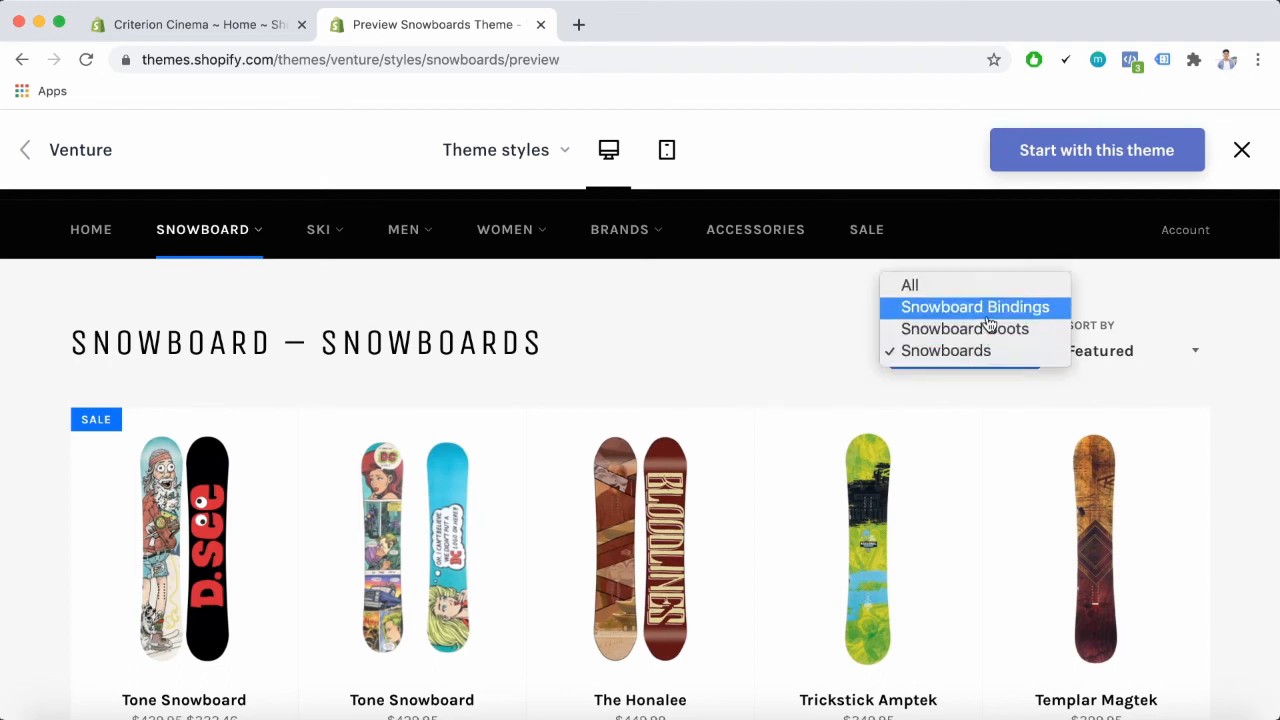
pyautogui.moveTo(964, 328)
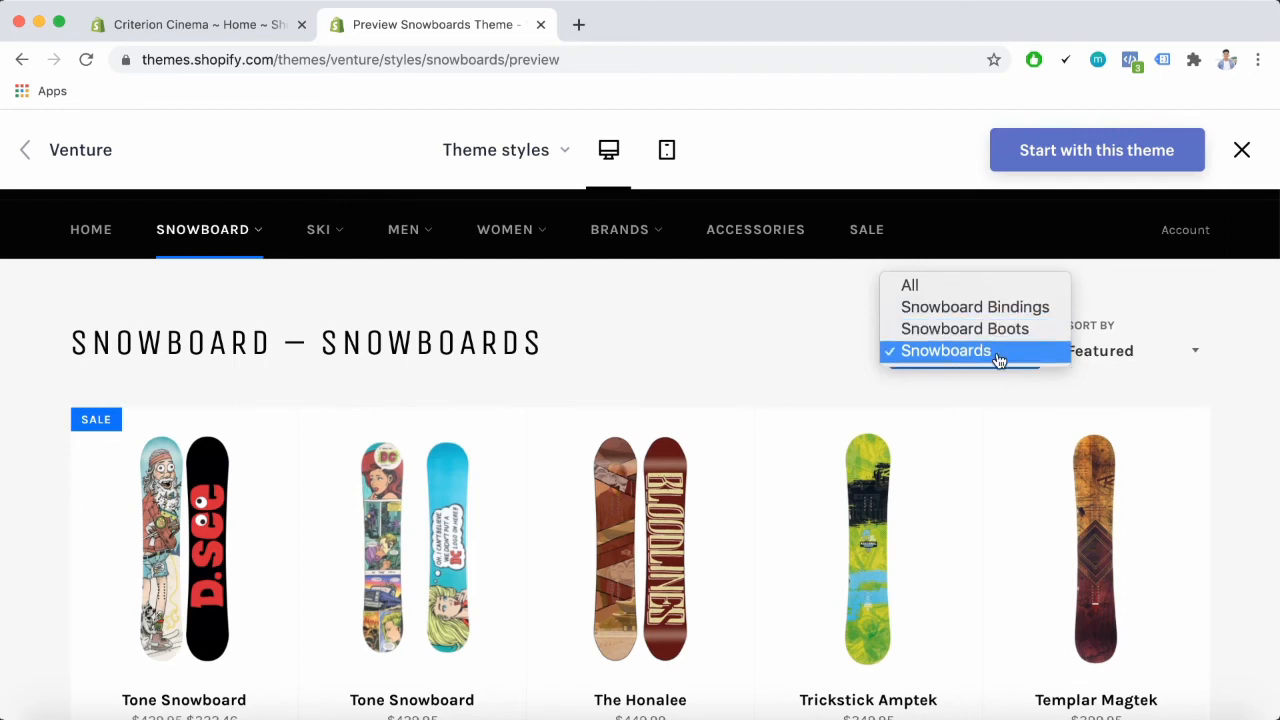
pyautogui.click(944, 350)
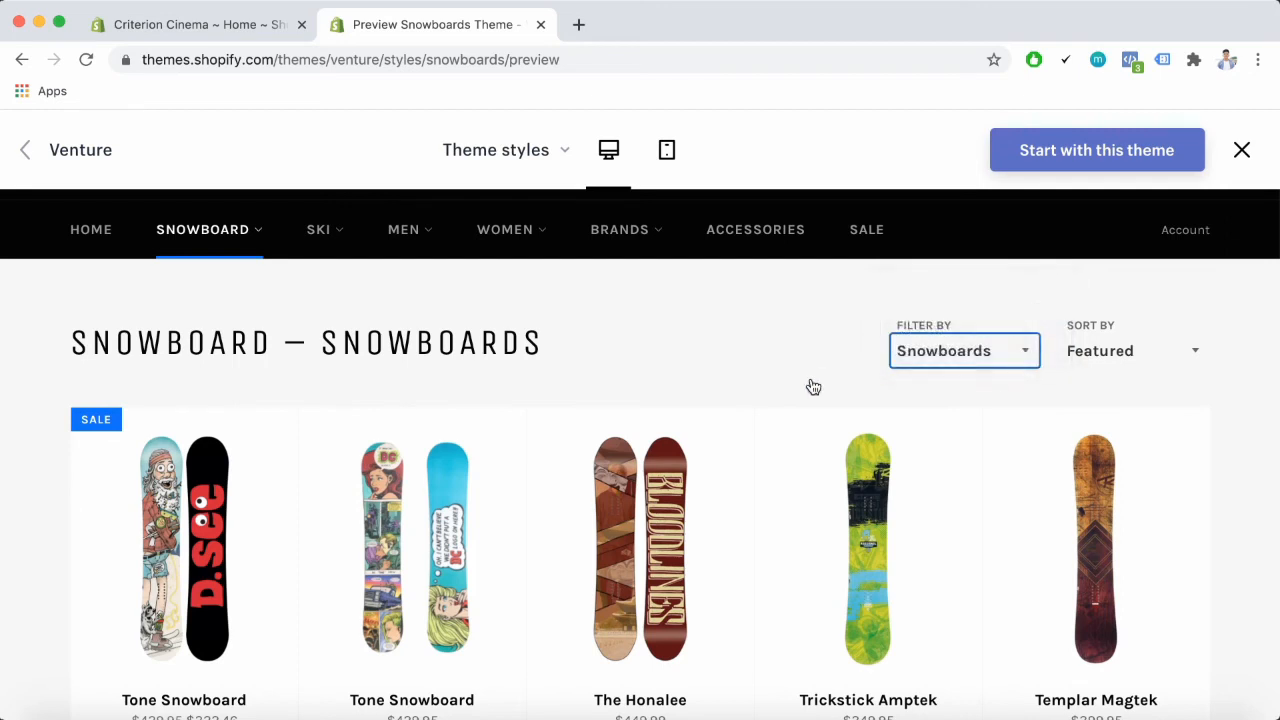
pyautogui.moveTo(1184, 388)
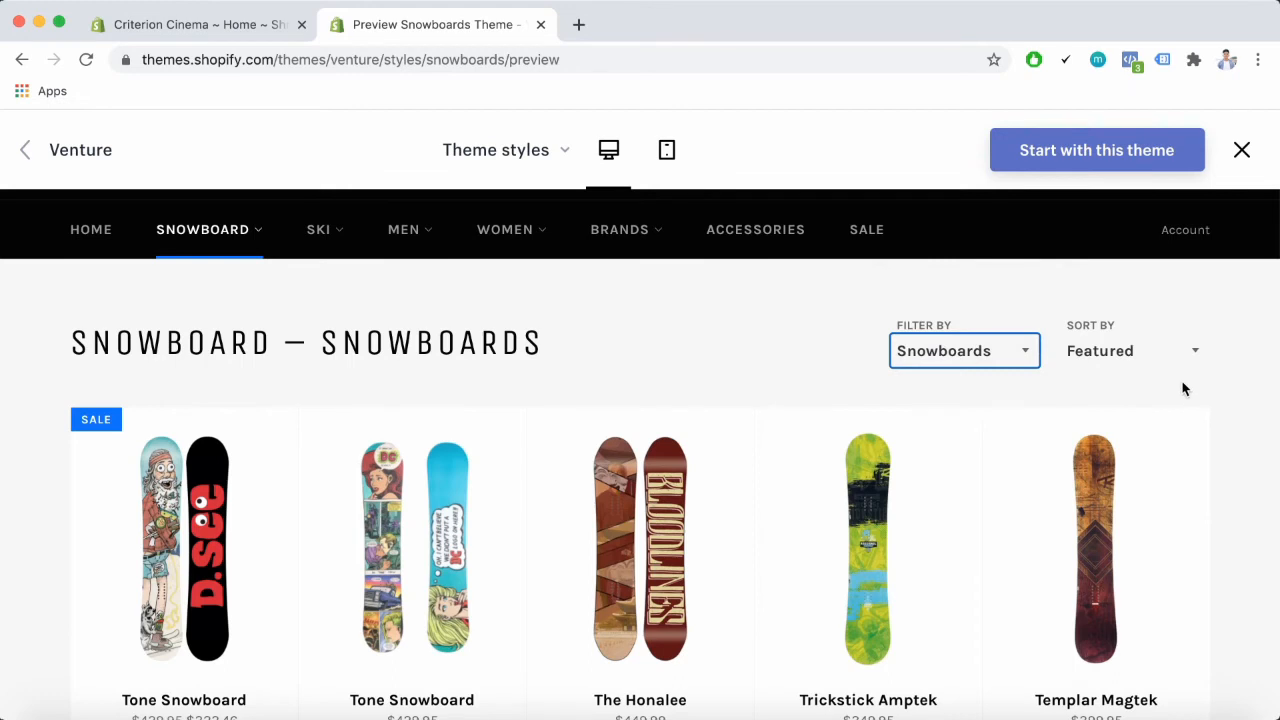
pyautogui.moveTo(1036, 350)
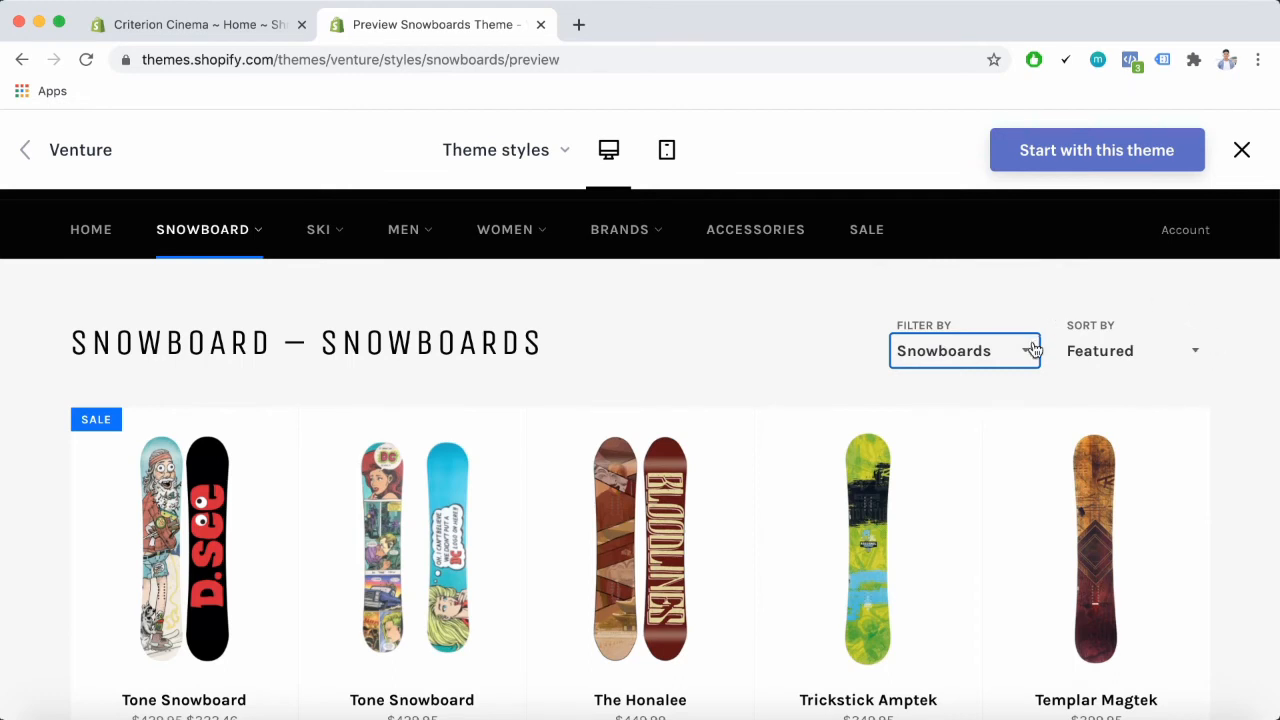
pyautogui.moveTo(1204, 314)
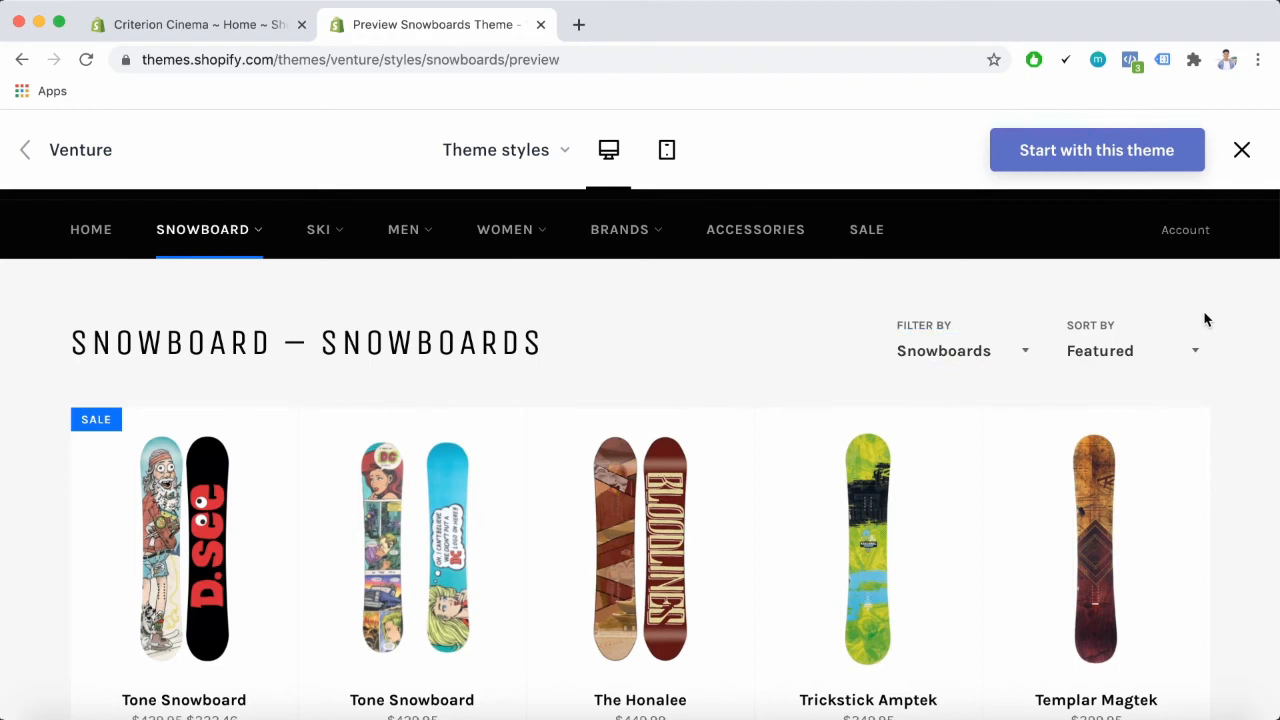
pyautogui.click(1130, 350)
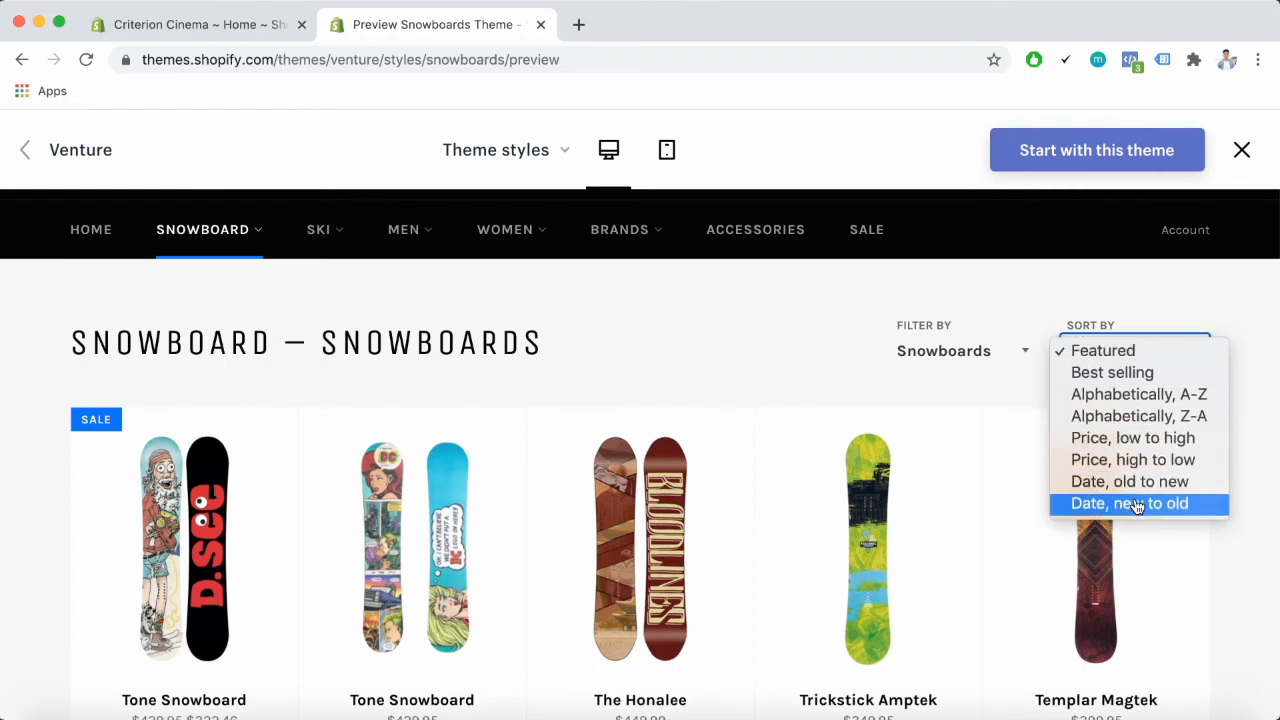
pyautogui.moveTo(1048, 278)
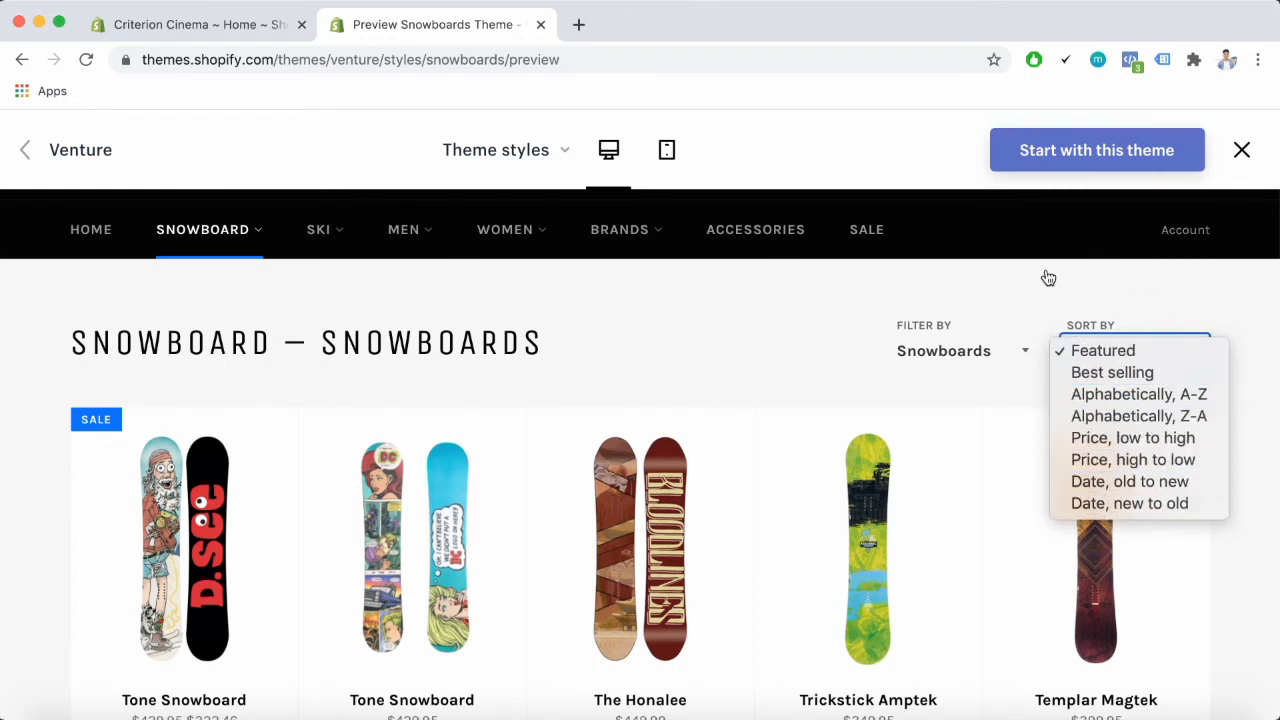
pyautogui.click(1104, 350)
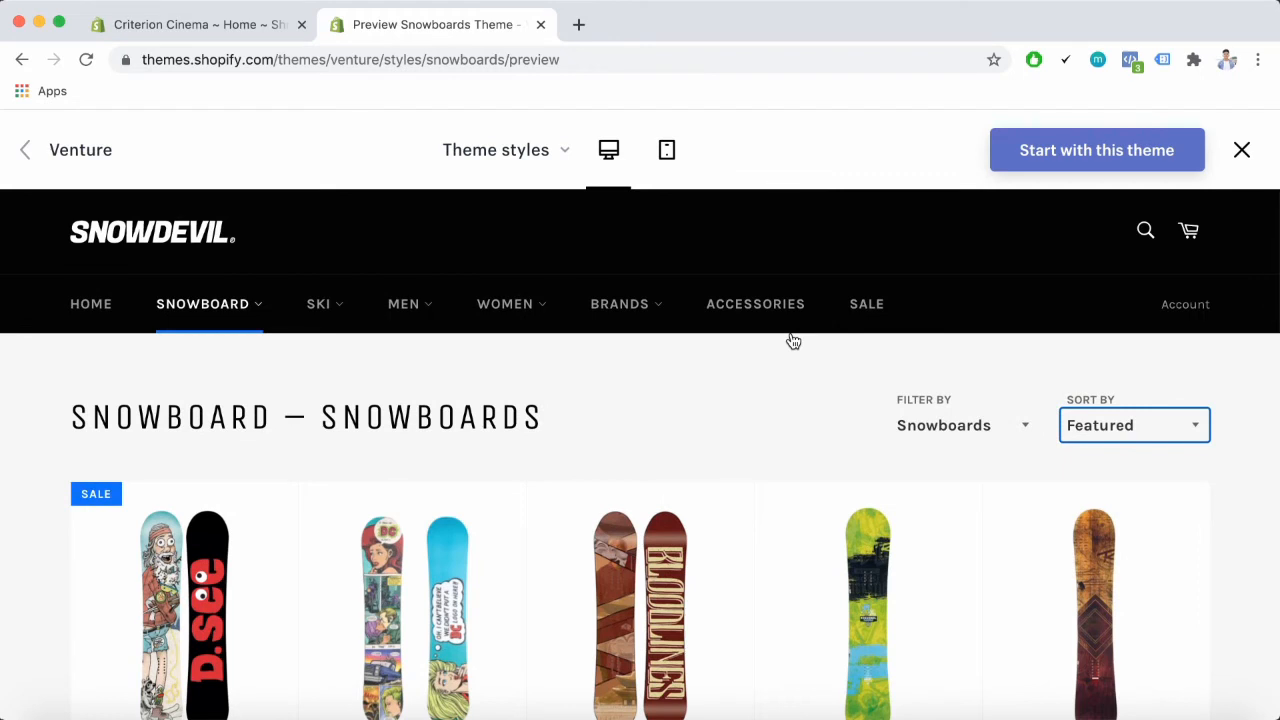
pyautogui.moveTo(950, 360)
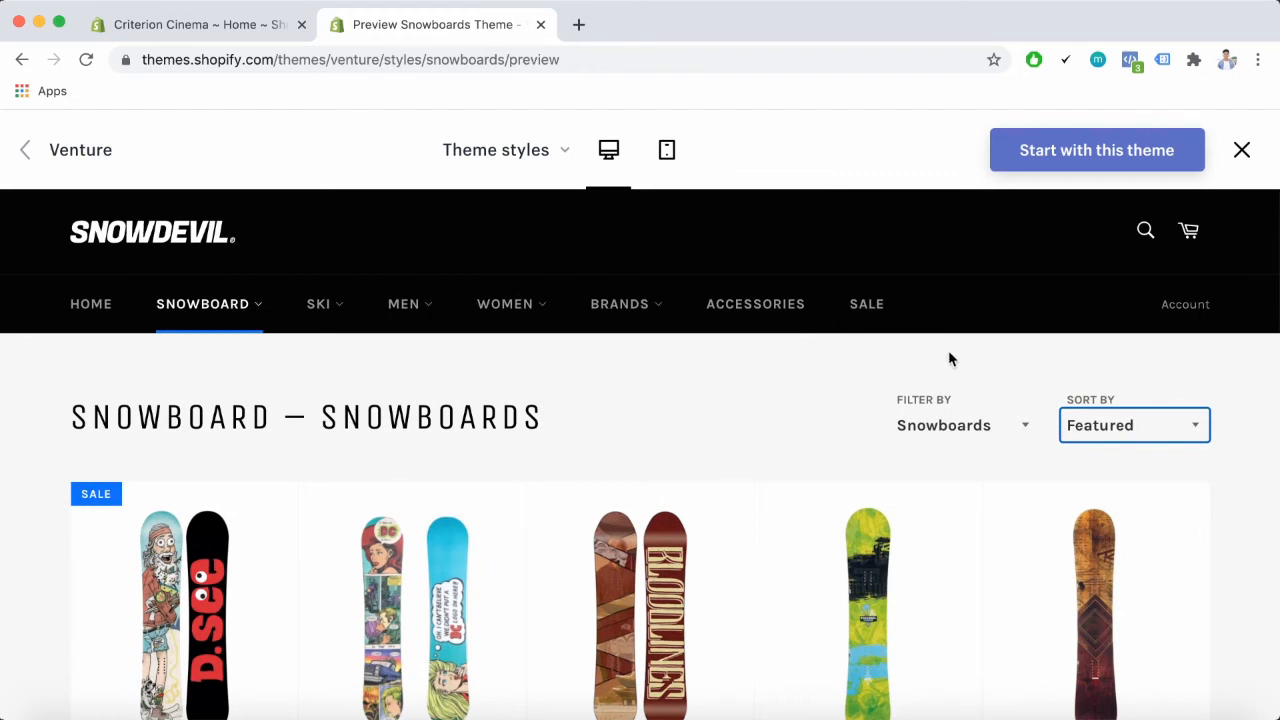
pyautogui.moveTo(744, 368)
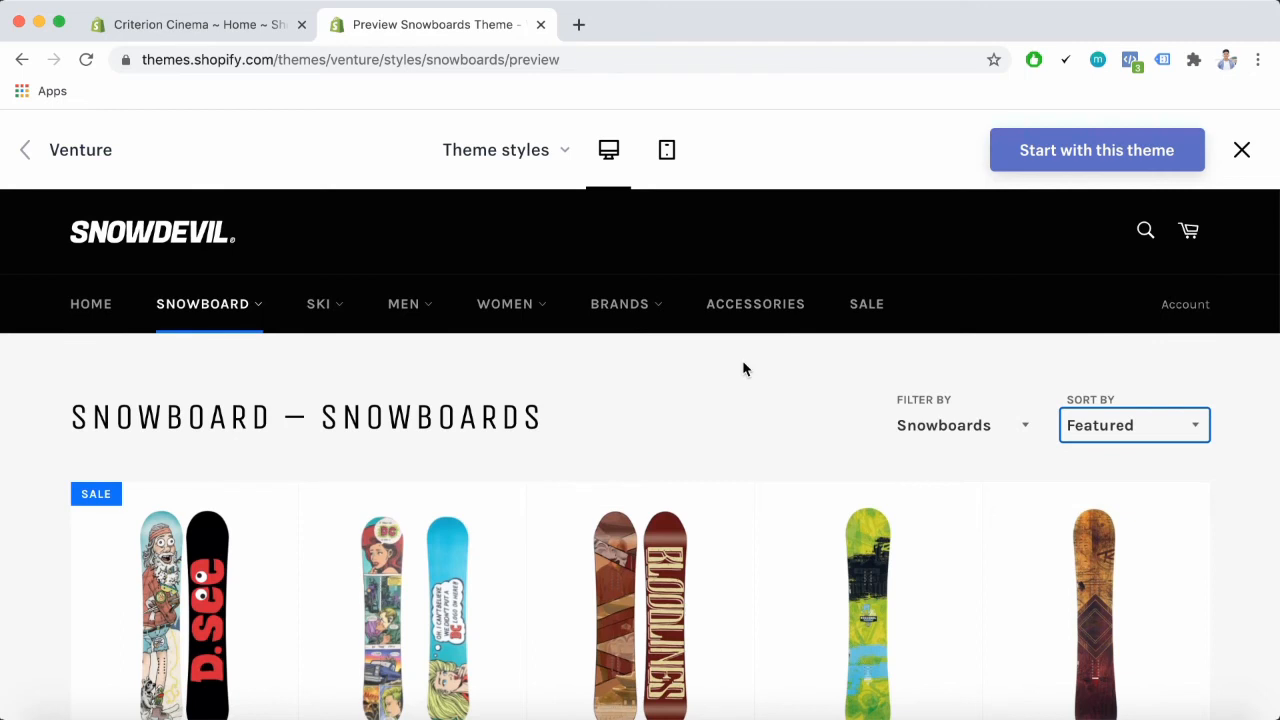
pyautogui.moveTo(312, 198)
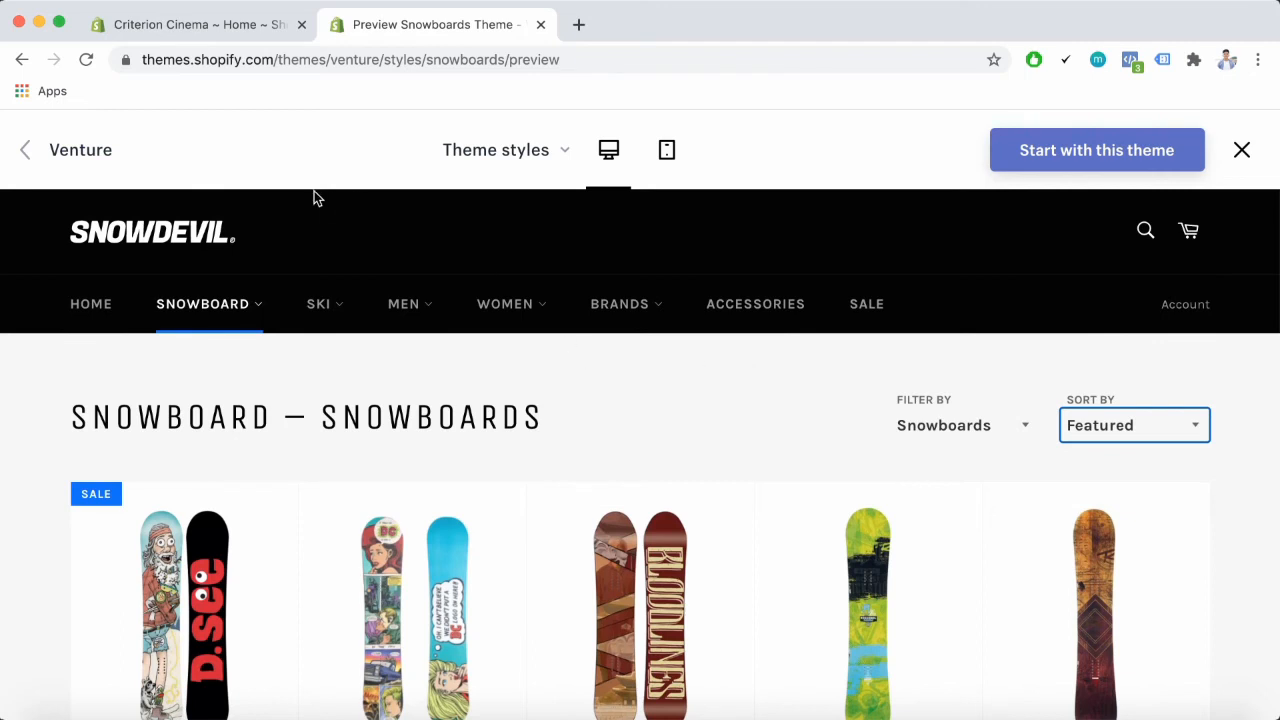
pyautogui.moveTo(568, 404)
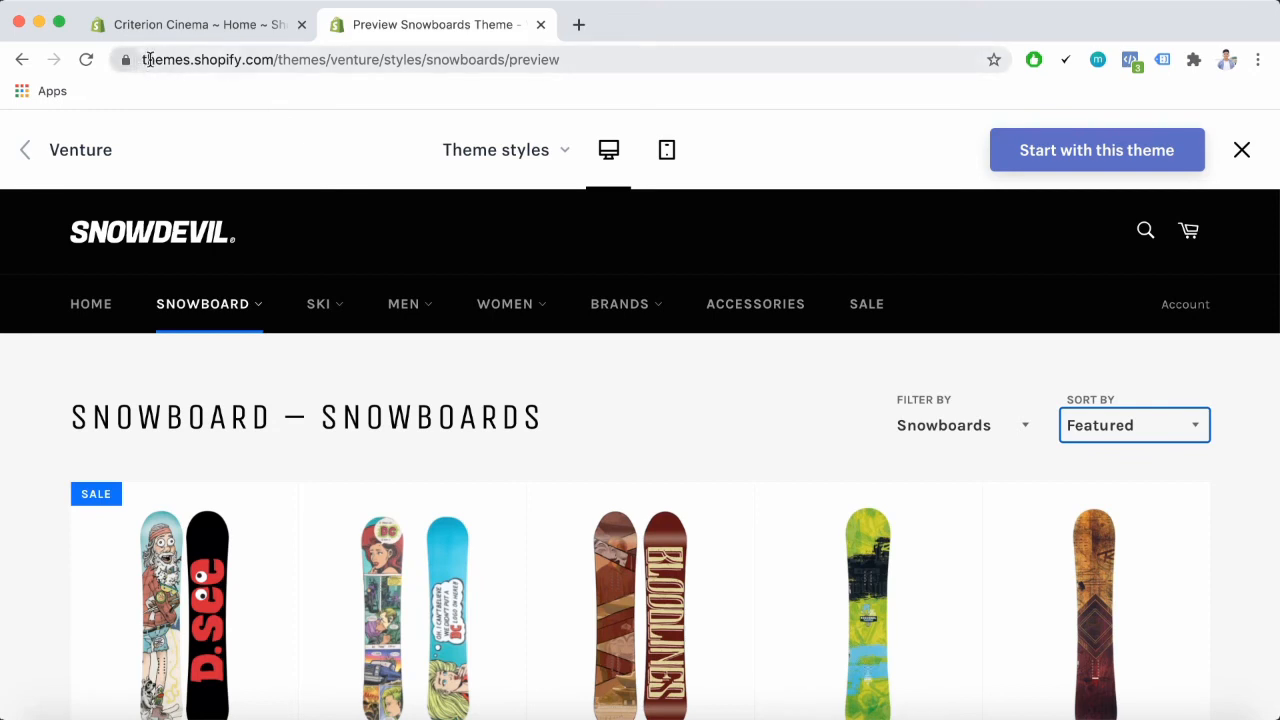
pyautogui.click(350, 60)
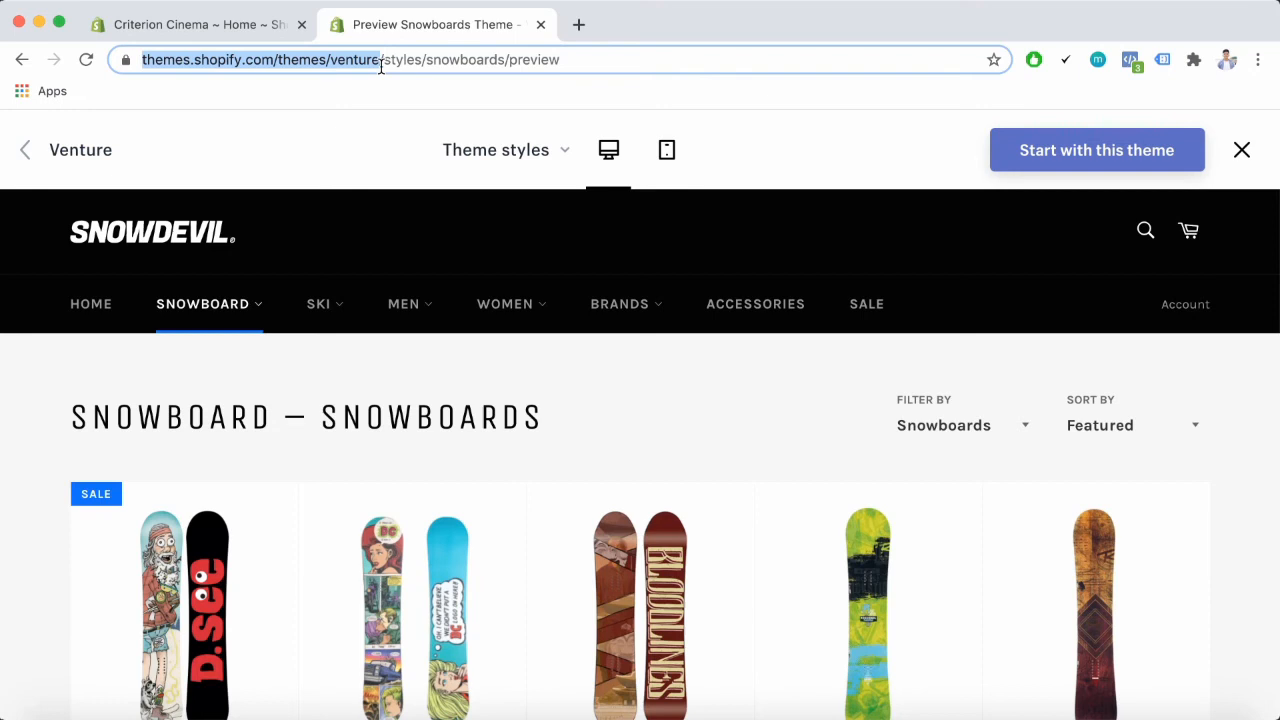
pyautogui.moveTo(1052, 224)
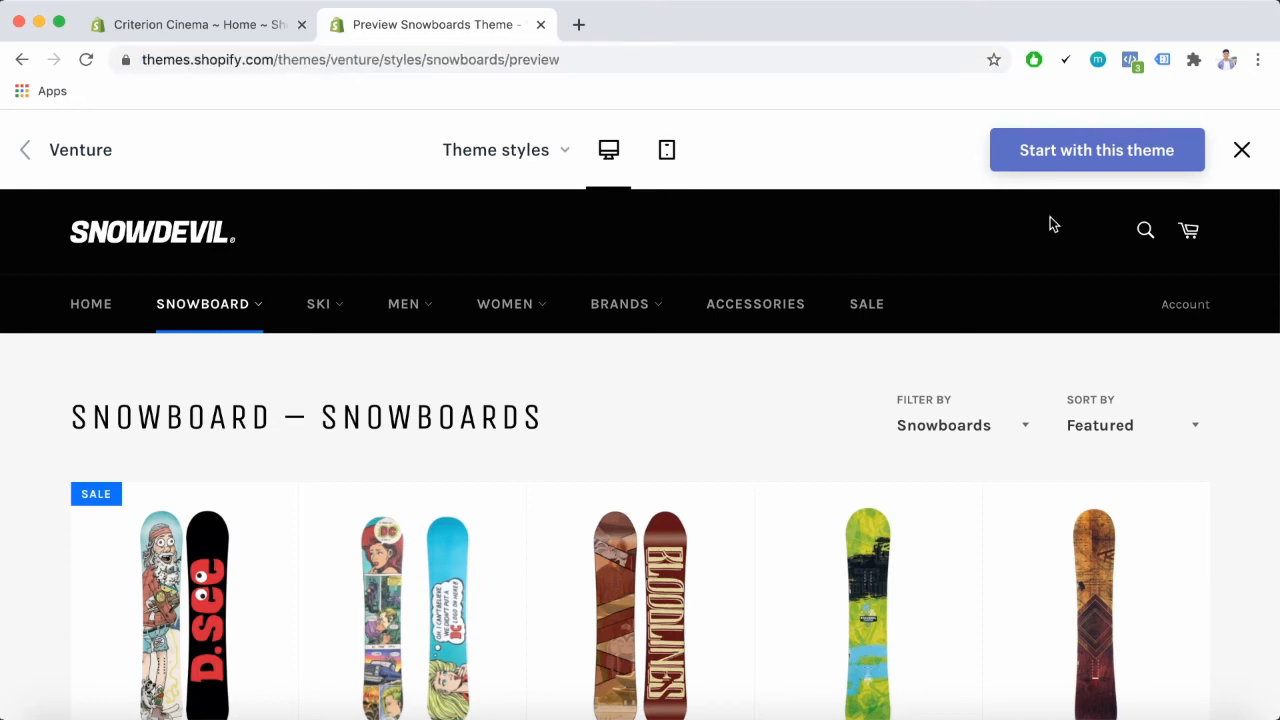
pyautogui.moveTo(1148, 170)
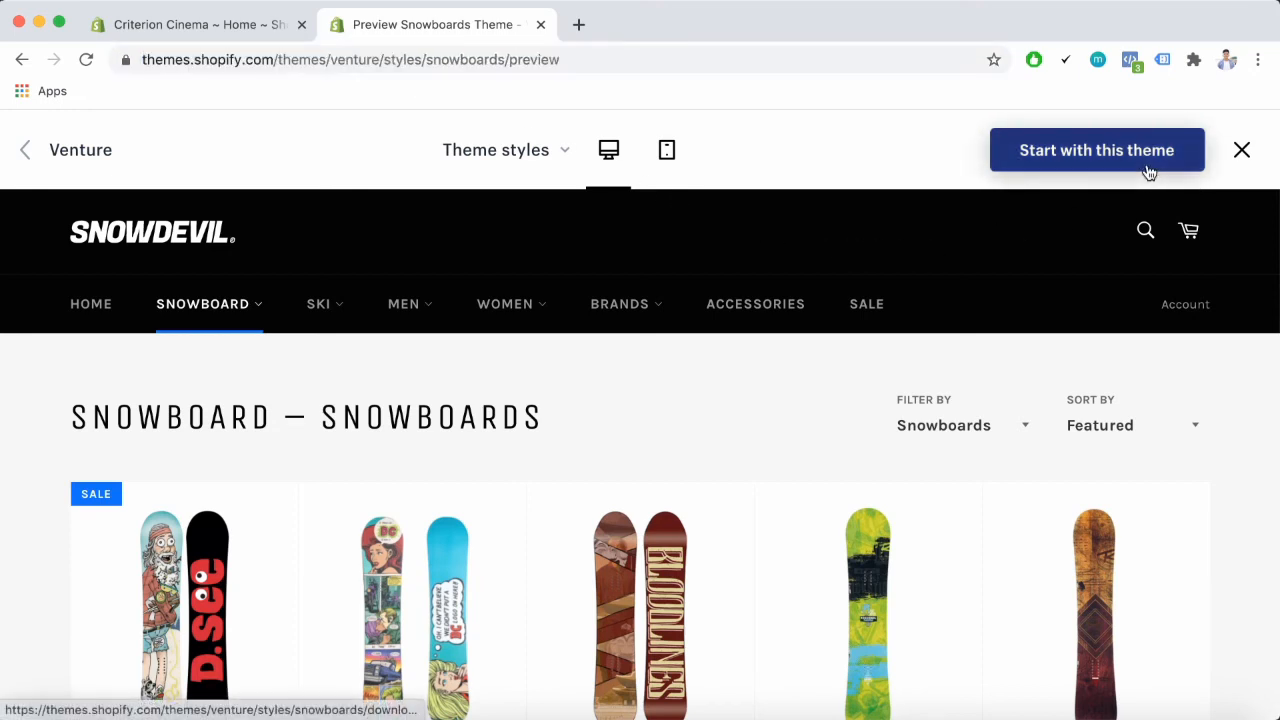
# Start with the Venture Snowboards theme, reaching the Log in to your store page
pyautogui.click(1096, 148)
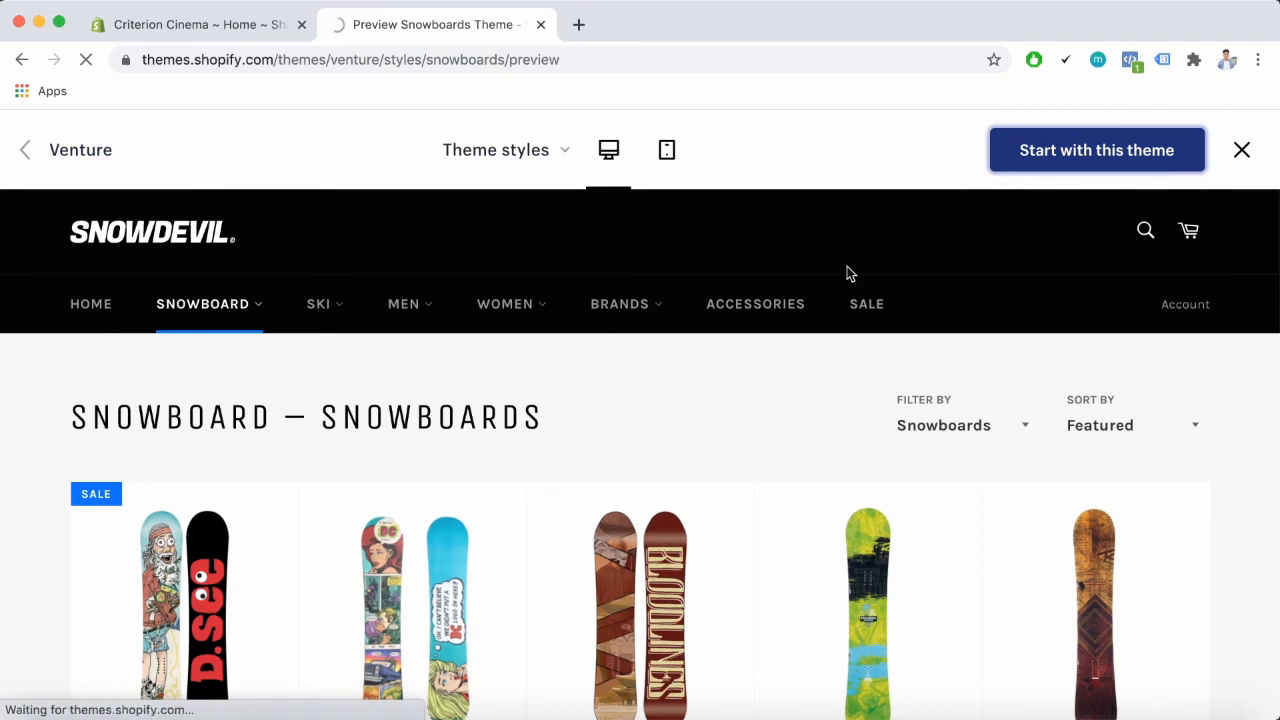
pyautogui.click(1096, 150)
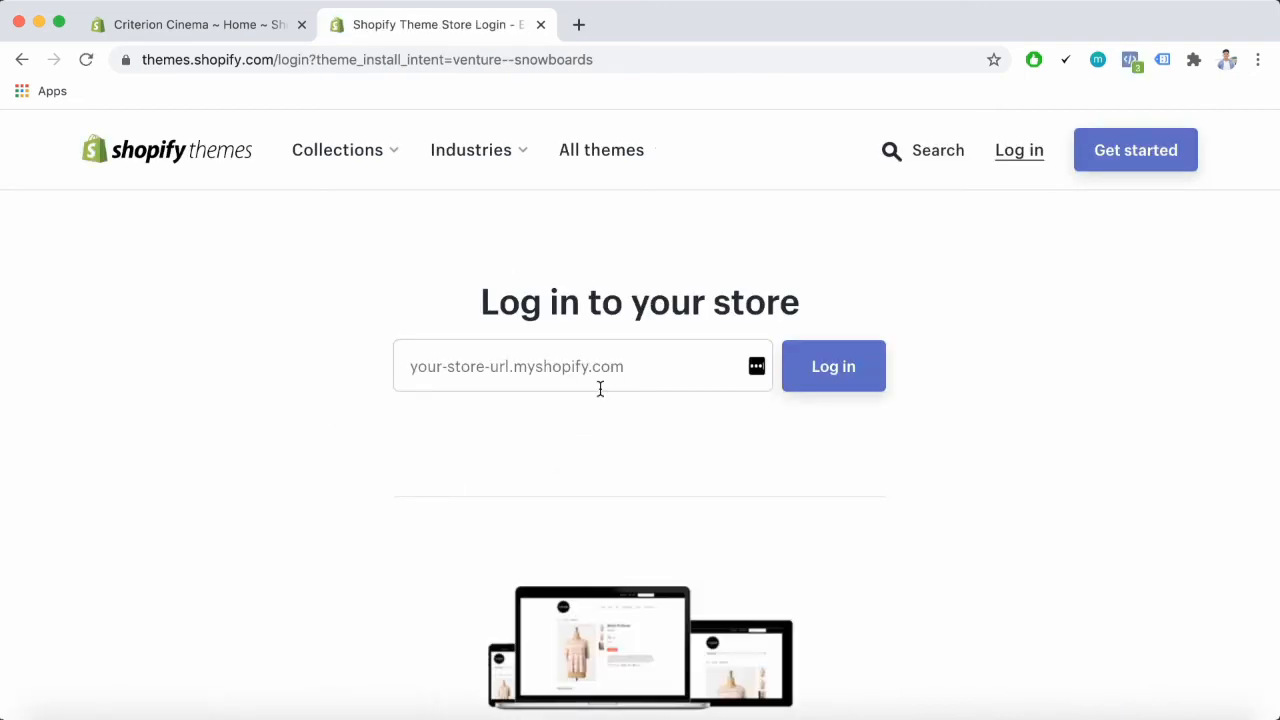
pyautogui.moveTo(380, 368)
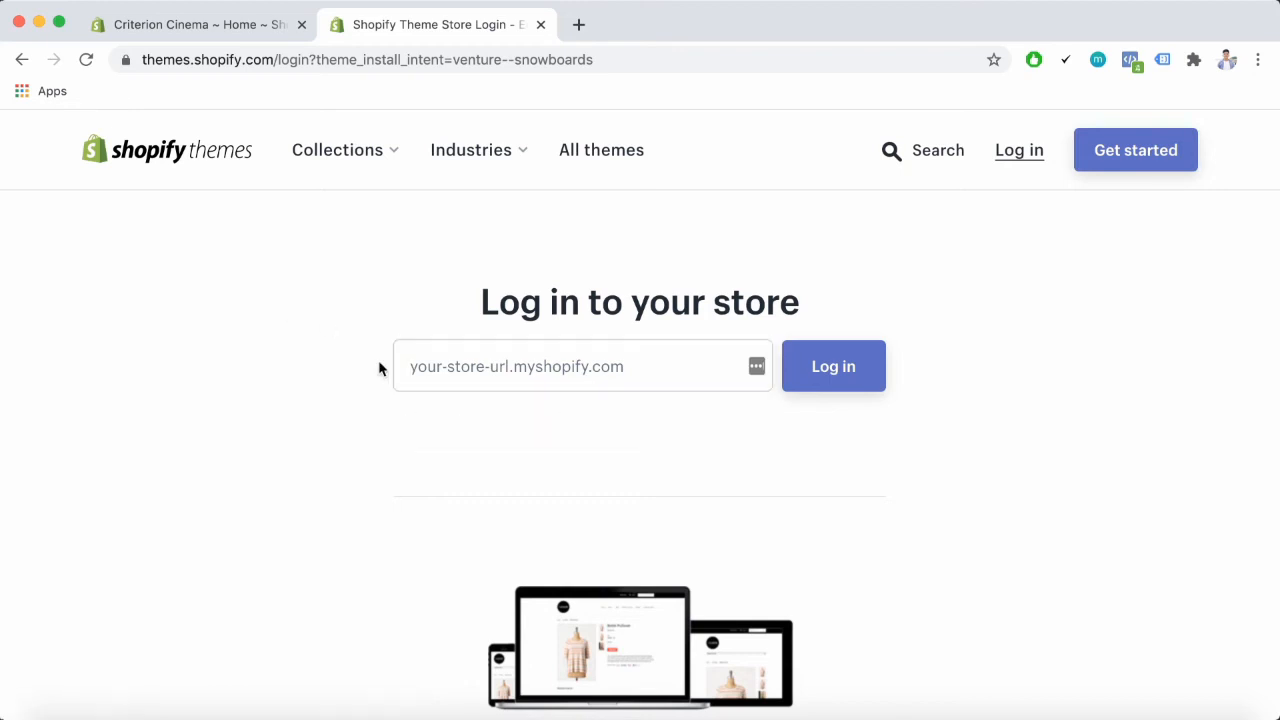
pyautogui.moveTo(756, 260)
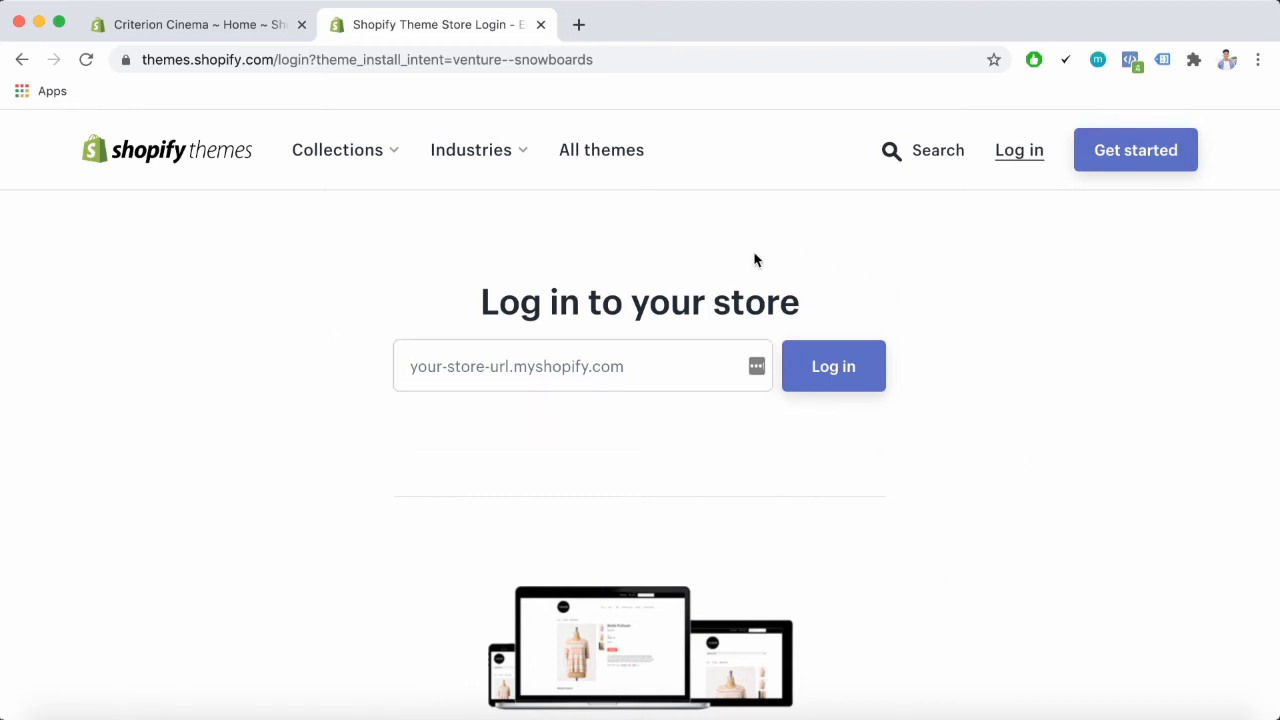
pyautogui.moveTo(984, 316)
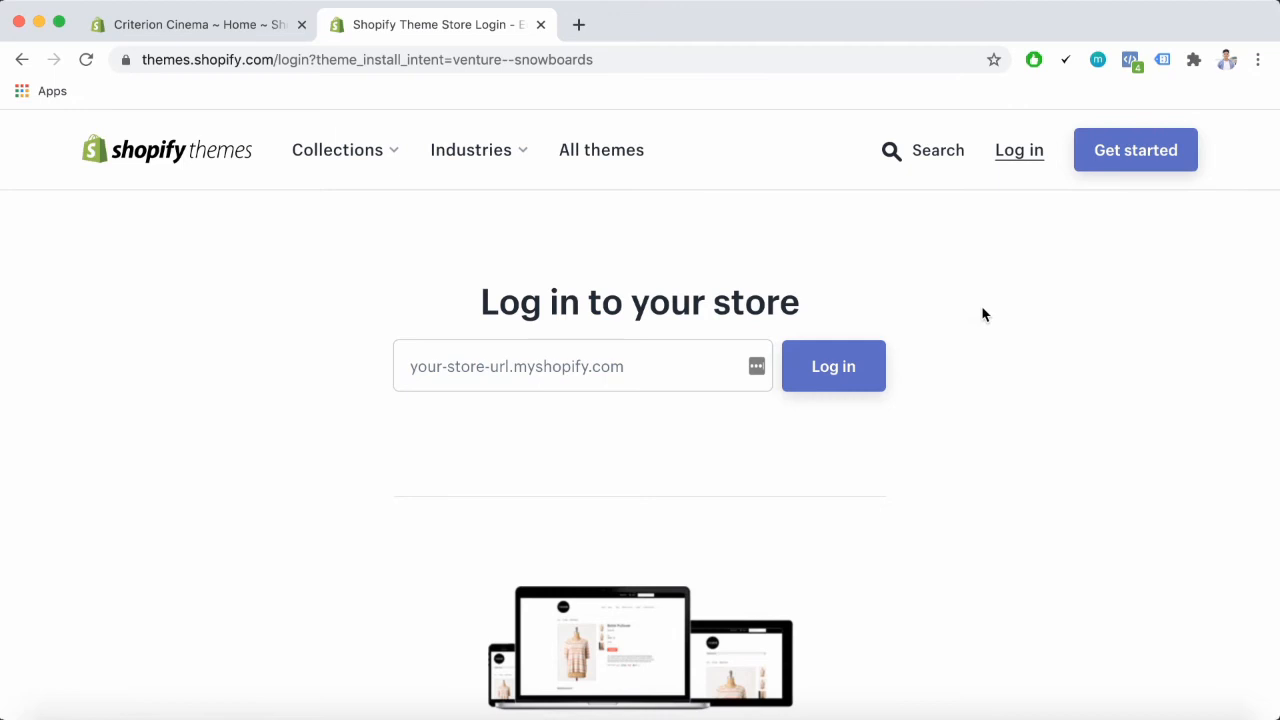
pyautogui.moveTo(650, 266)
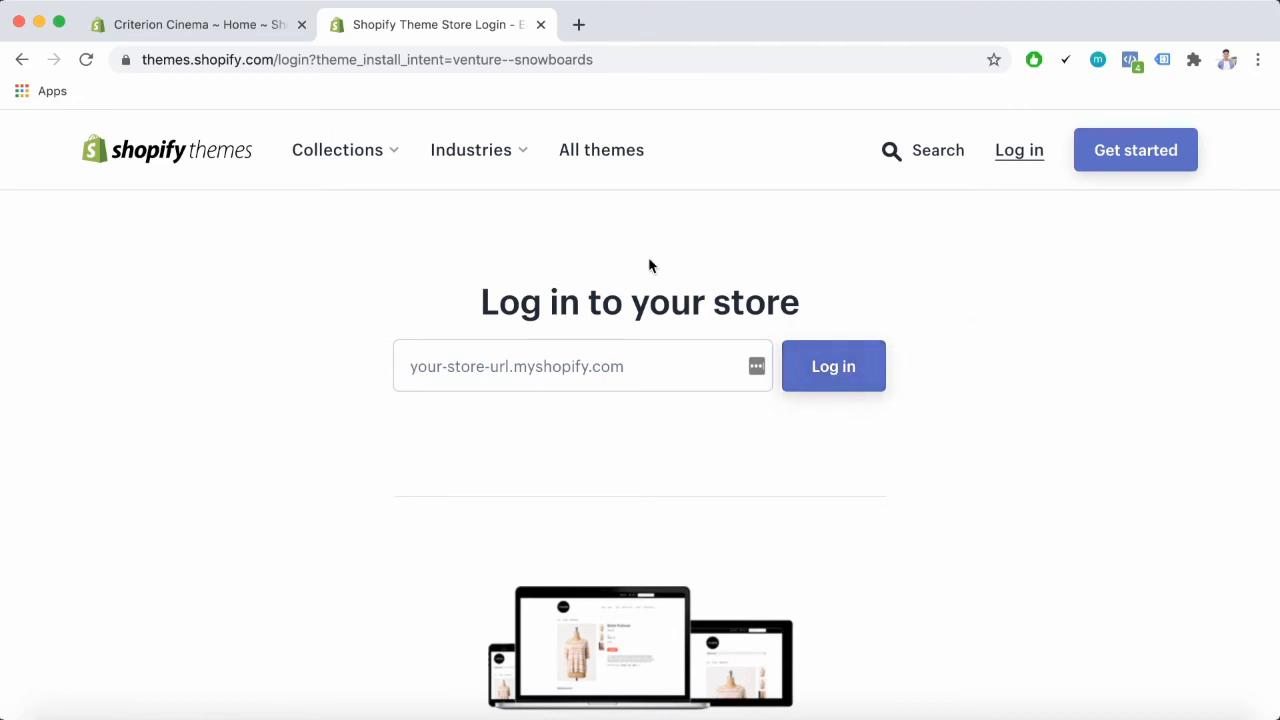
pyautogui.moveTo(576, 266)
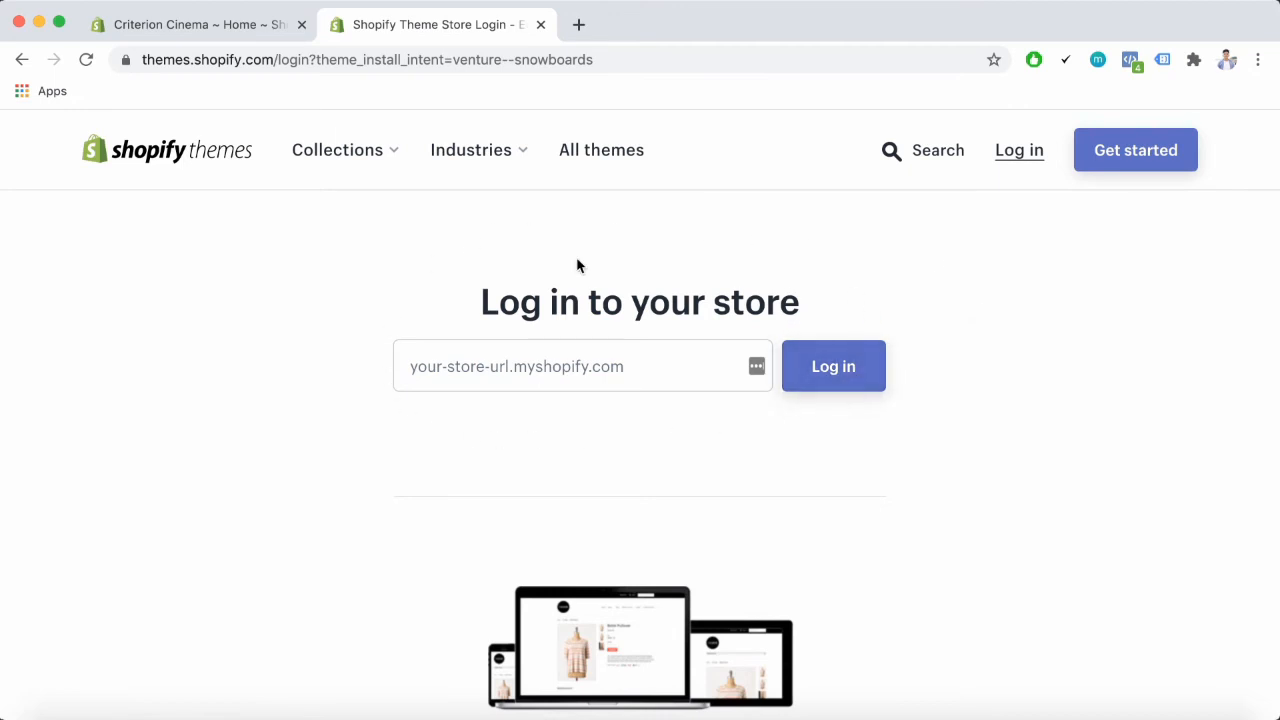
pyautogui.moveTo(400, 270)
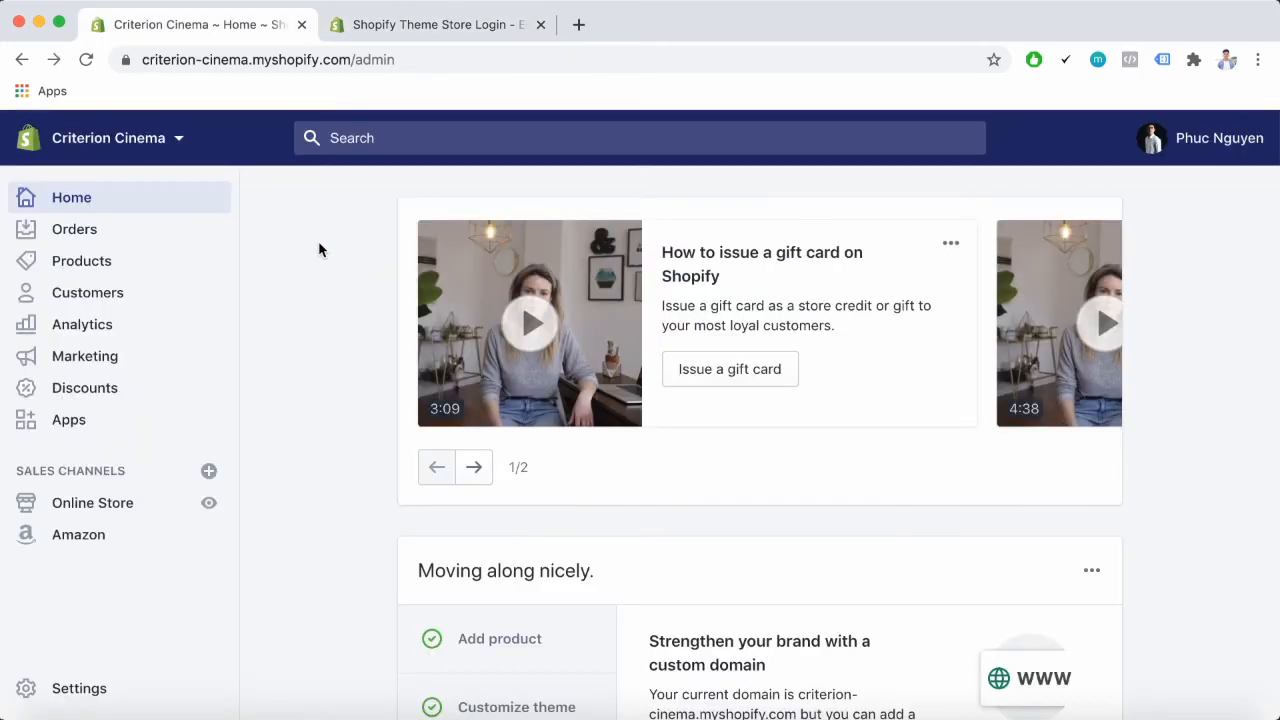
pyautogui.moveTo(92, 502)
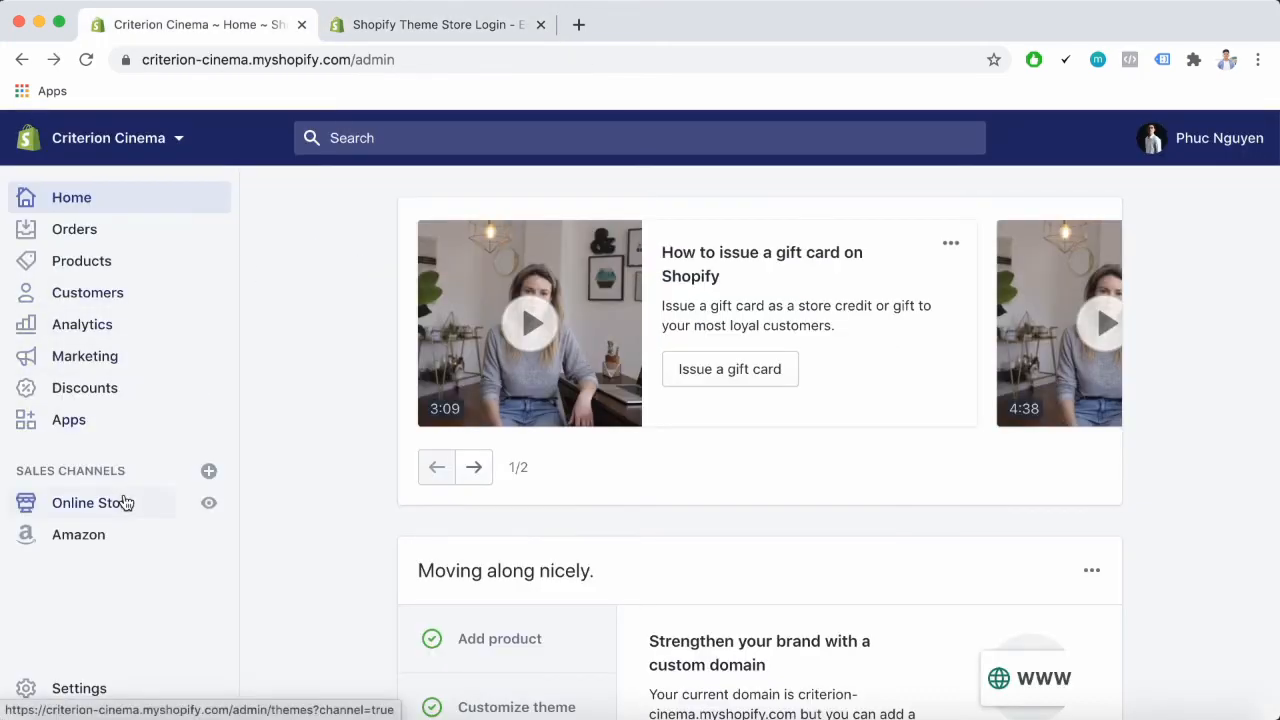
# Open the Online Store theme library and choose Customize on the Venture theme
pyautogui.click(92, 502)
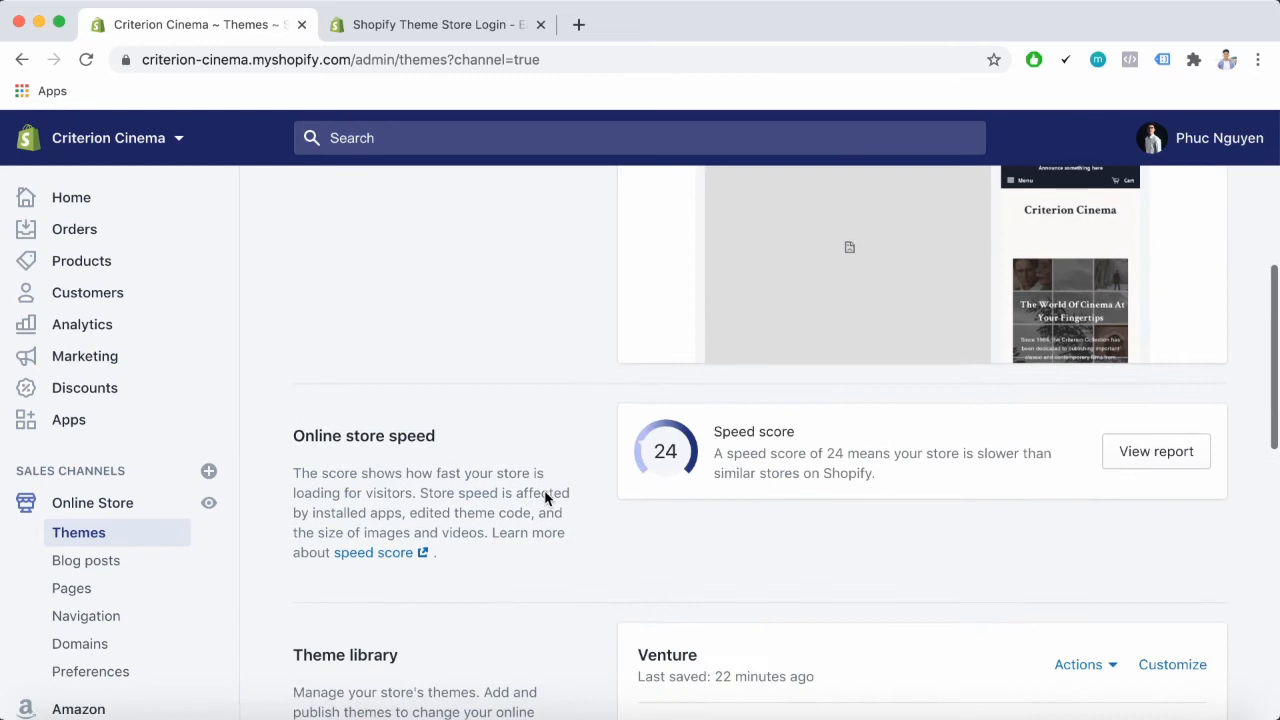
pyautogui.scroll(-3)
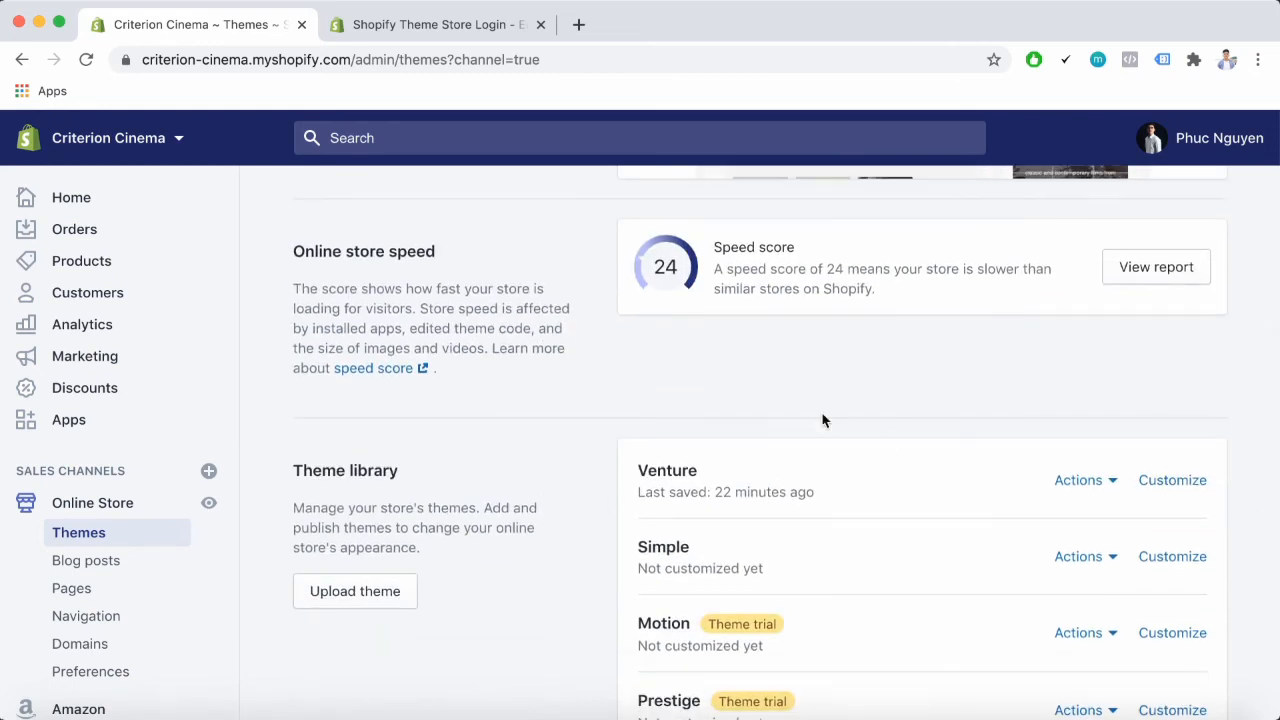
pyautogui.moveTo(844, 520)
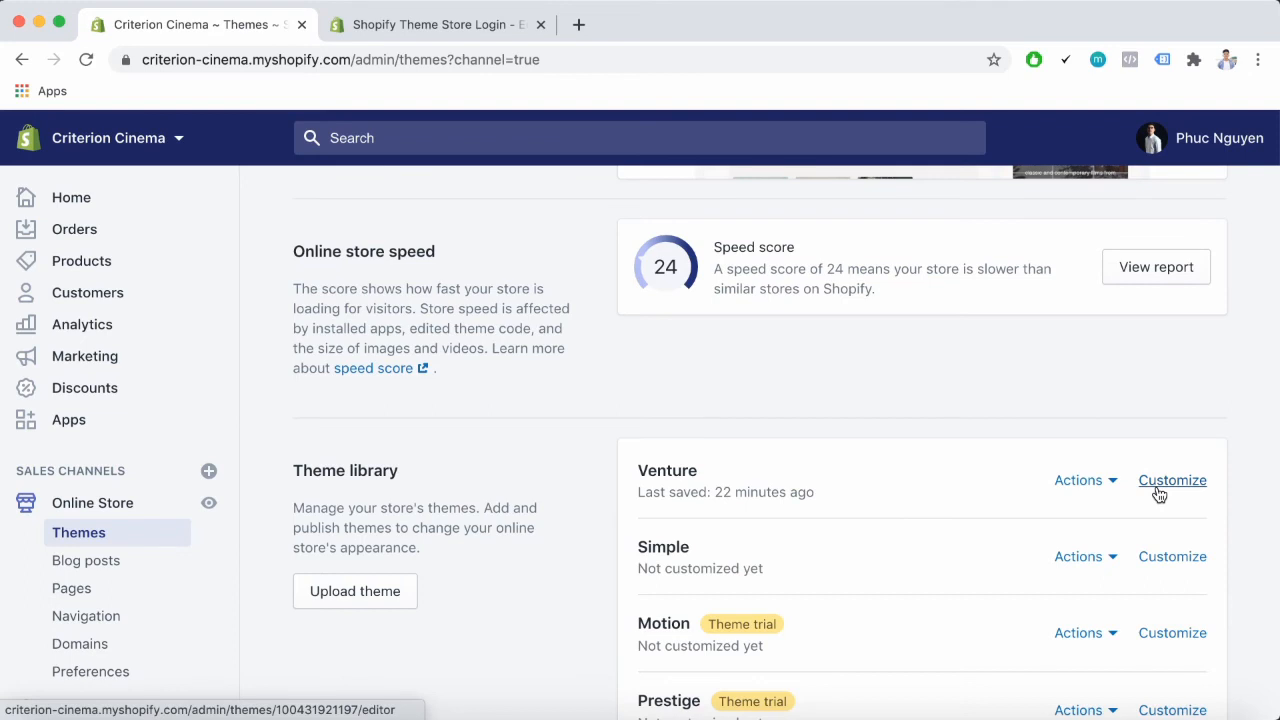
pyautogui.click(1172, 480)
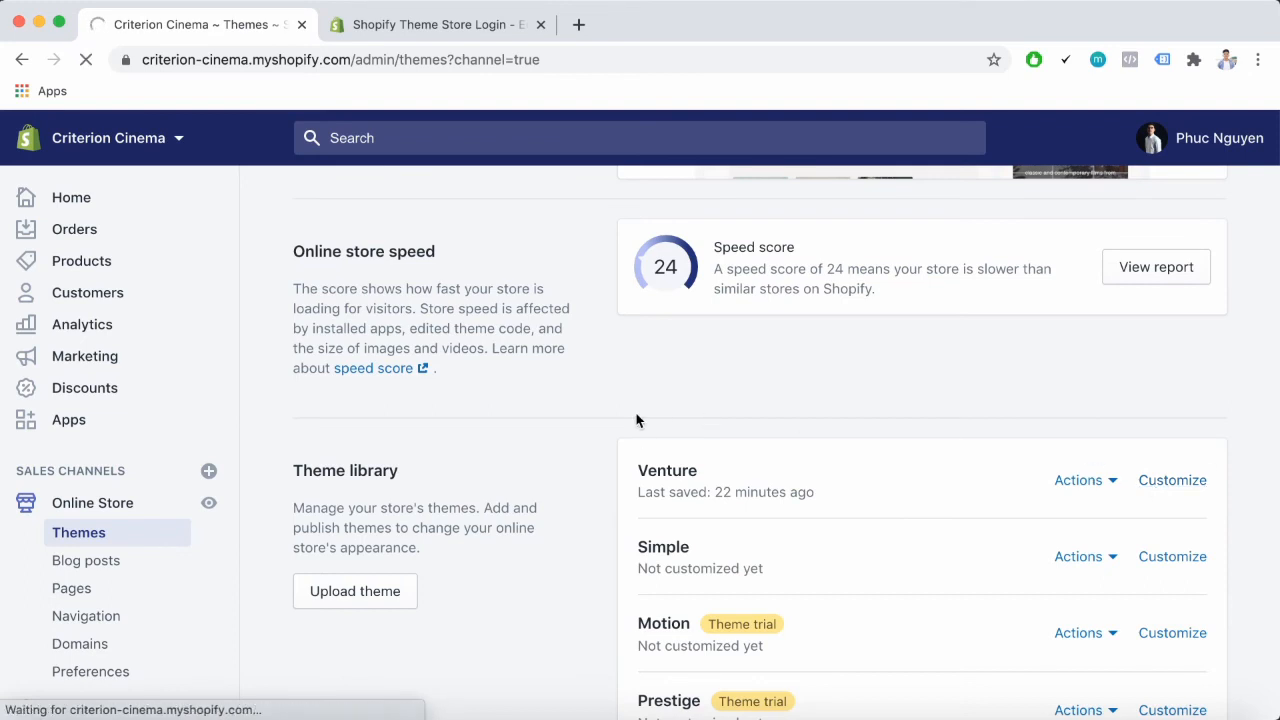
# Load the Venture theme editor showing the Criterion Cinema home page draft
pyautogui.click(1172, 480)
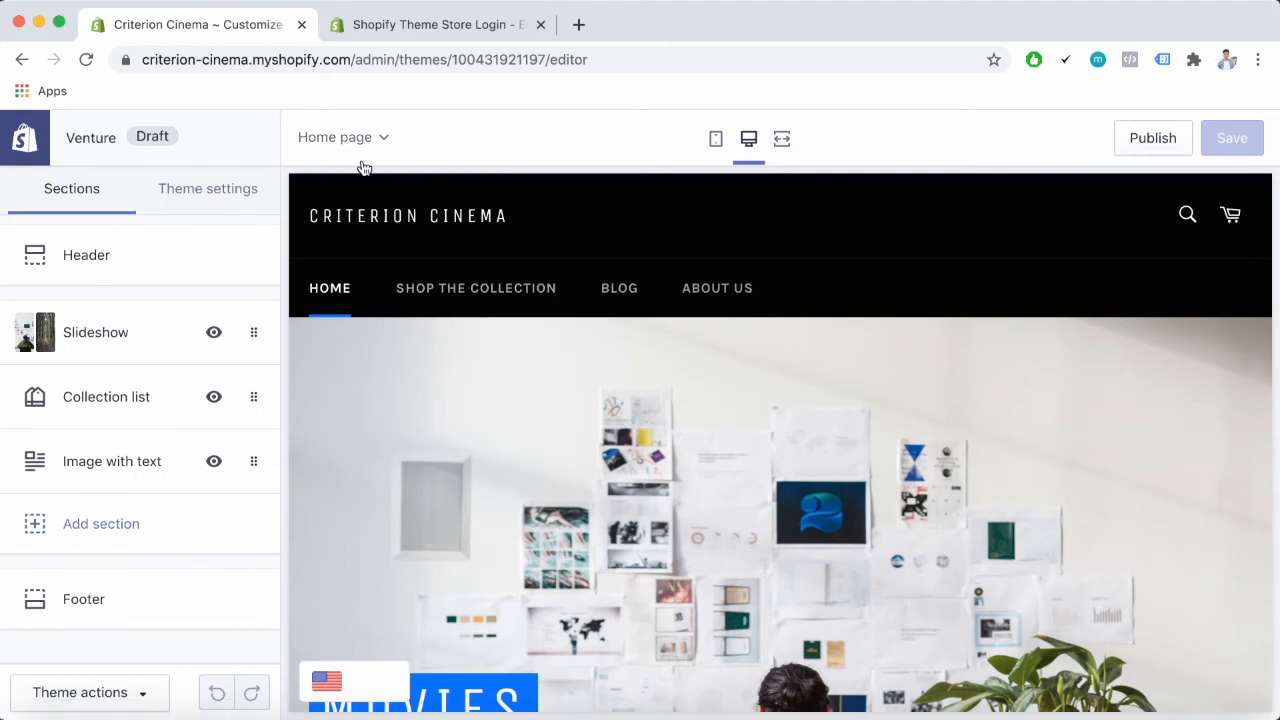
pyautogui.moveTo(332, 156)
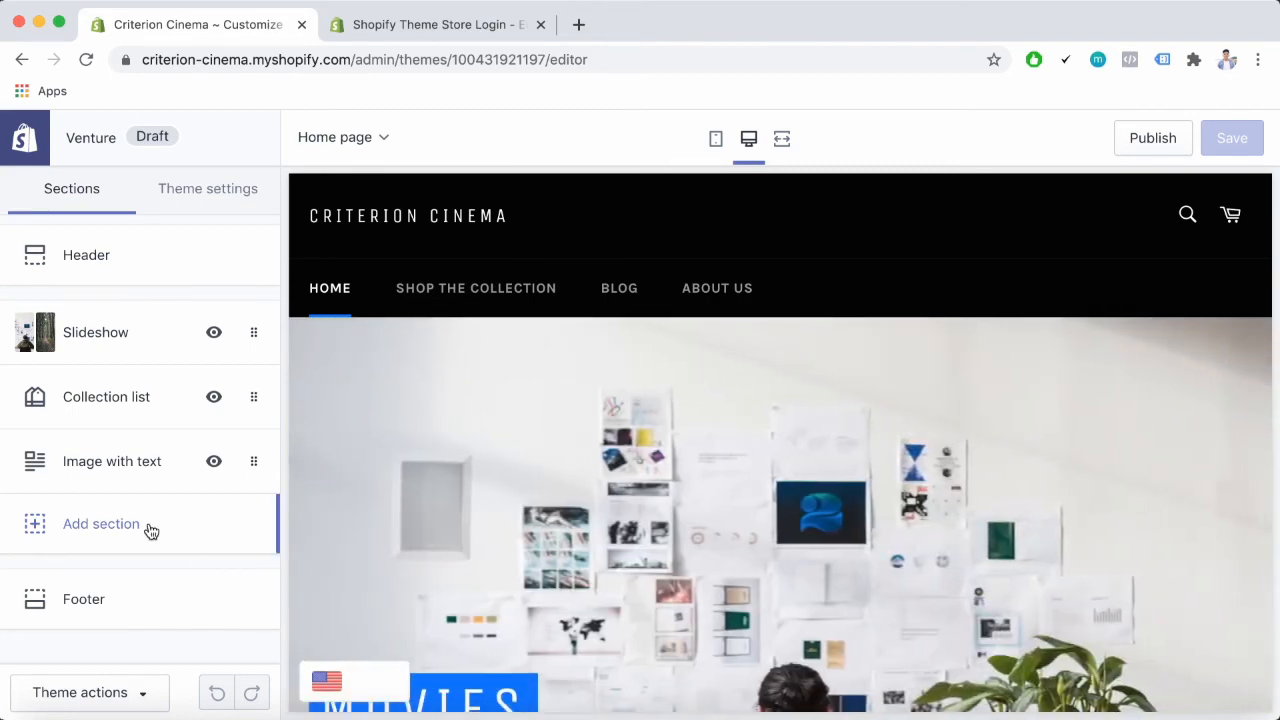
# Browse the Add section catalogue, then bring up the page template dropdown
pyautogui.click(100, 524)
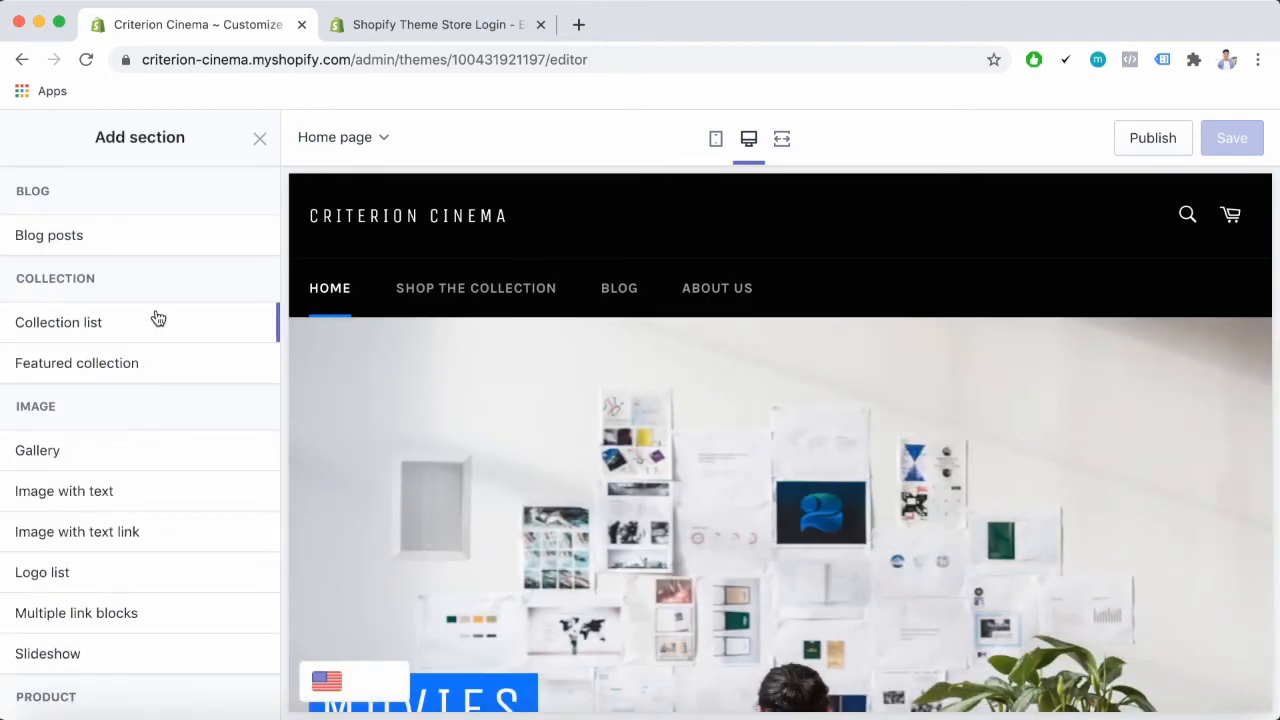
pyautogui.scroll(-3)
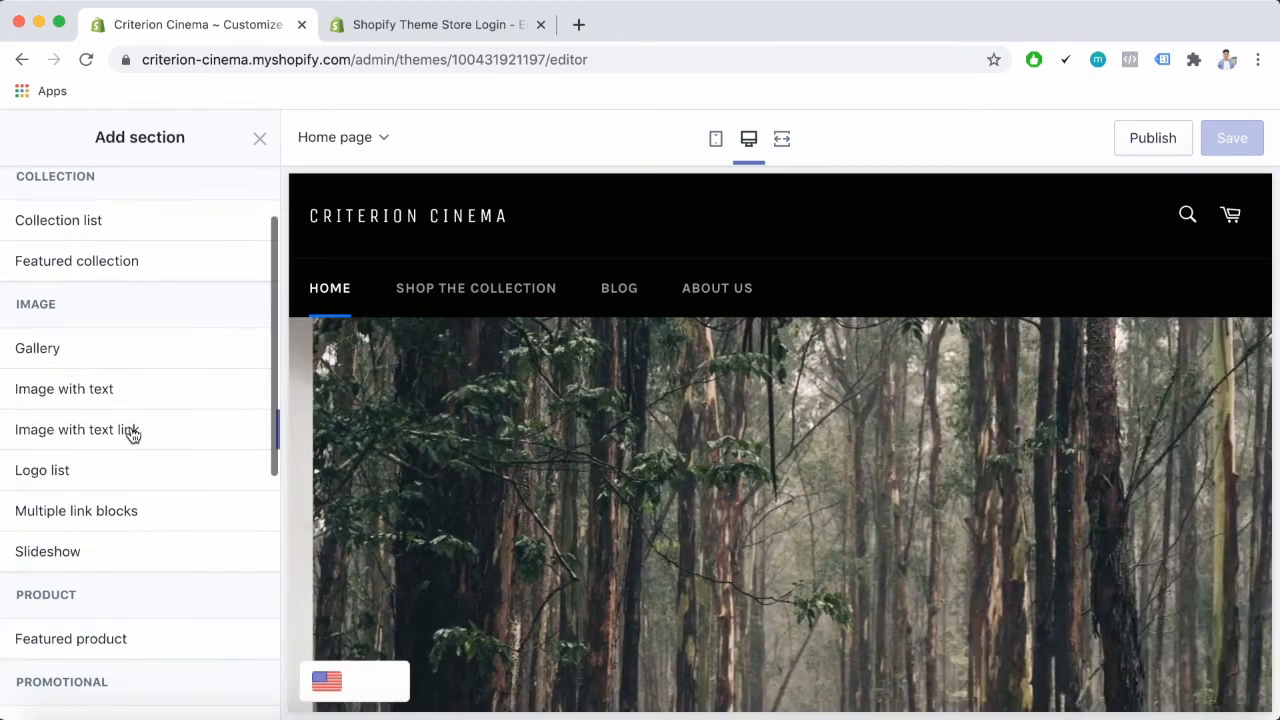
pyautogui.scroll(-3)
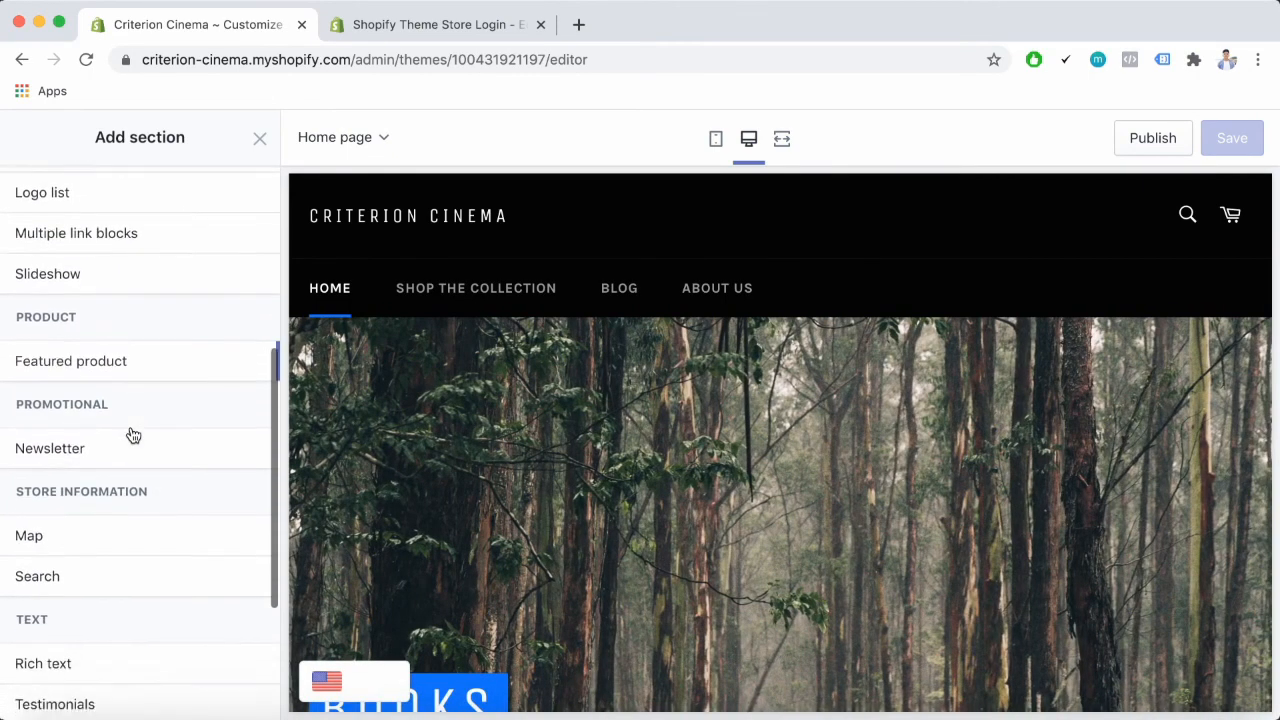
pyautogui.scroll(-3)
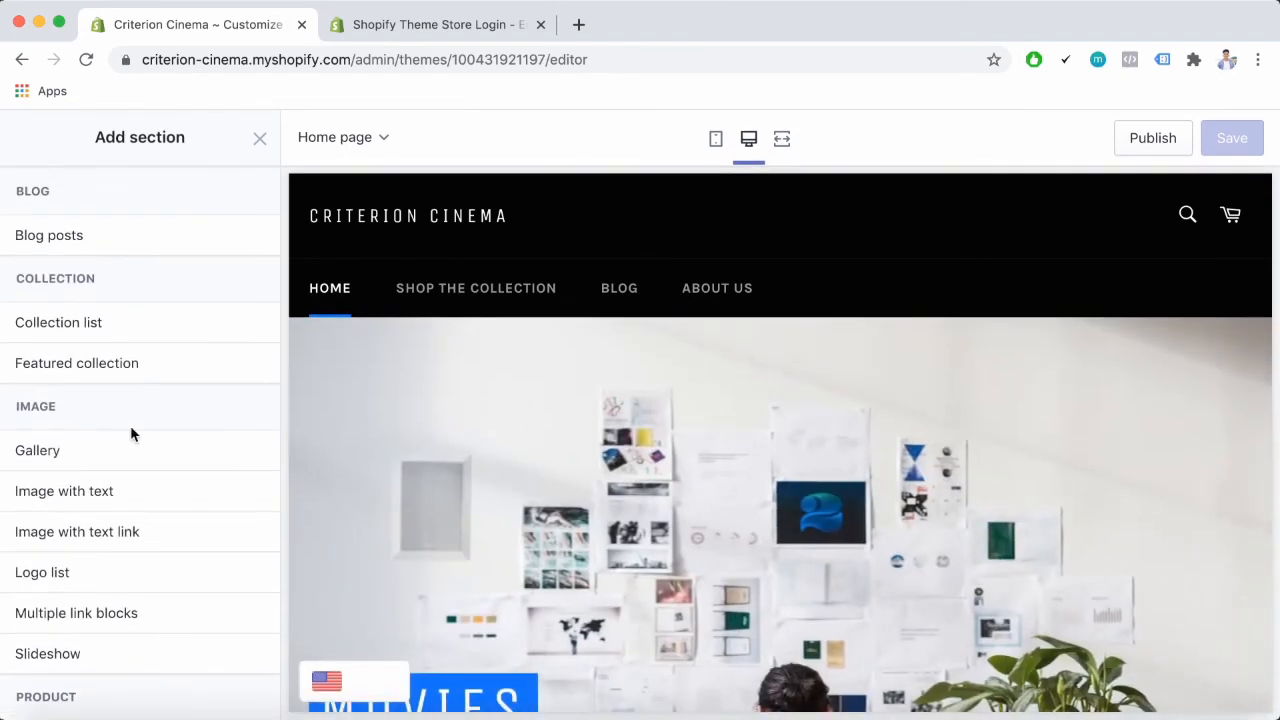
pyautogui.click(344, 136)
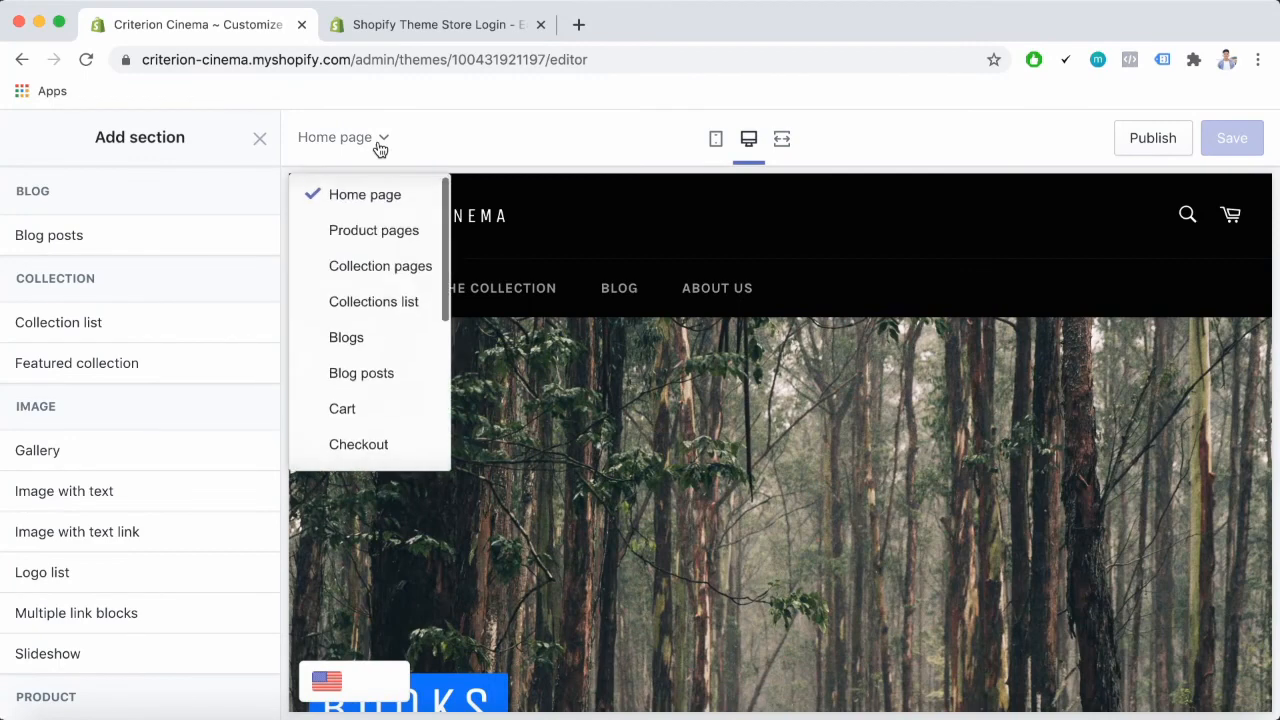
# Preview the Product pages template down to the You May Also Like recommendations
pyautogui.click(372, 230)
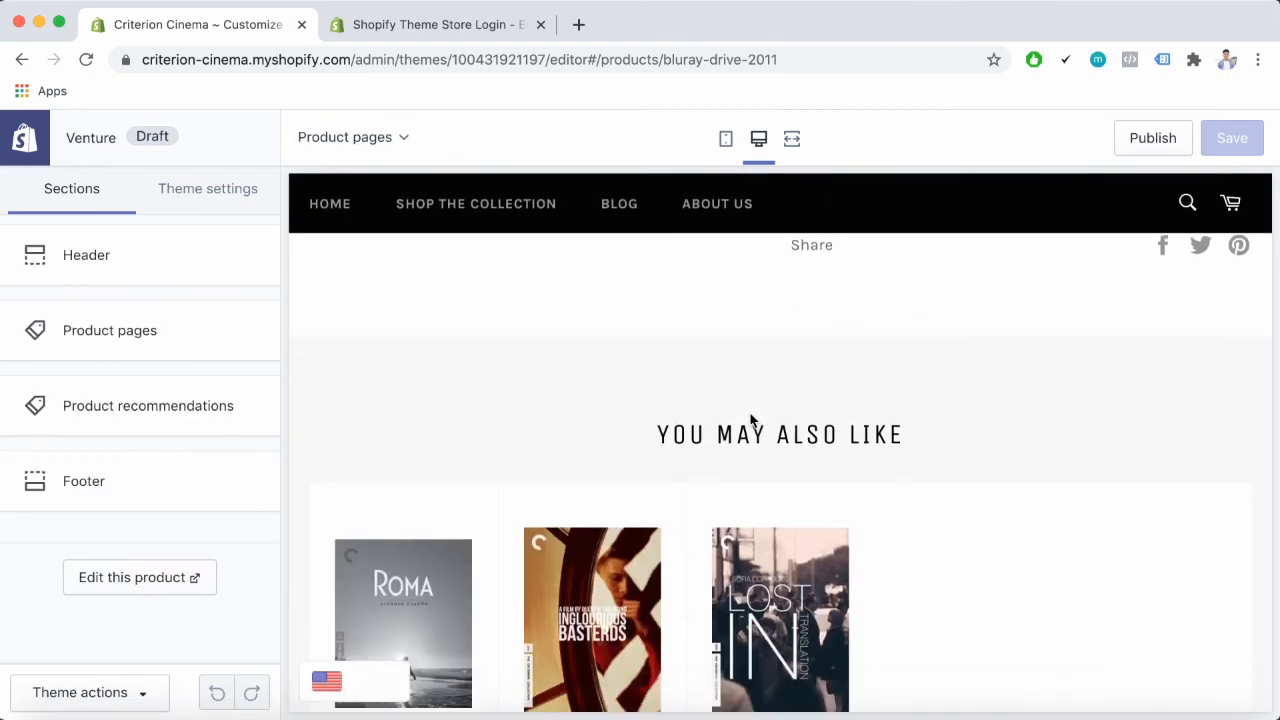
pyautogui.scroll(-3)
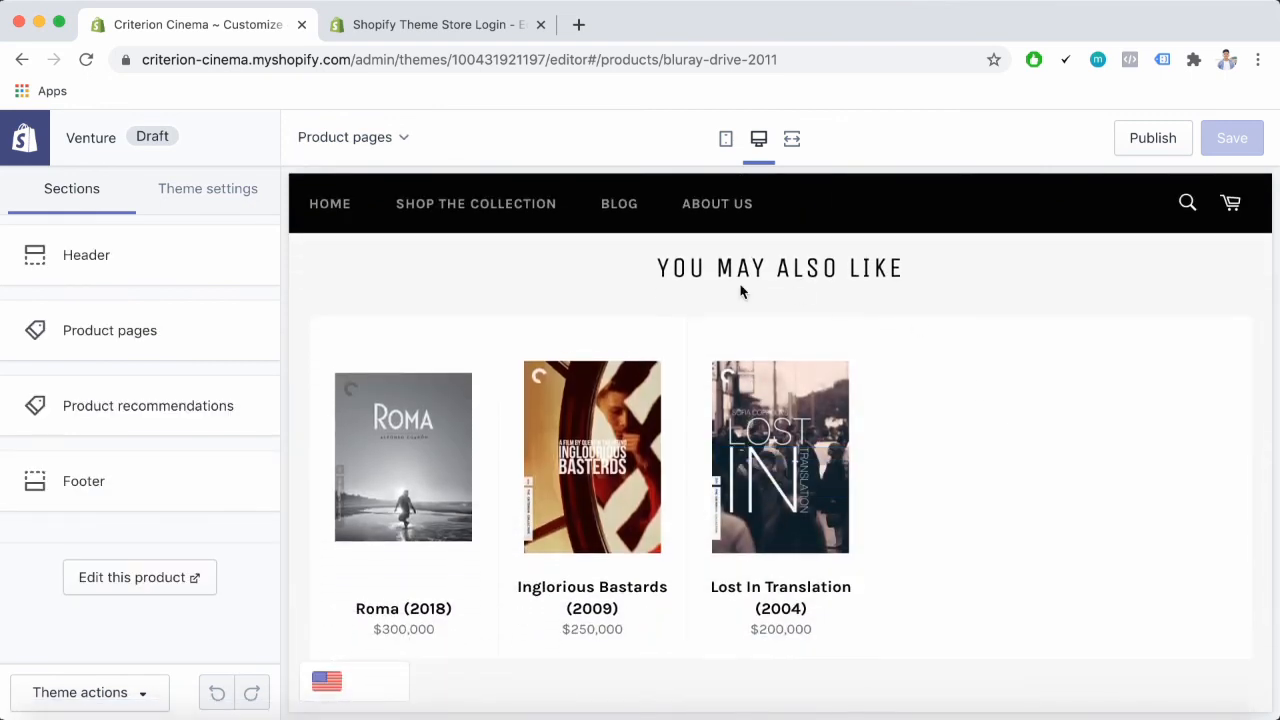
pyautogui.moveTo(936, 400)
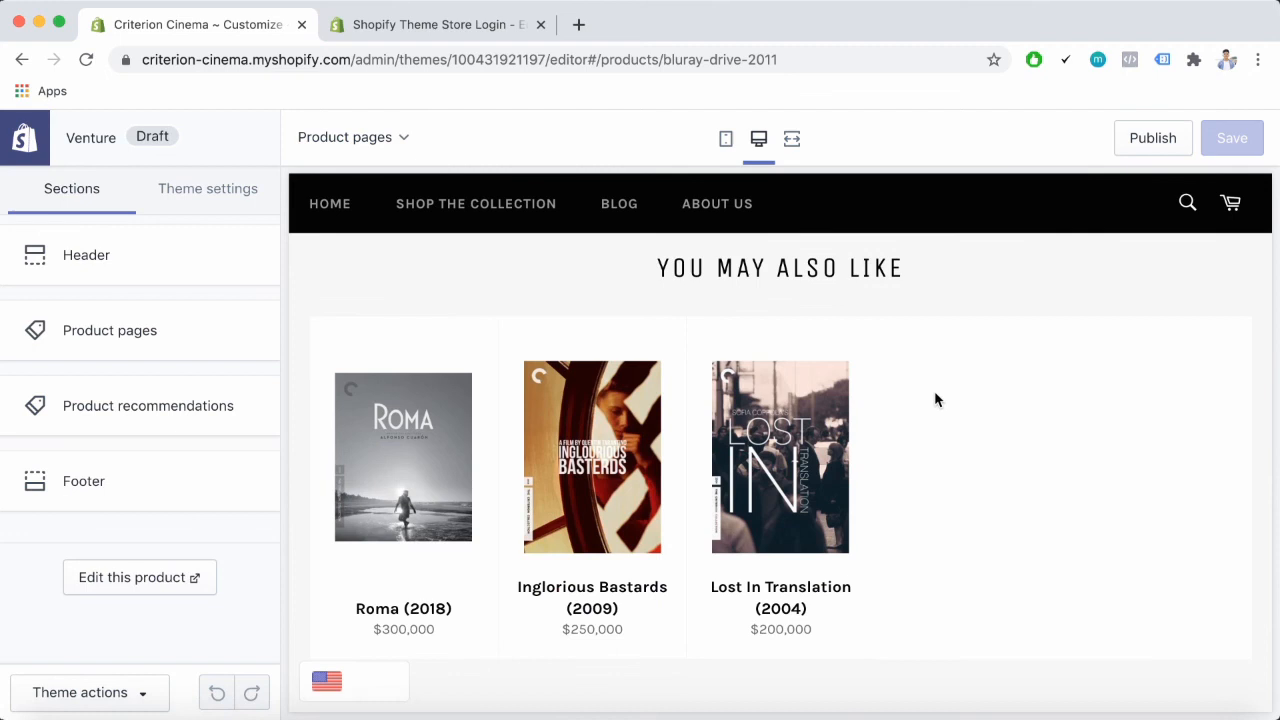
pyautogui.moveTo(298, 528)
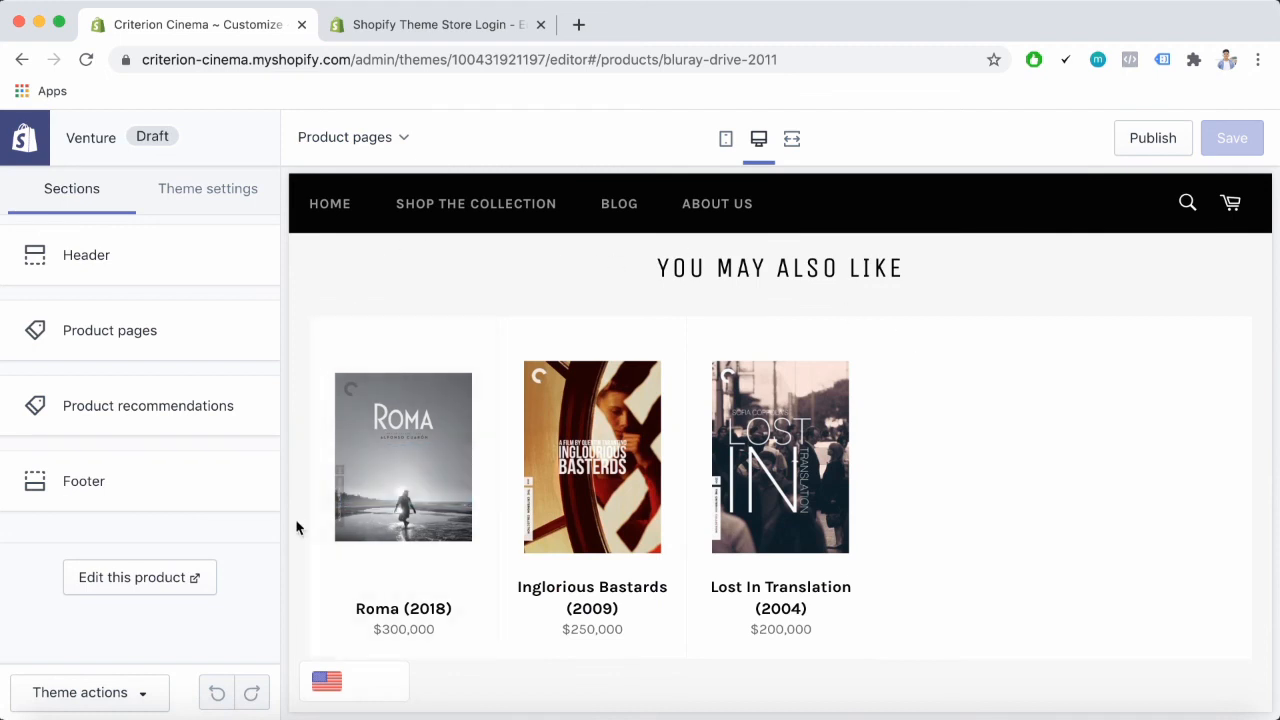
pyautogui.moveTo(880, 316)
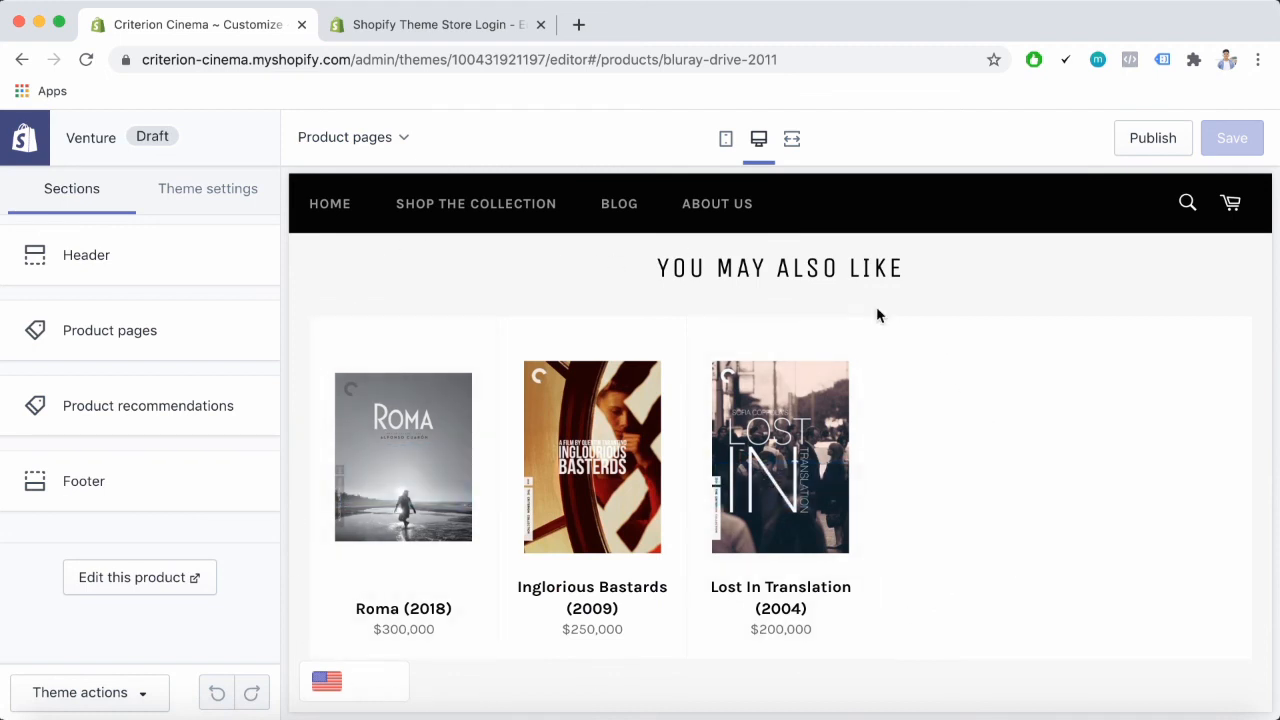
pyautogui.moveTo(744, 680)
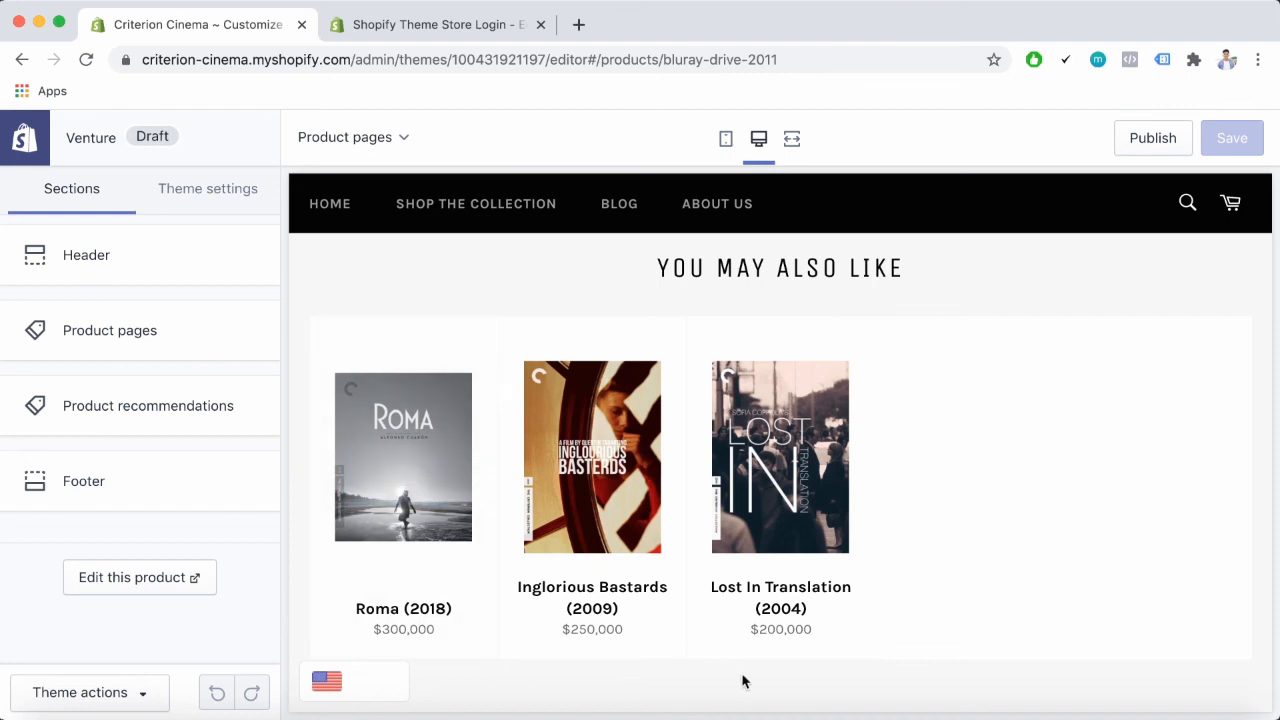
pyautogui.moveTo(968, 364)
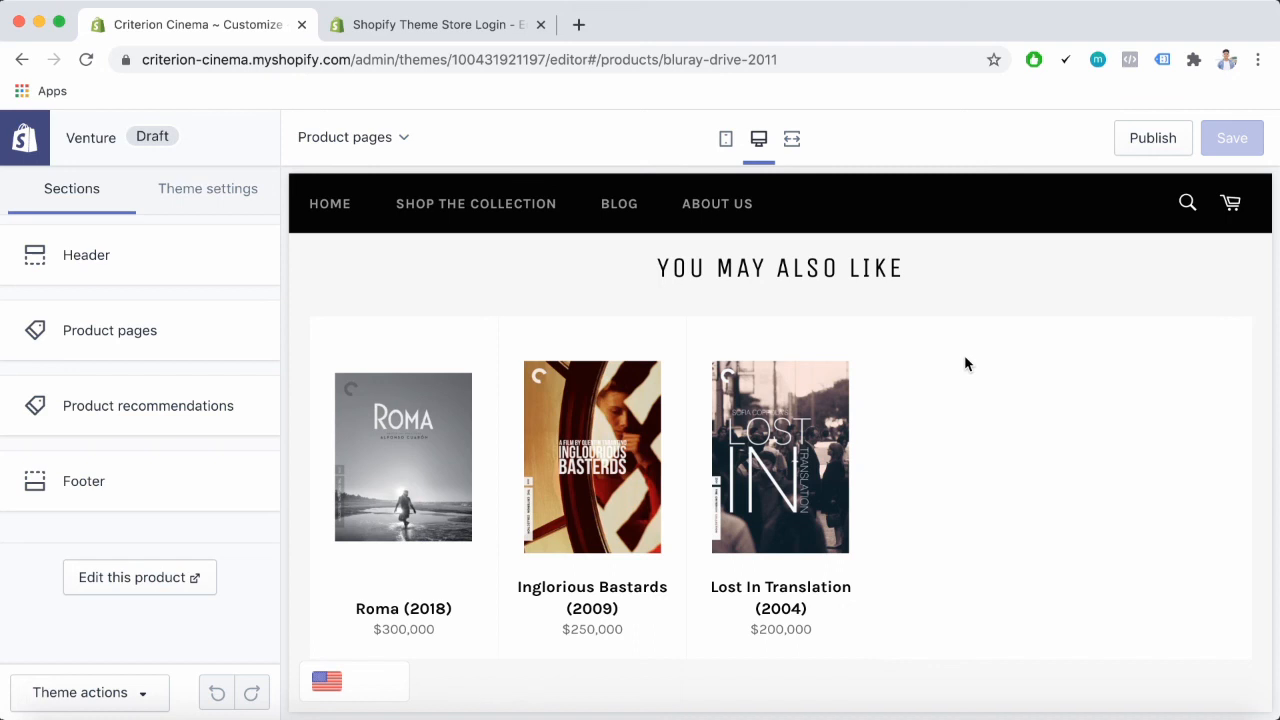
pyautogui.moveTo(960, 360)
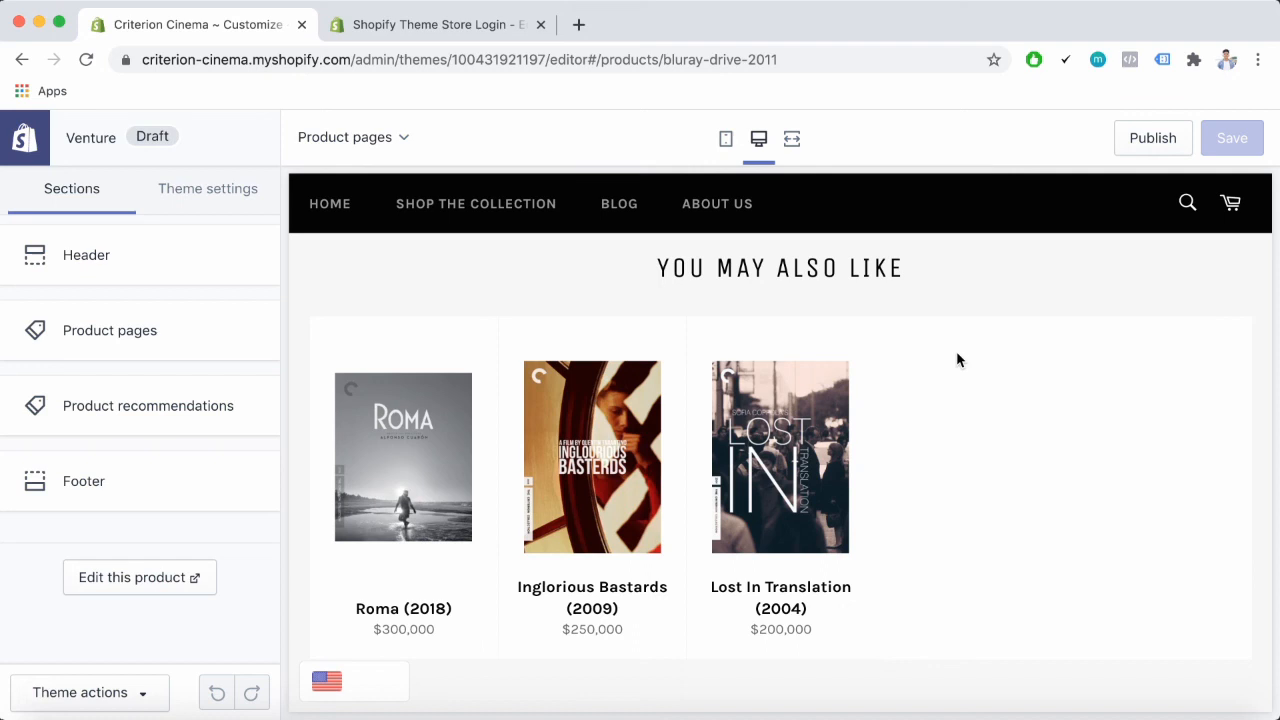